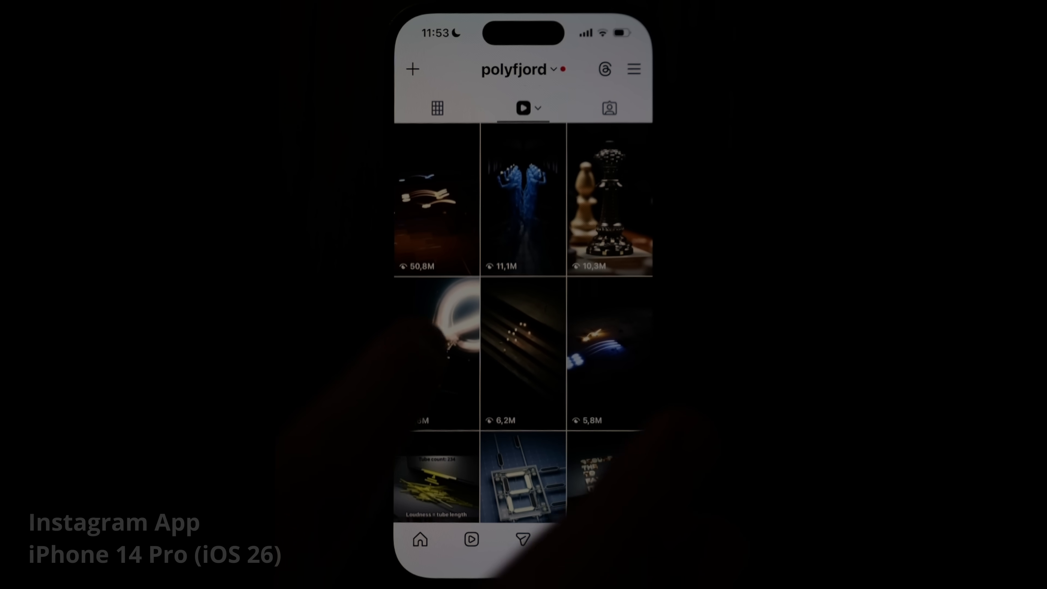
# - Show the polyfjord reels grid on the phone before launching Blender
pyautogui.click(436, 202)
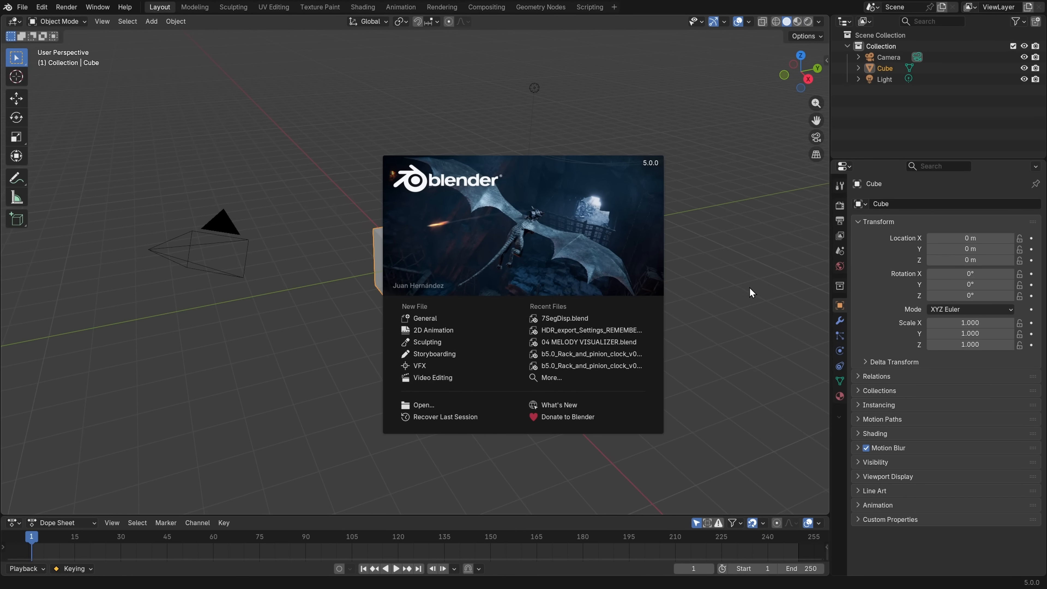
pyautogui.moveTo(523, 241)
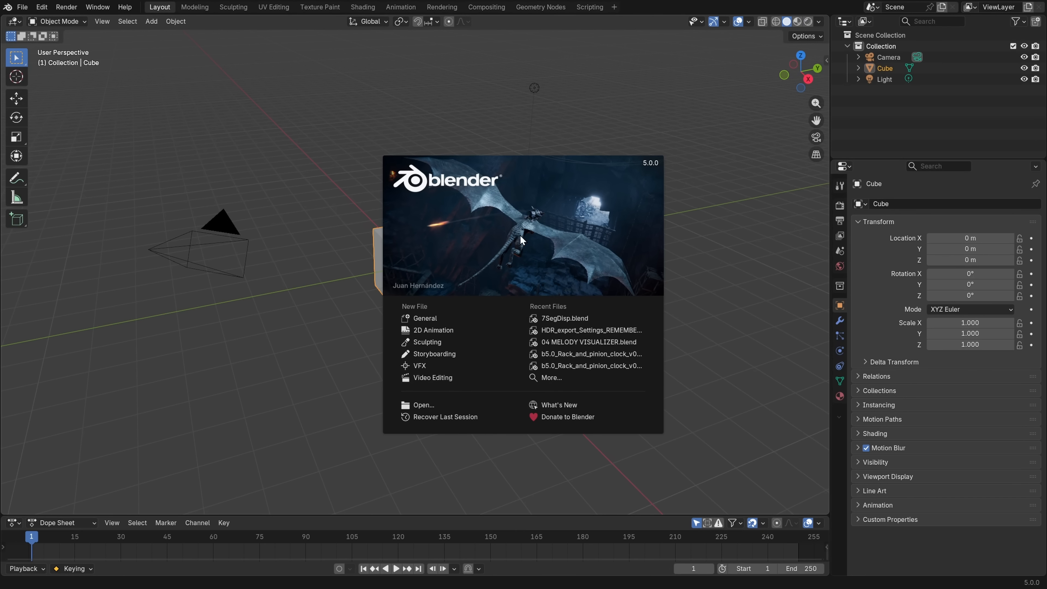
pyautogui.moveTo(564, 318)
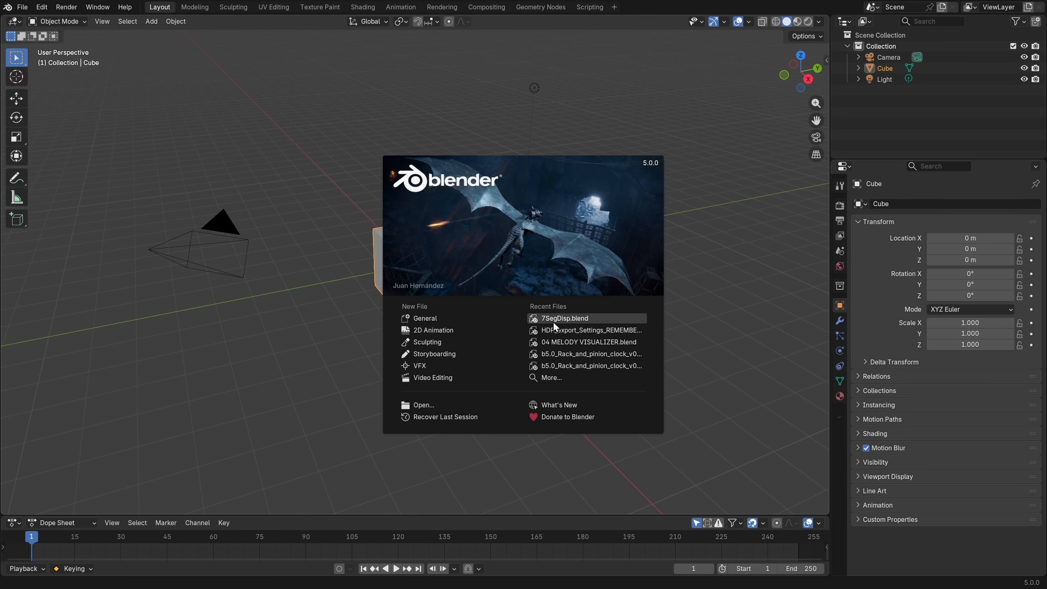
pyautogui.moveTo(565, 318)
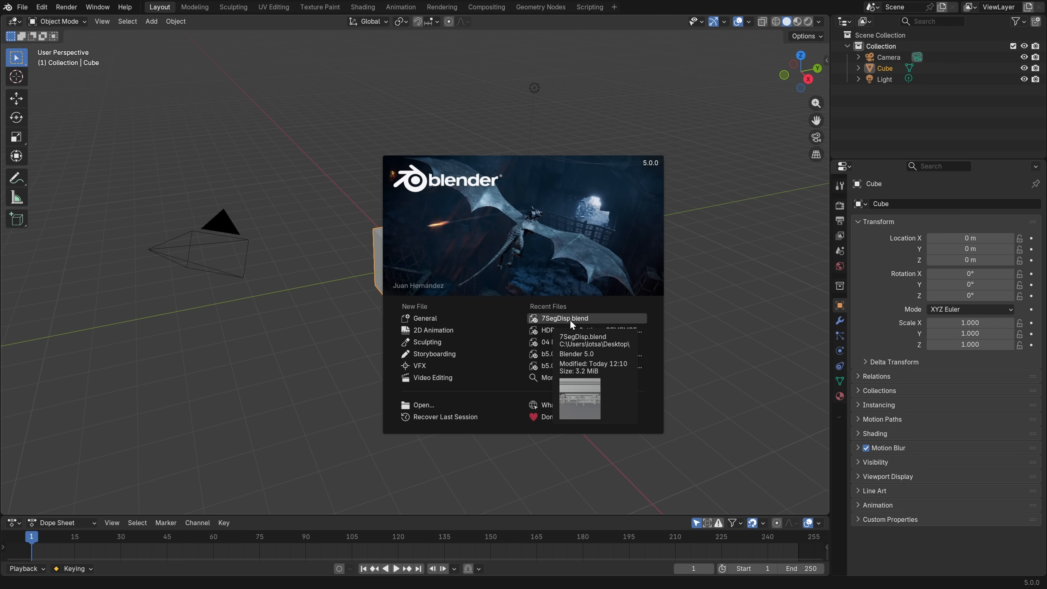
# - Open 7SegDisp.blend from Recent Files and orbit around the segment display
pyautogui.click(565, 318)
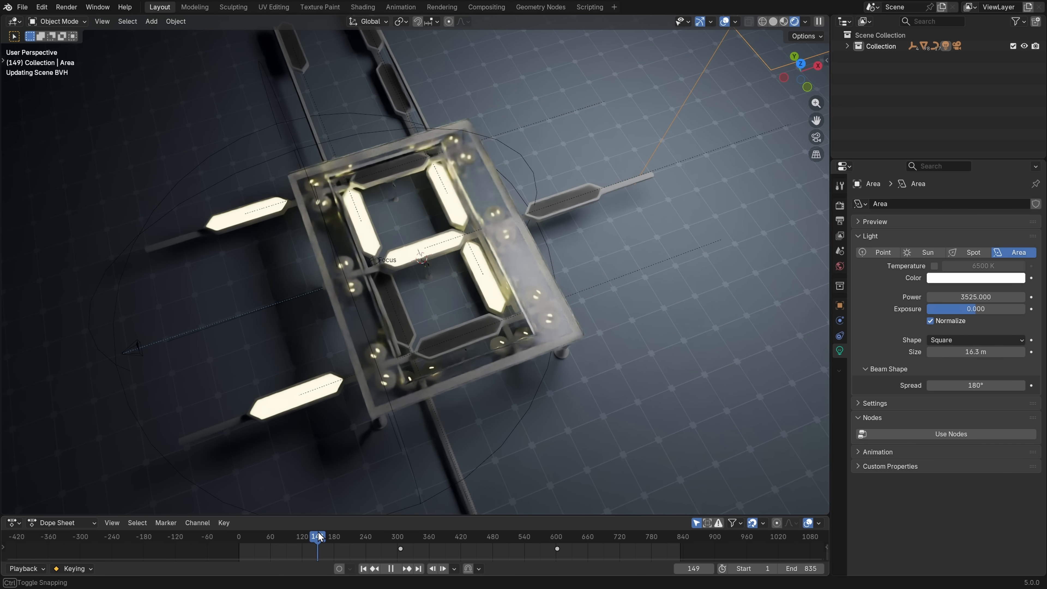
pyautogui.moveTo(318, 536); pyautogui.dragTo(345, 537)
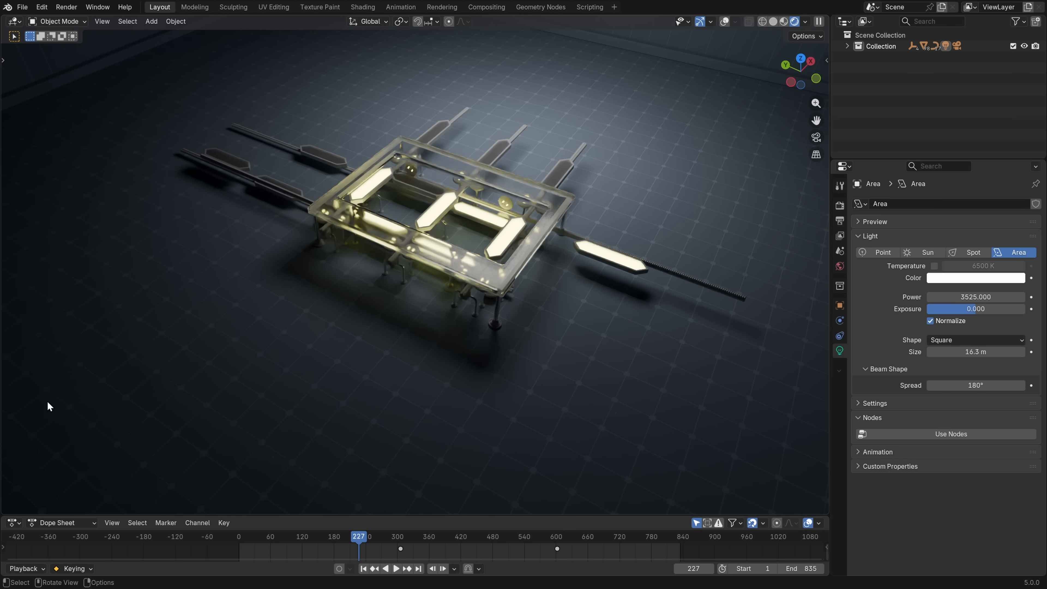
pyautogui.moveTo(95, 421)
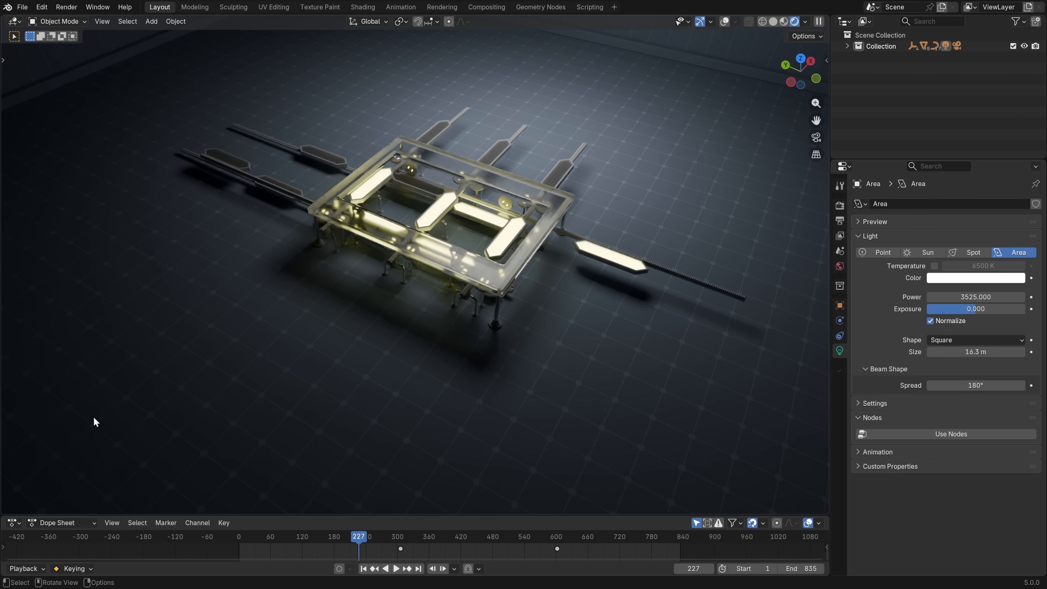
pyautogui.moveTo(42, 446)
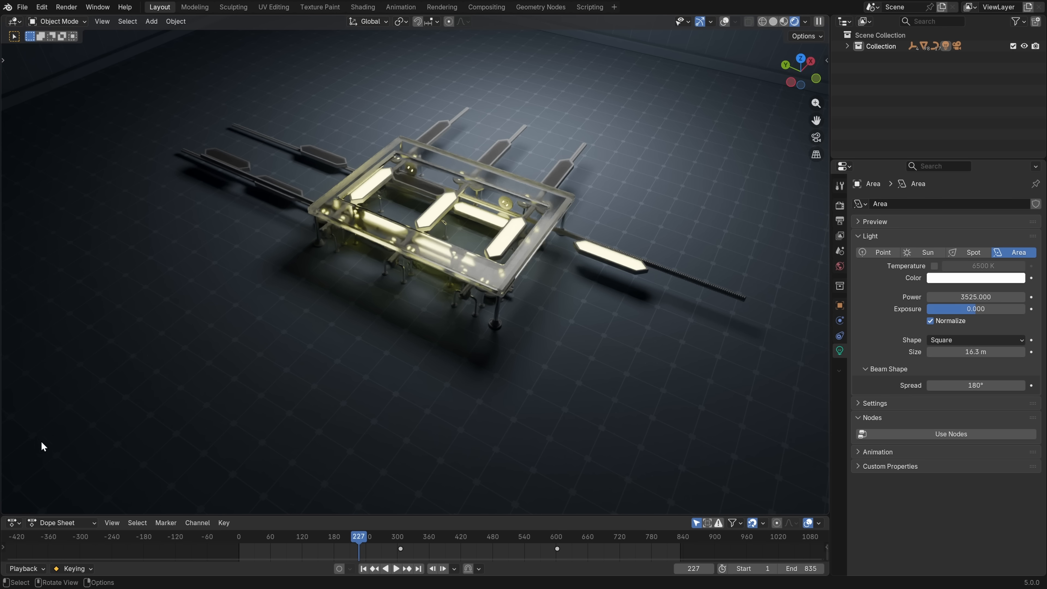
pyautogui.moveTo(104, 449)
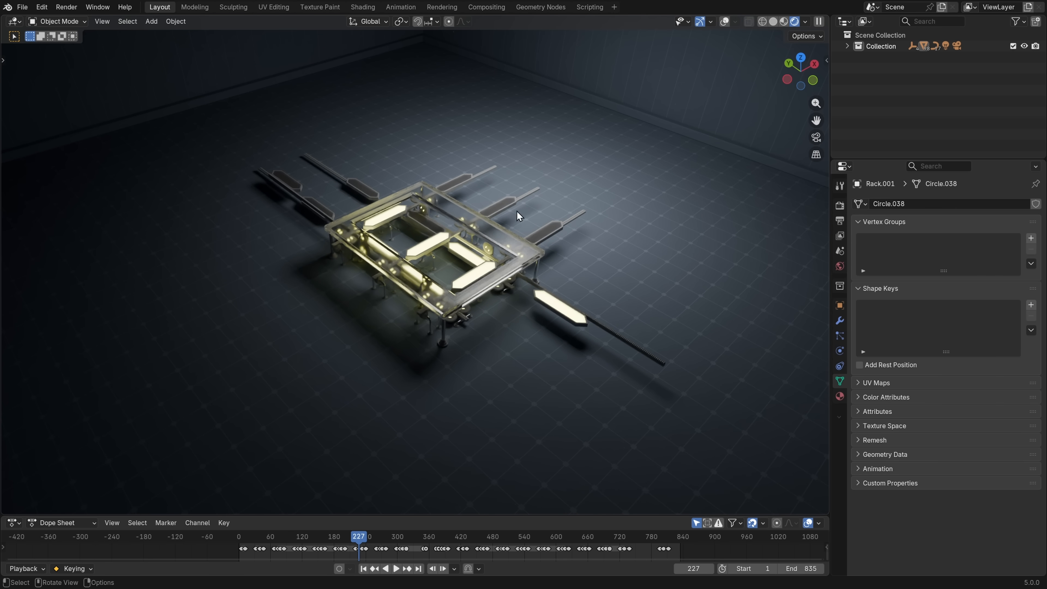
pyautogui.moveTo(480, 279)
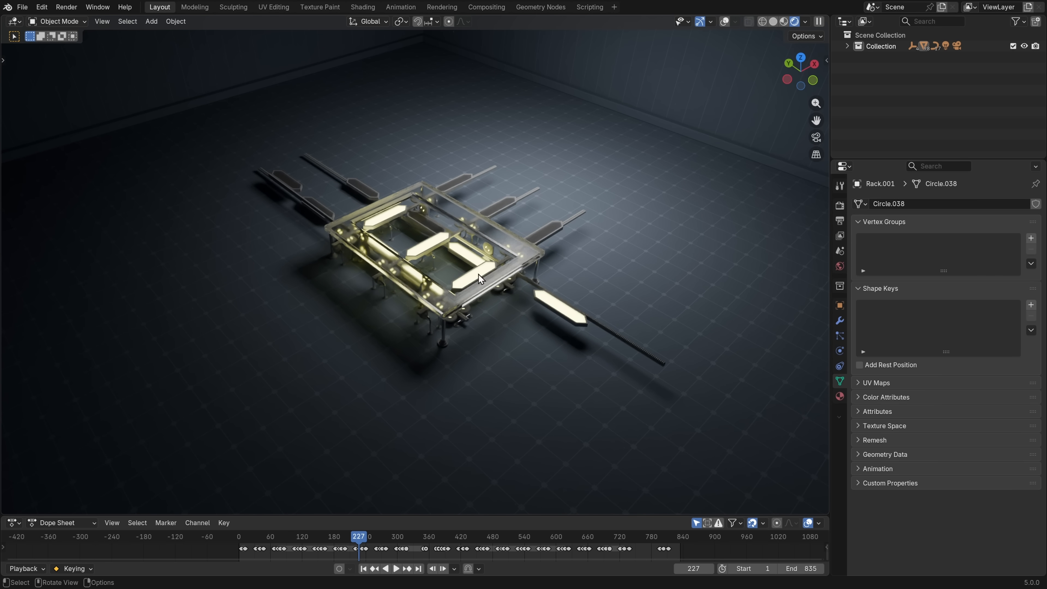
pyautogui.moveTo(497, 256)
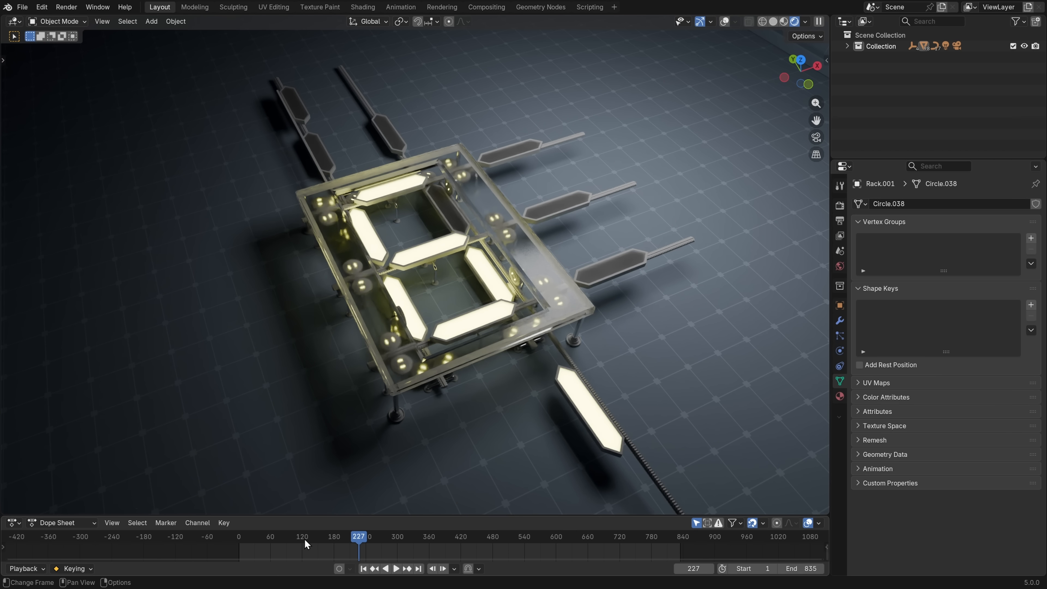
# - Review the Output Properties keeping Video media type, then scrub the animation to around frame 780
pyautogui.click(840, 222)
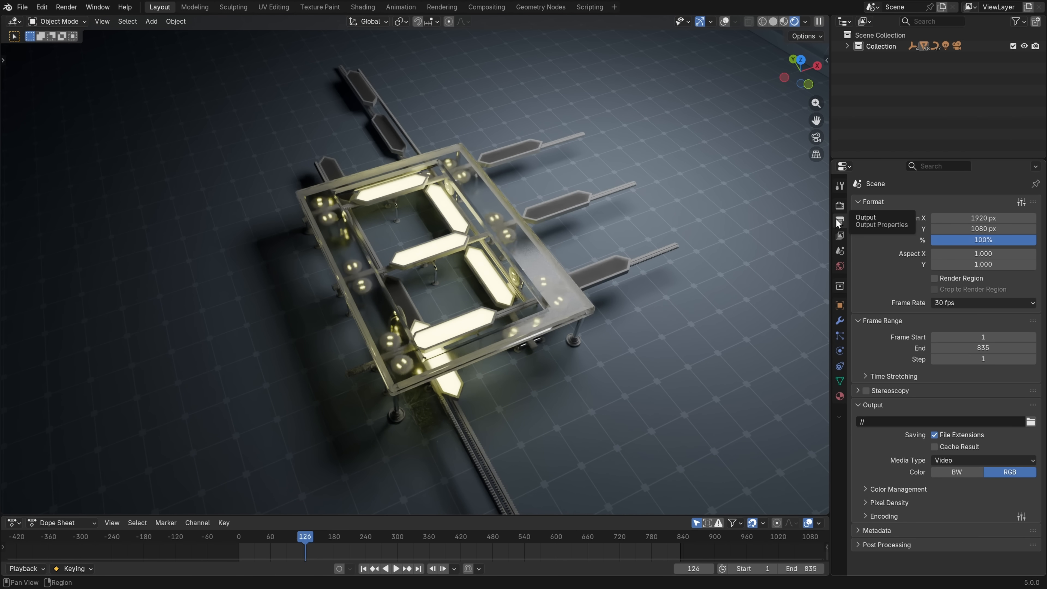
pyautogui.click(982, 459)
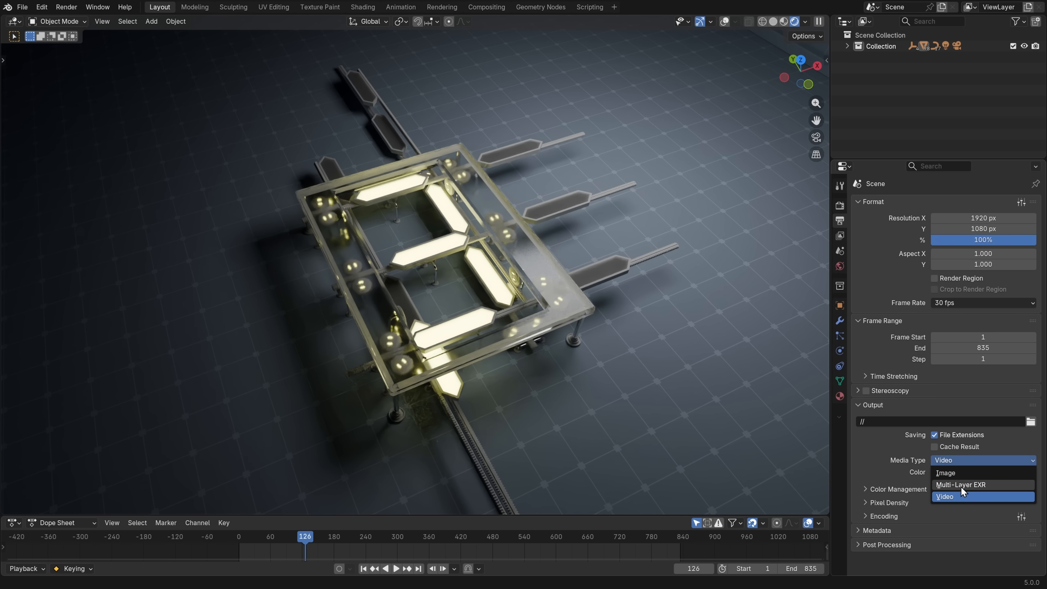
pyautogui.click(944, 496)
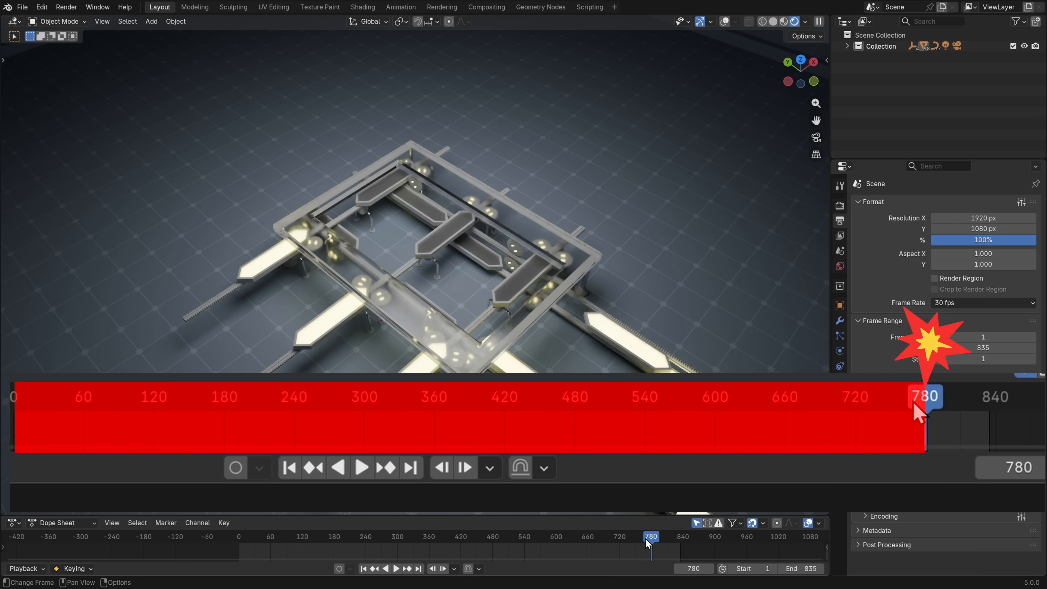
pyautogui.moveTo(925, 396); pyautogui.dragTo(303, 396)
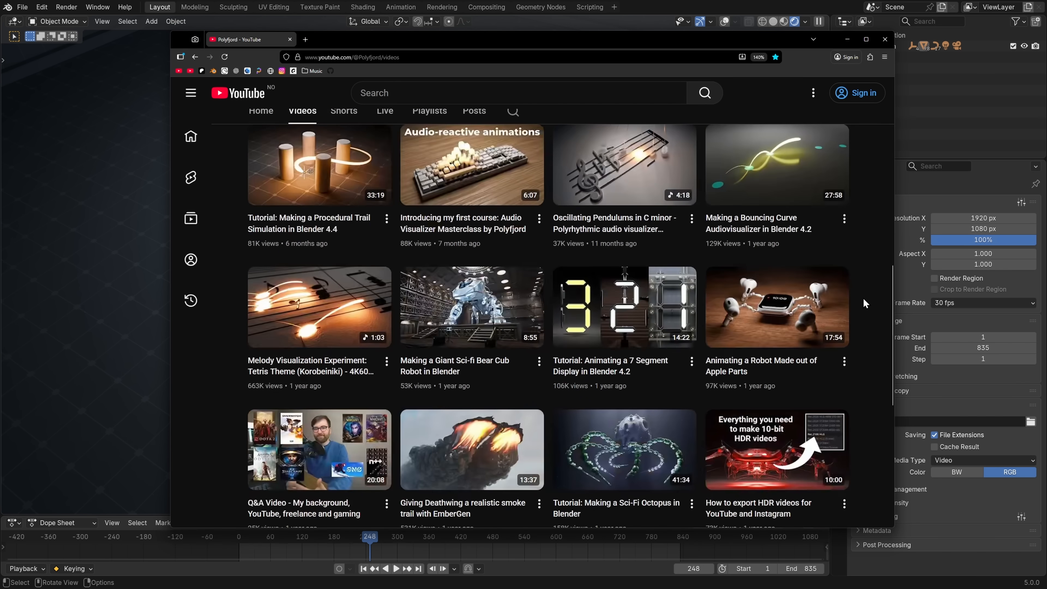
# - Play the Real-time EXR Workflow tutorial on the channel's Videos tab, then close the browser
pyautogui.scroll(-3)
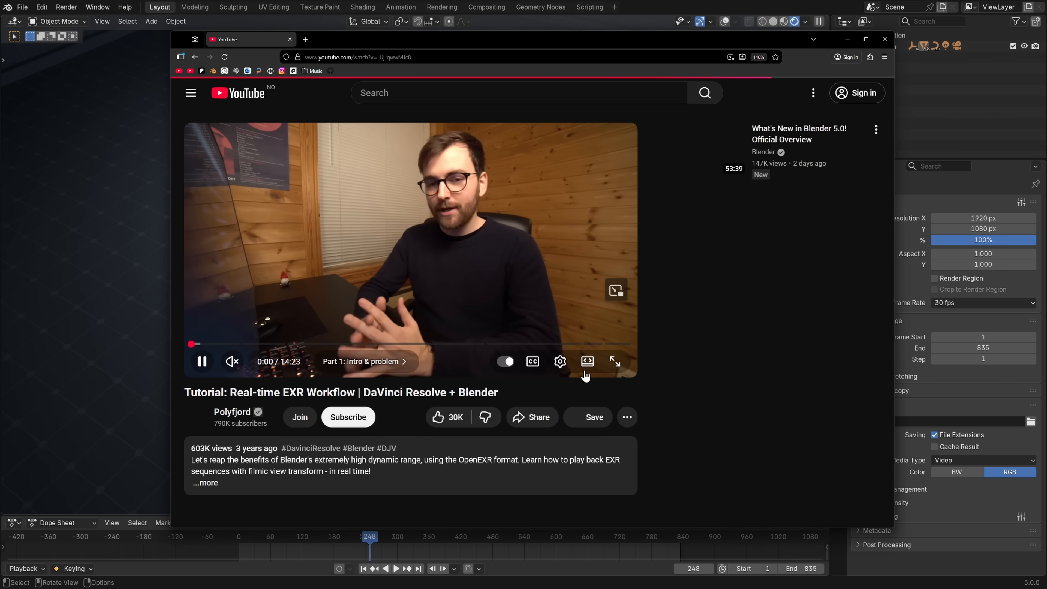
pyautogui.click(533, 9)
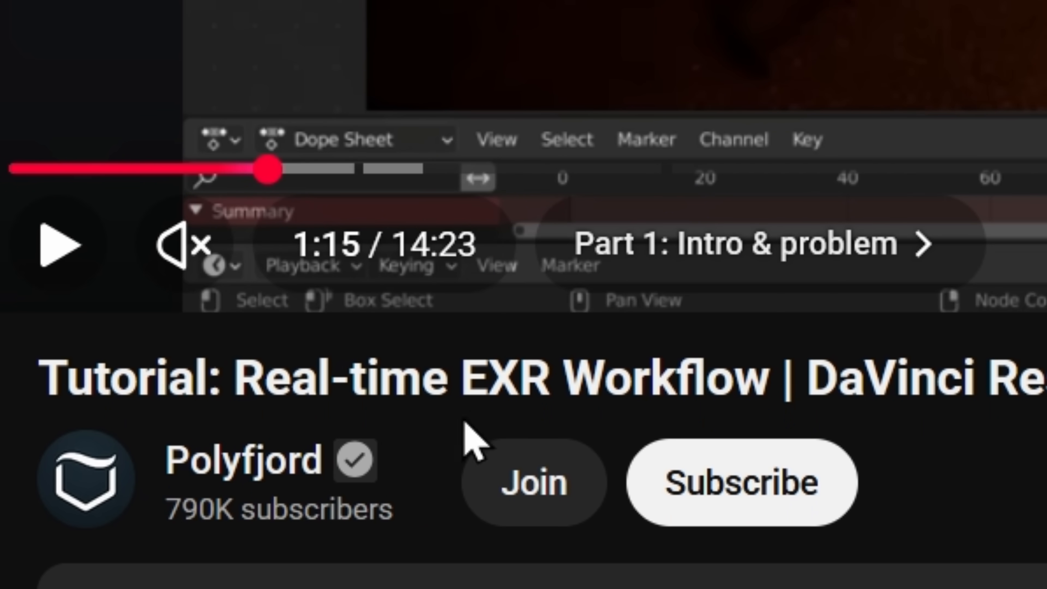
pyautogui.moveTo(626, 373)
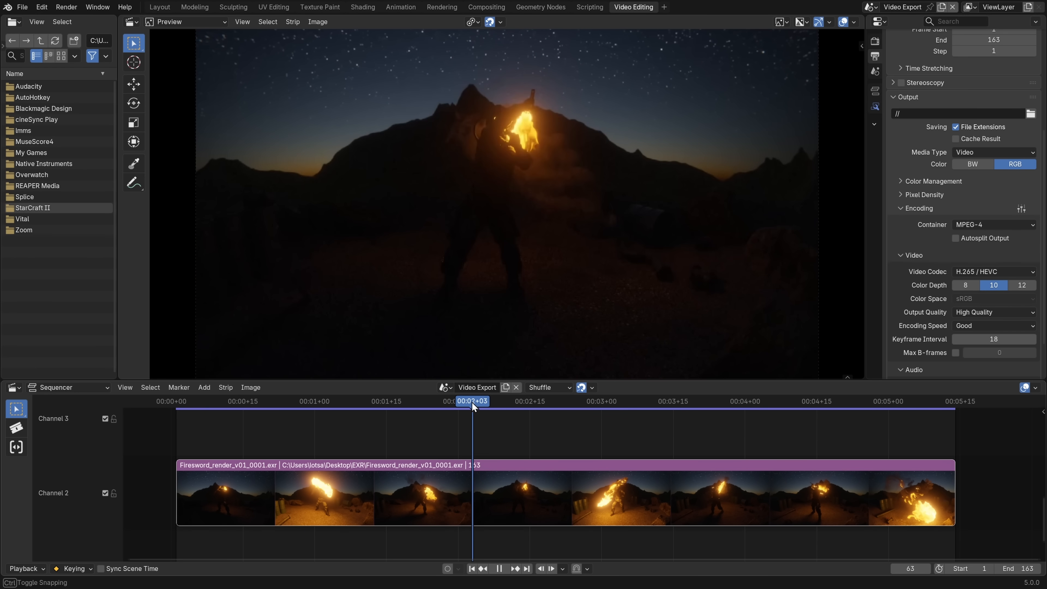
pyautogui.click(160, 6)
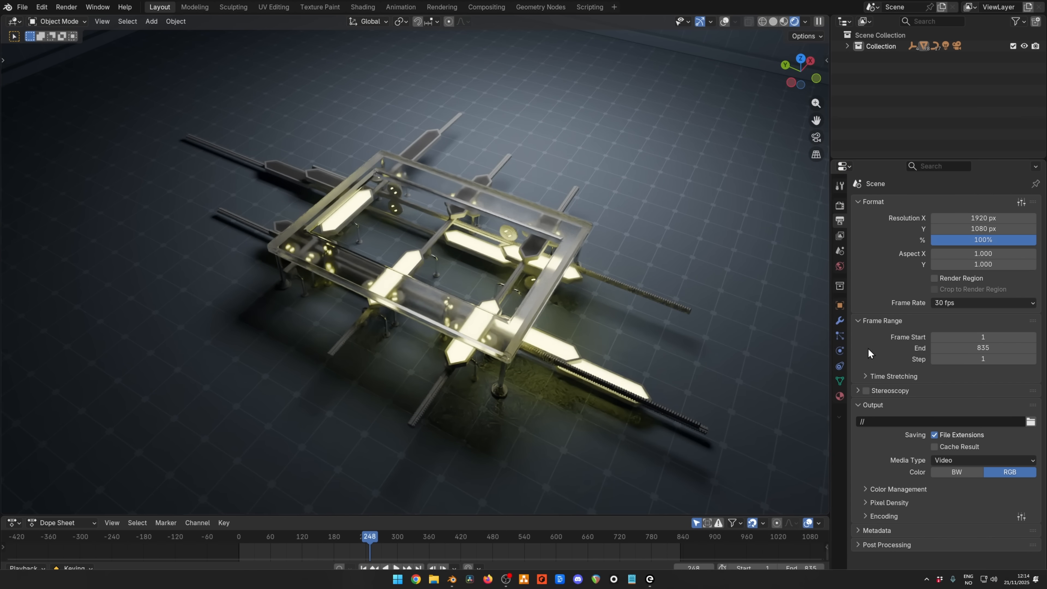
# - Set output to OpenEXR images at half-float depth with DWAB lossy compression
pyautogui.click(982, 460)
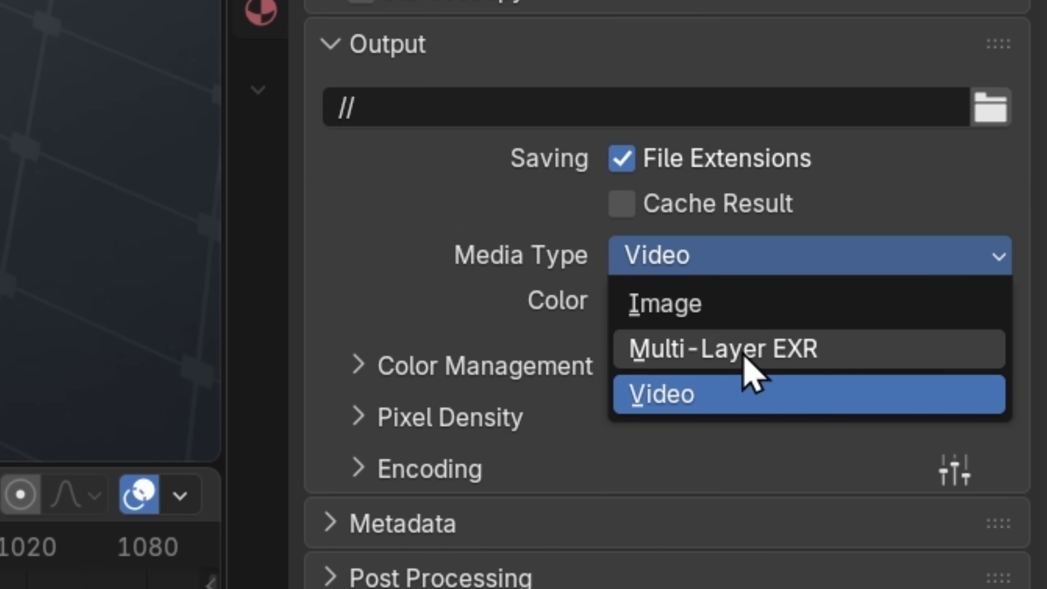
pyautogui.moveTo(785, 360)
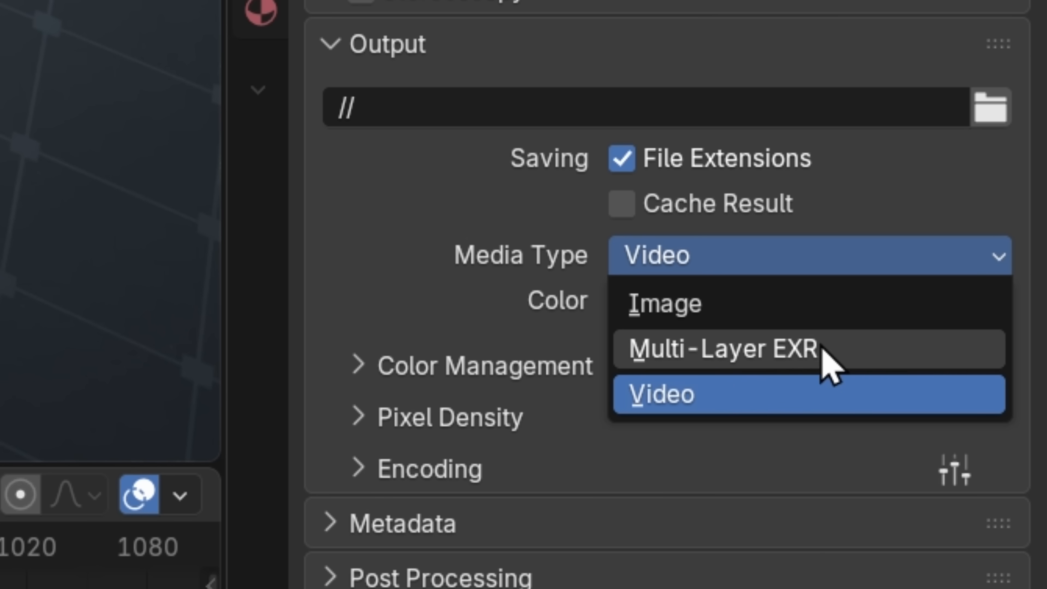
pyautogui.click(664, 304)
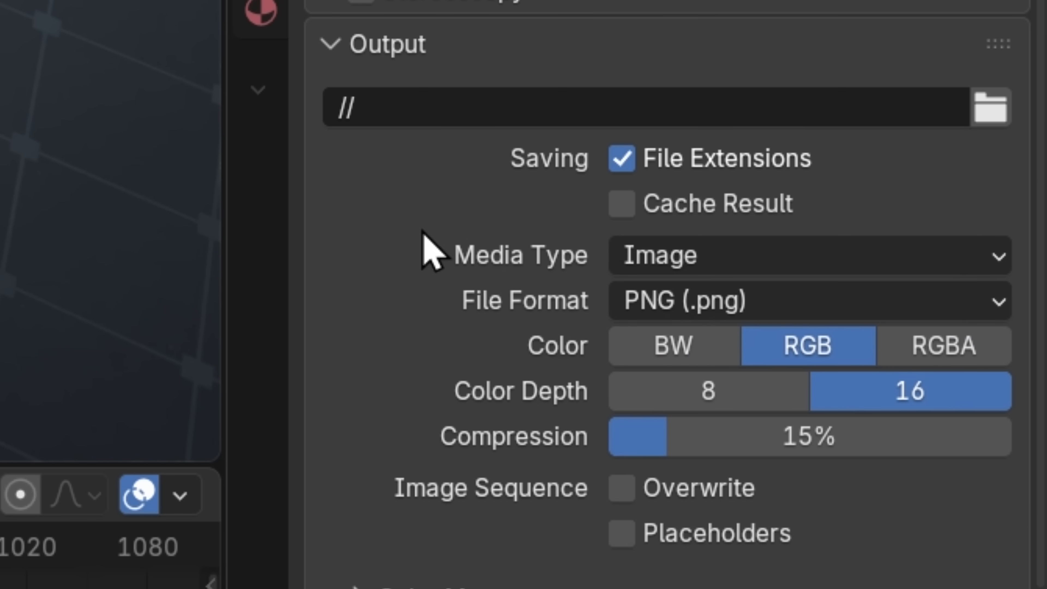
pyautogui.click(801, 300)
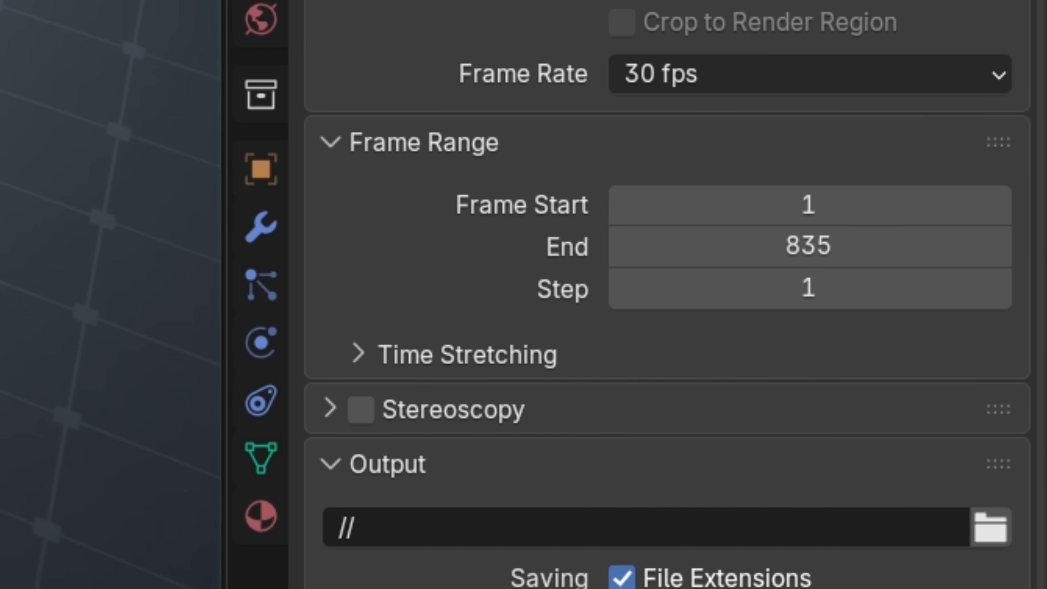
pyautogui.scroll(-3)
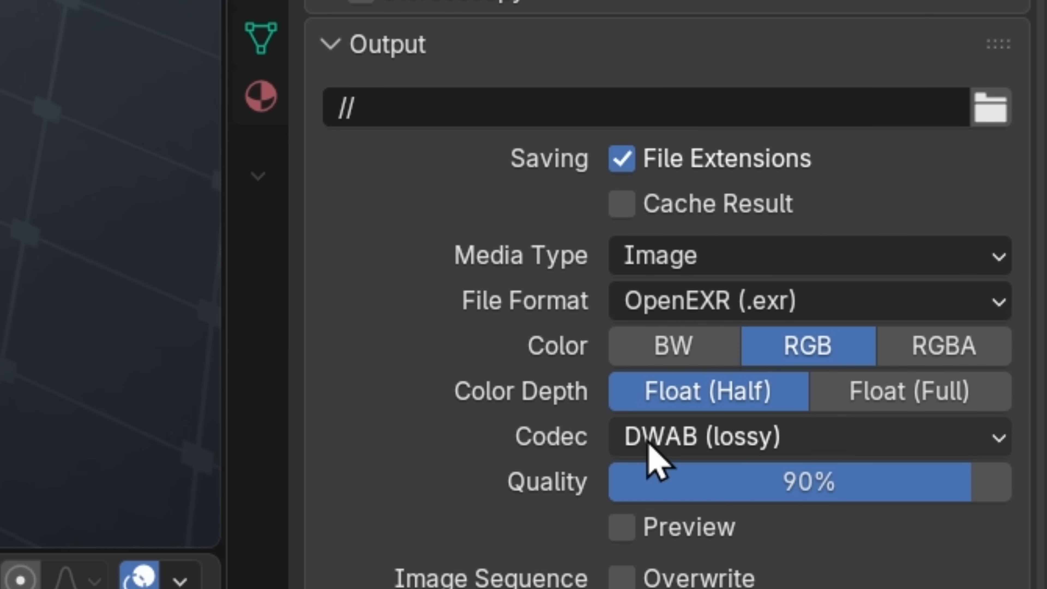
pyautogui.click(802, 437)
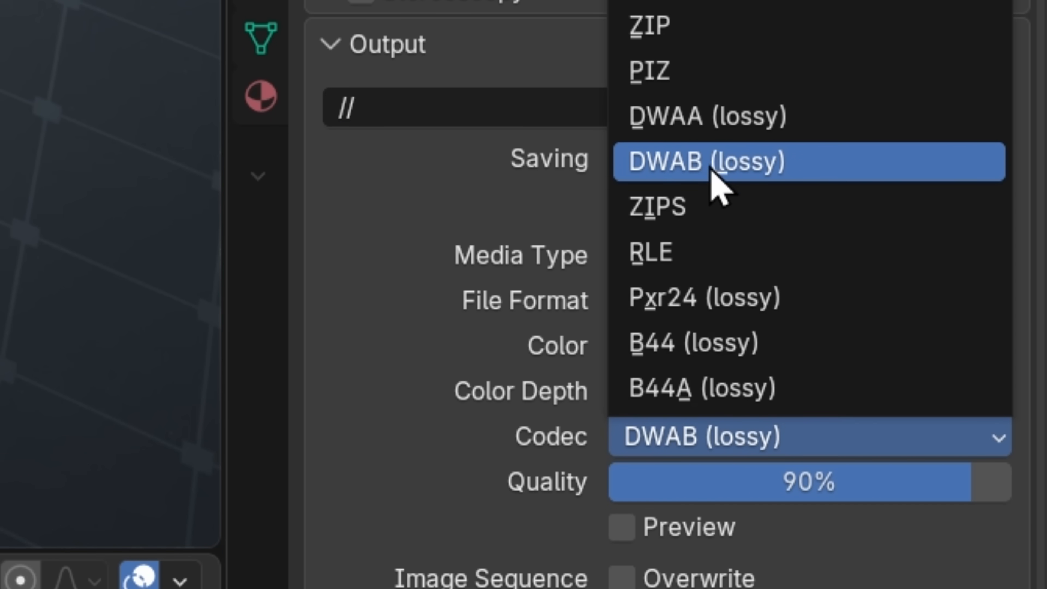
pyautogui.click(705, 161)
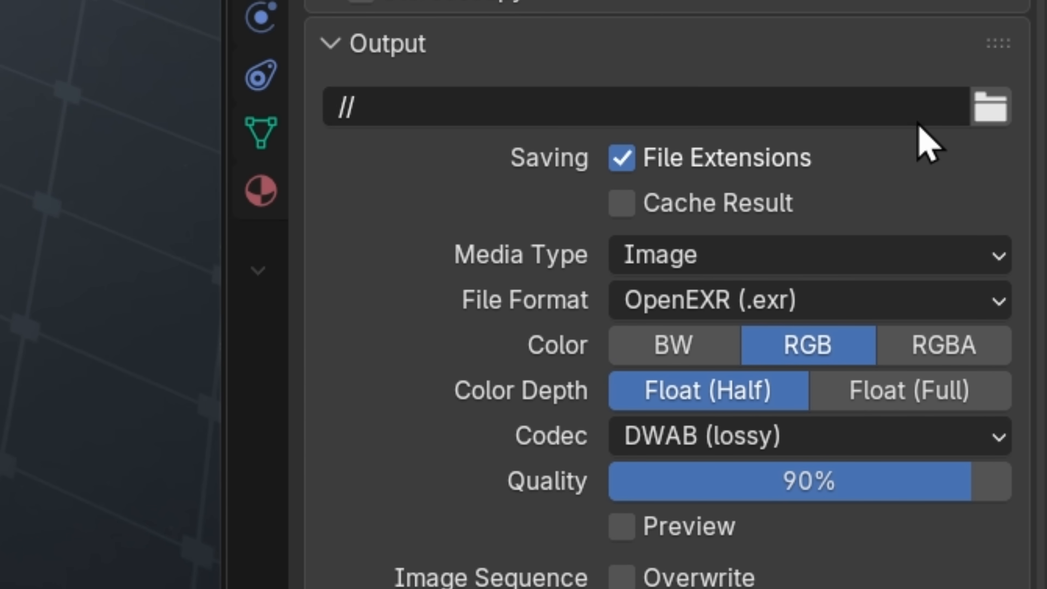
# - Browse the render output folder of EXR frames and cancel without choosing one
pyautogui.click(990, 105)
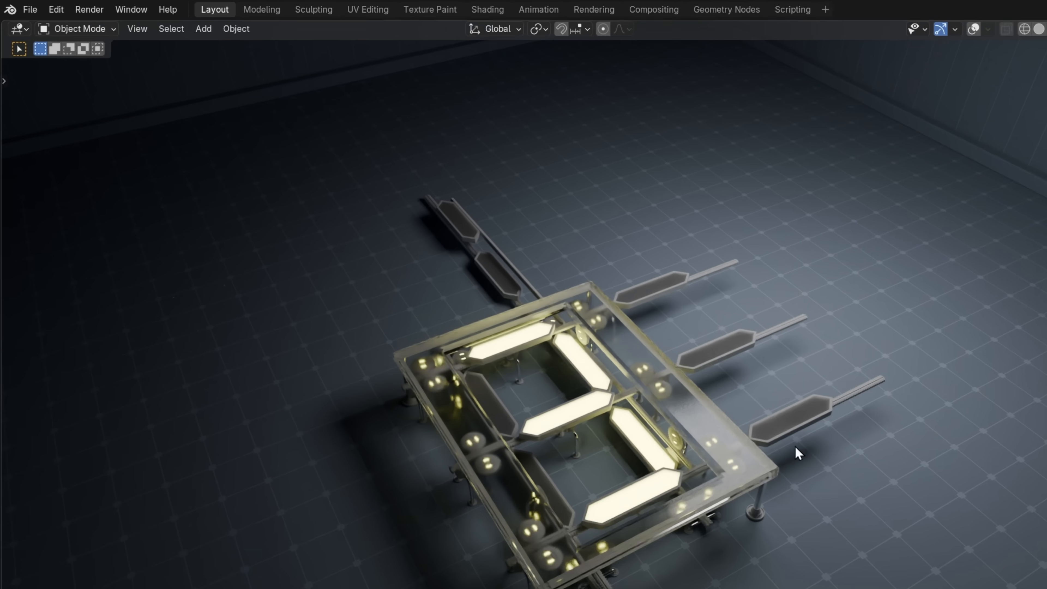
pyautogui.click(88, 10)
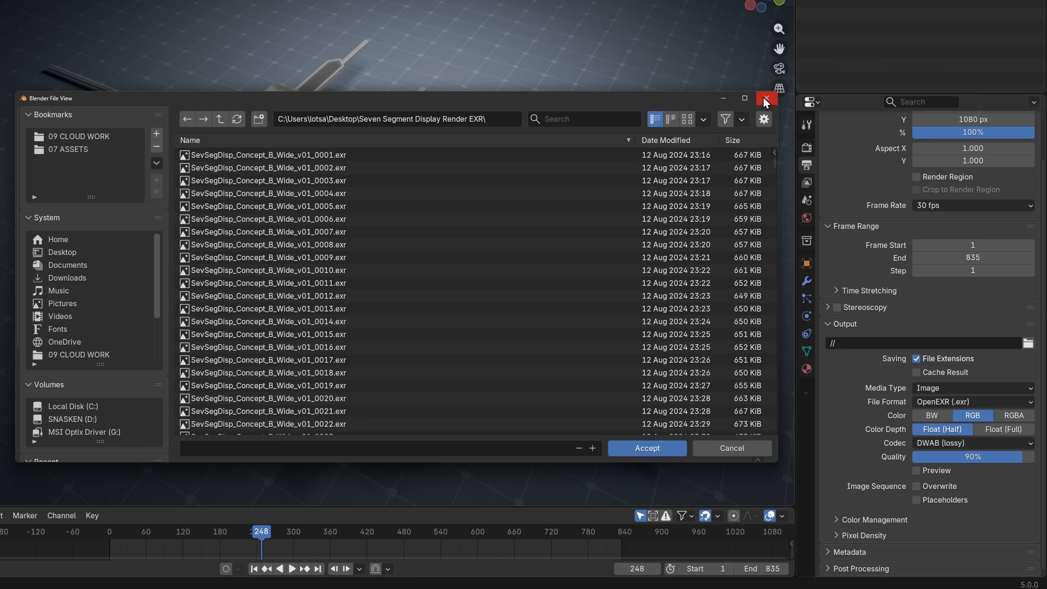
pyautogui.click(766, 98)
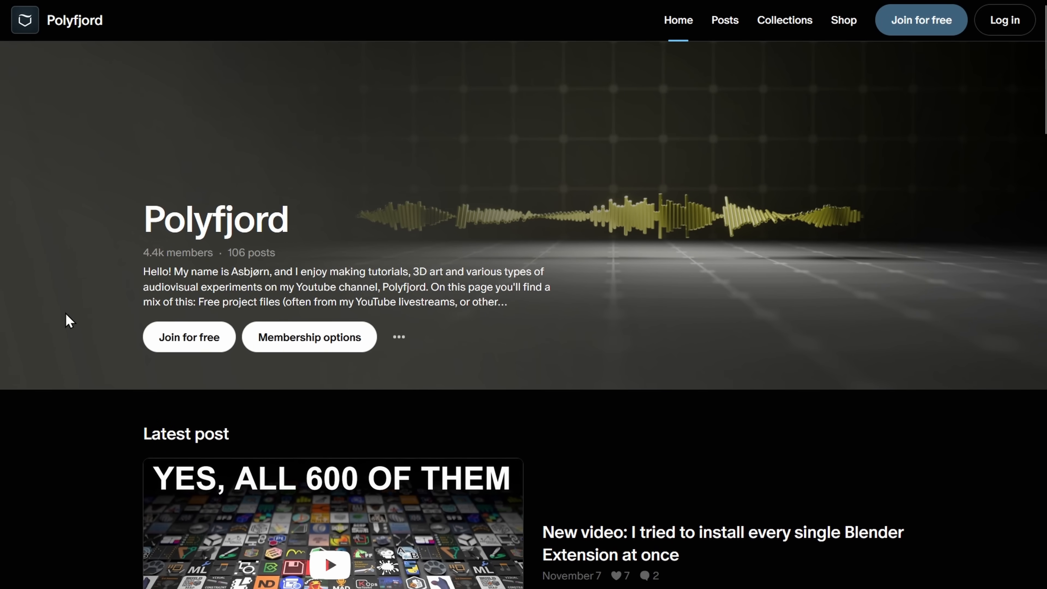
# - Scroll the Polyfjord Patreon page before launching a fresh Blender session
pyautogui.scroll(-3)
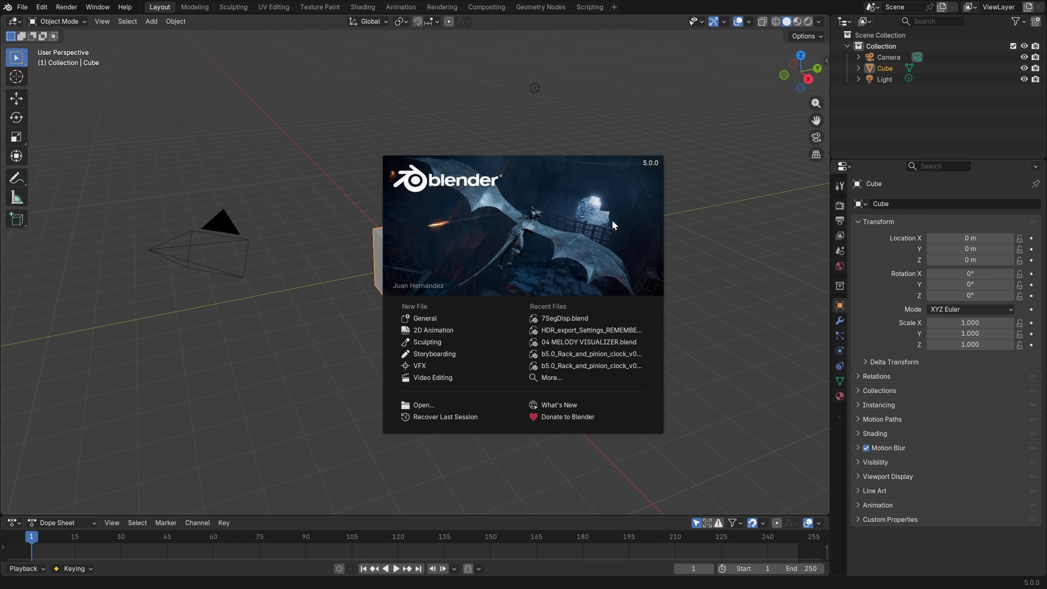
pyautogui.moveTo(670, 190)
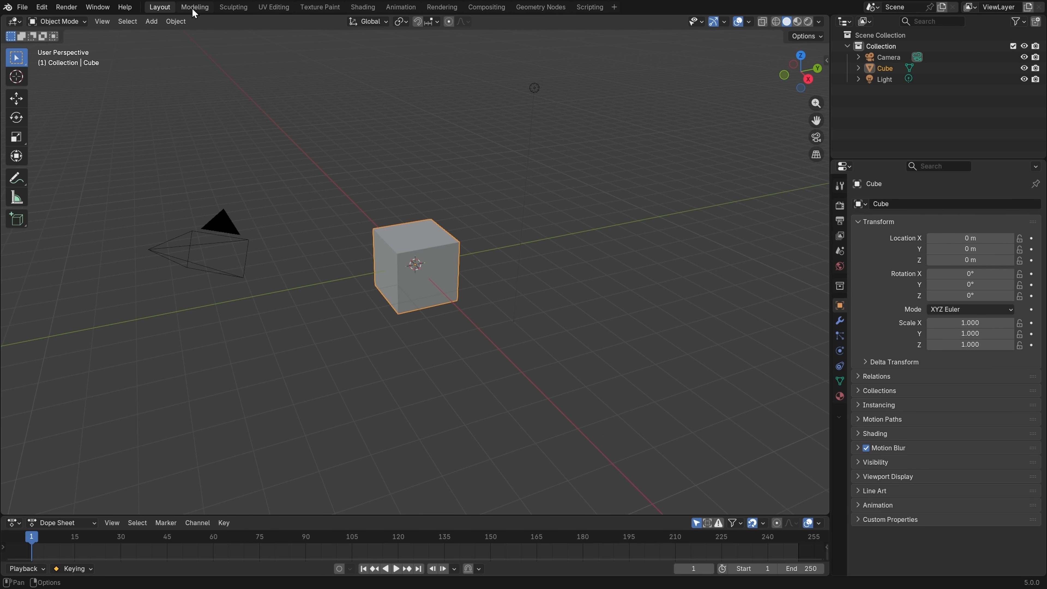
pyautogui.moveTo(539, 14)
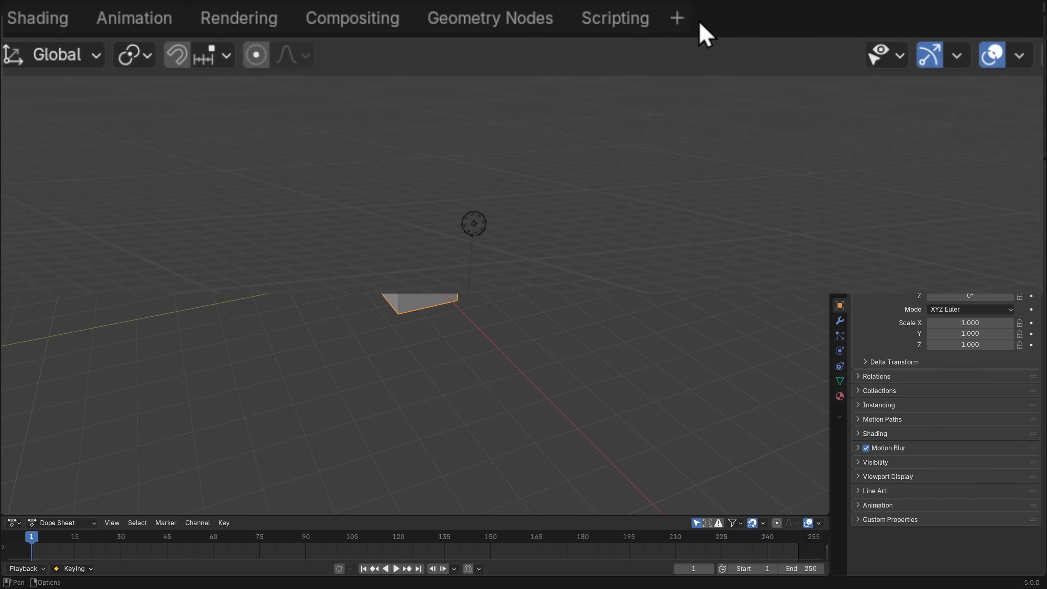
# - Add a Video Editing workspace with a new sequencer scene named Video Export
pyautogui.click(675, 17)
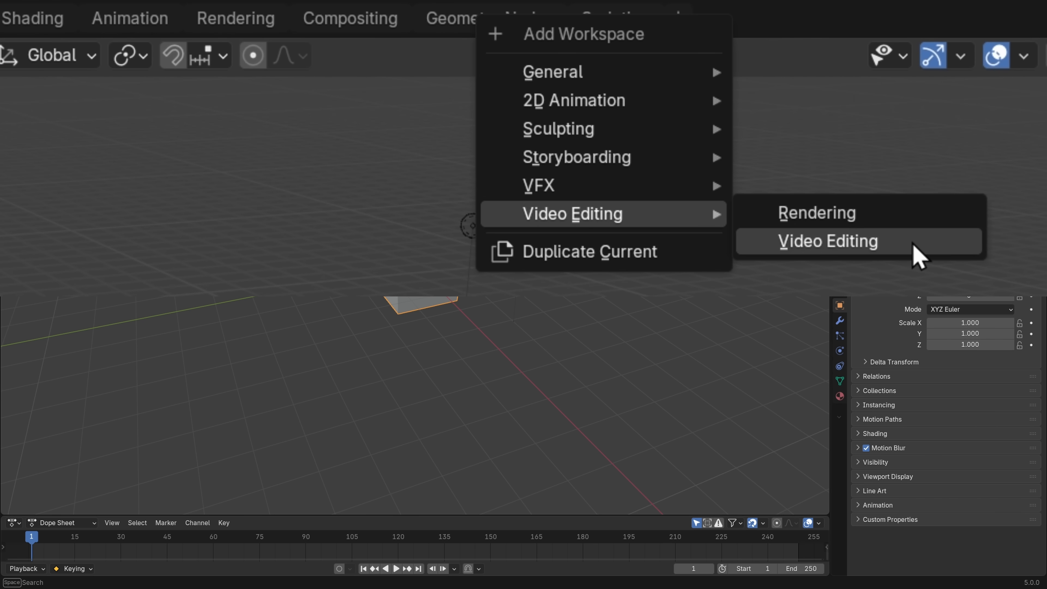
pyautogui.click(827, 241)
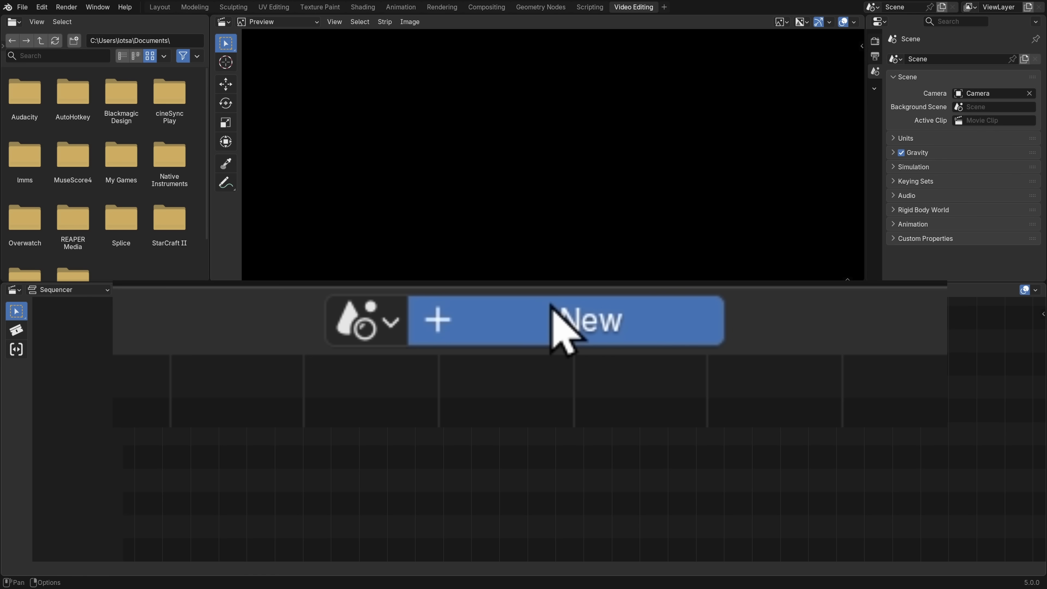
pyautogui.click(588, 320)
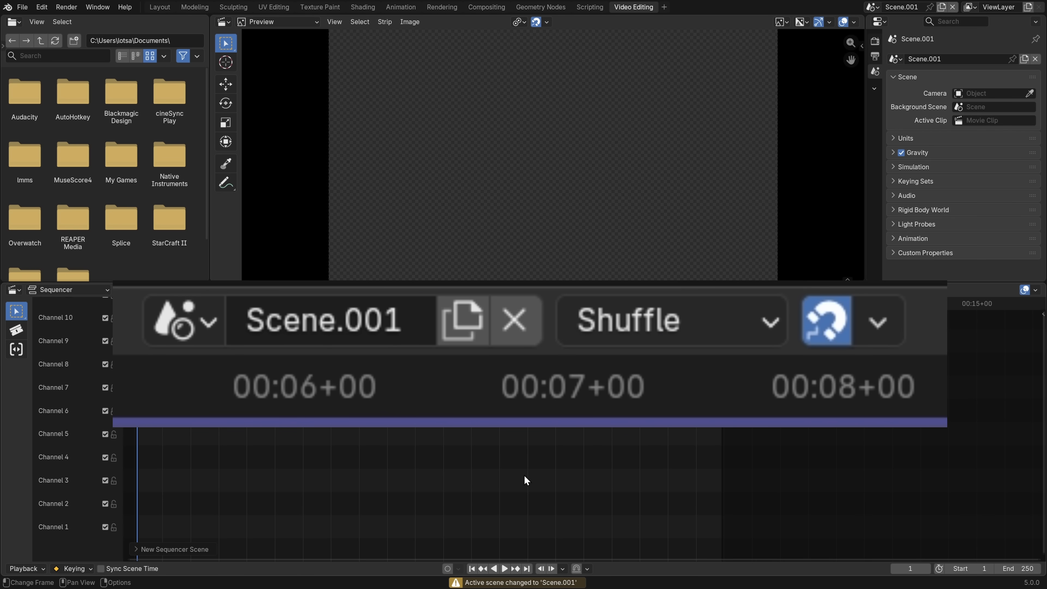
pyautogui.moveTo(423, 401)
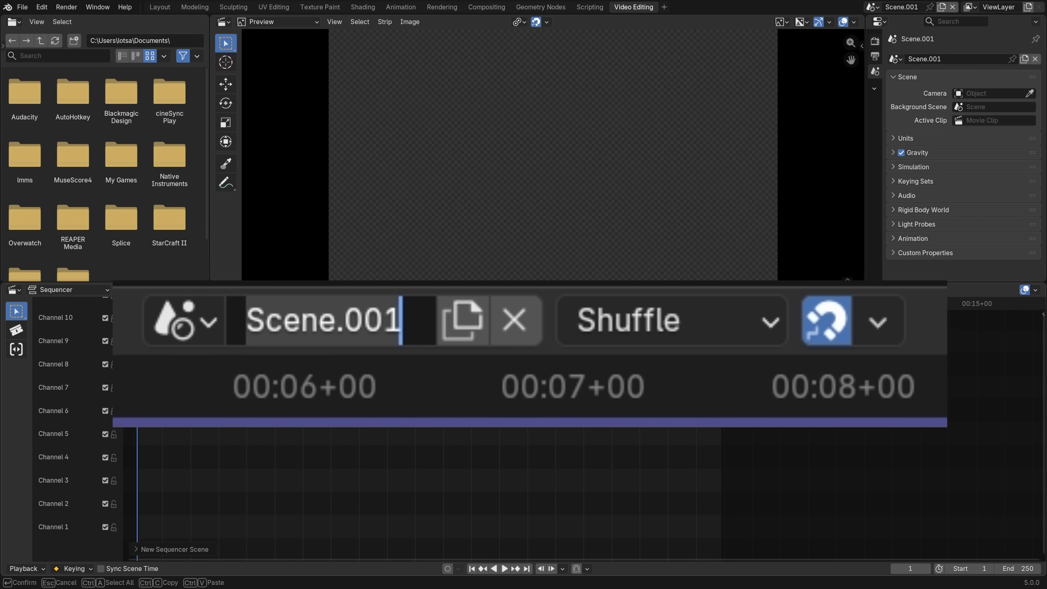
pyautogui.write('Video Export')
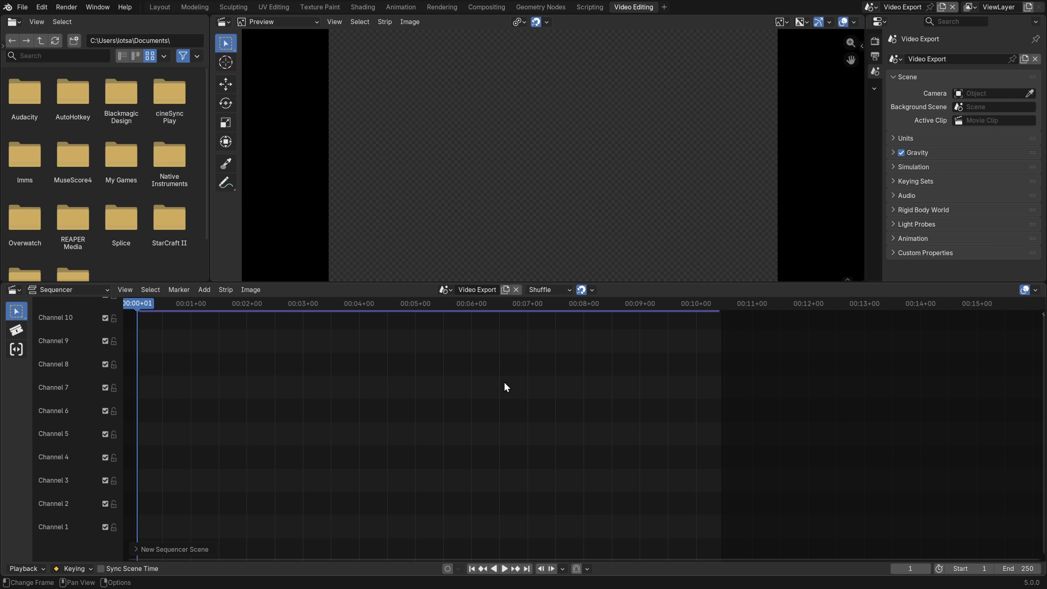
pyautogui.moveTo(467, 497)
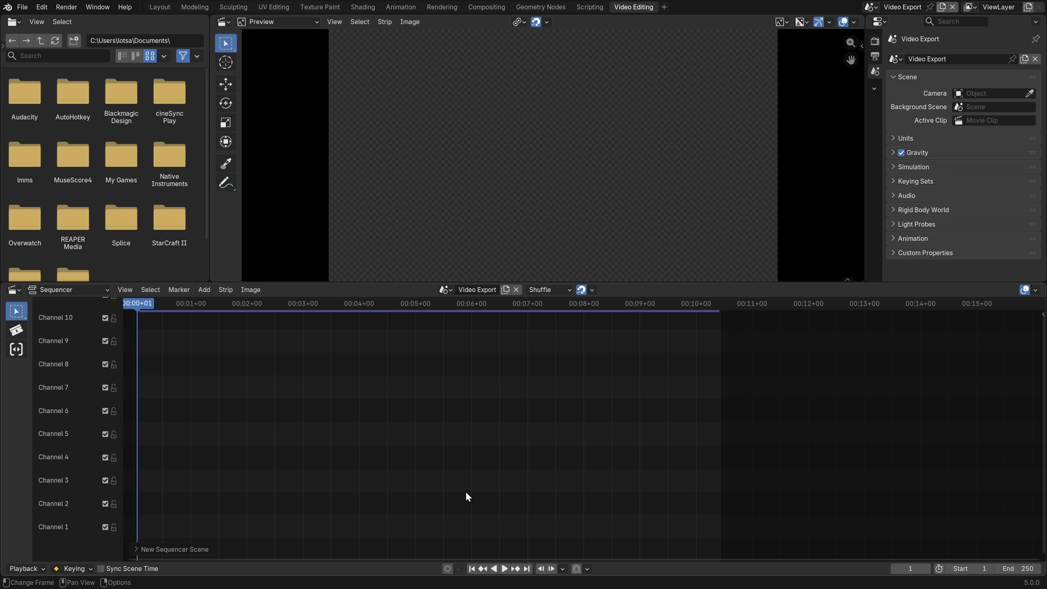
# - Add an Image/Sequence strip, selecting every frame in the Seven Segment Display Render EXR folder
pyautogui.click(204, 289)
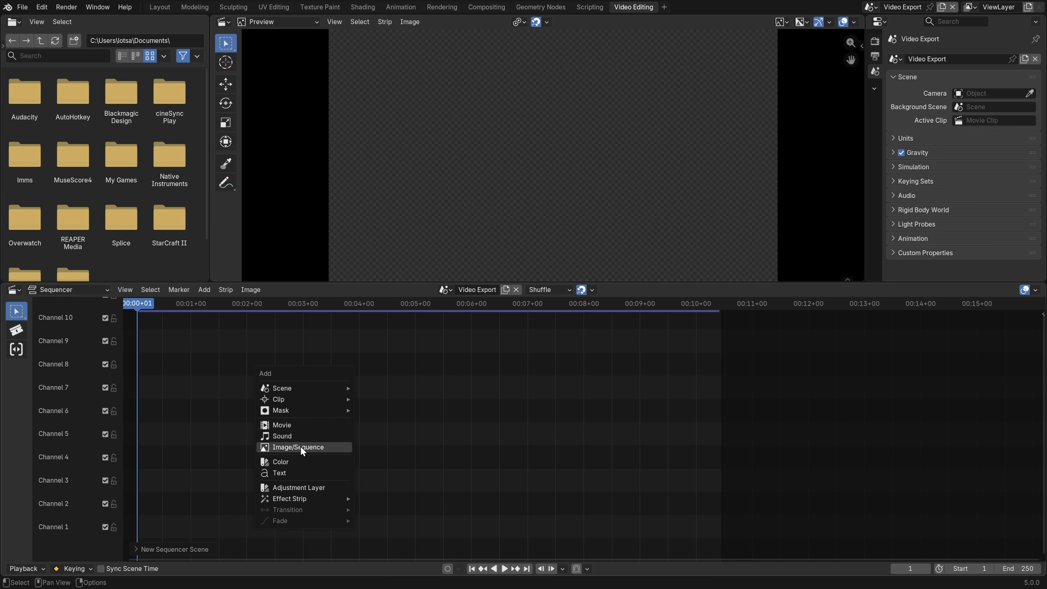
pyautogui.click(298, 447)
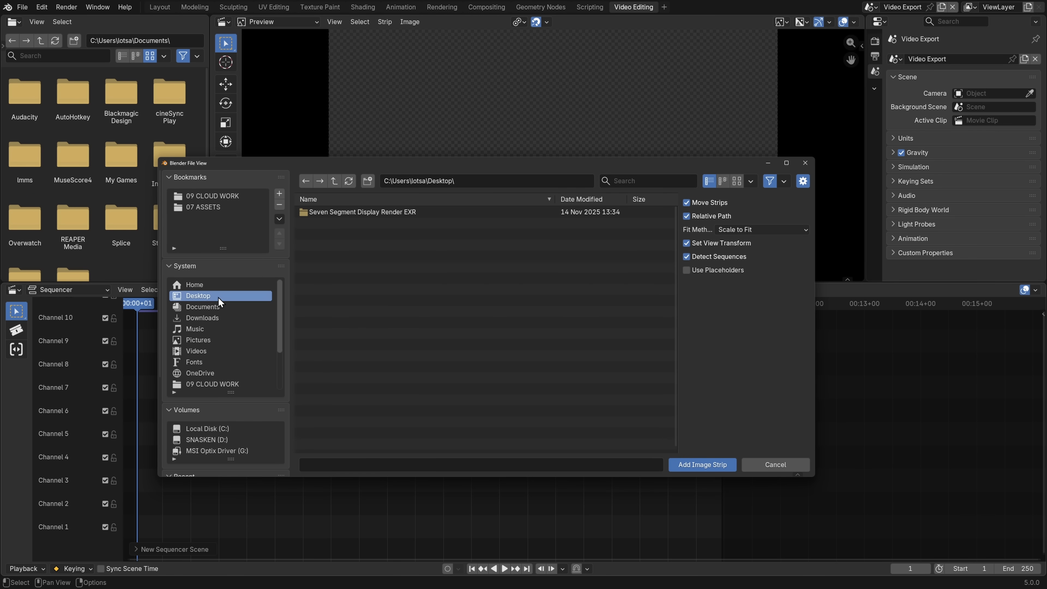
pyautogui.doubleClick(363, 211)
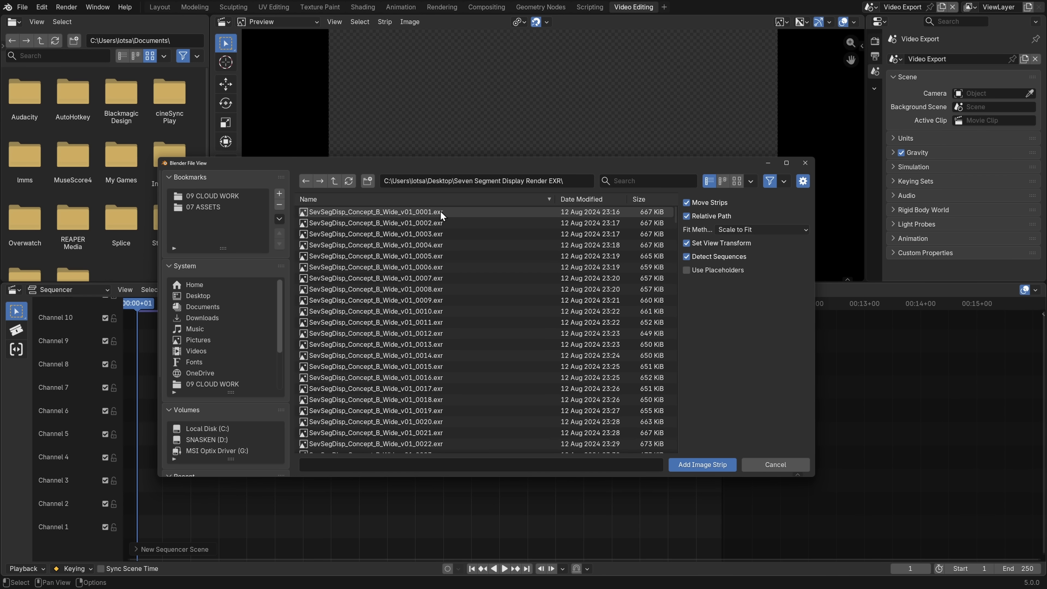
pyautogui.click(375, 211)
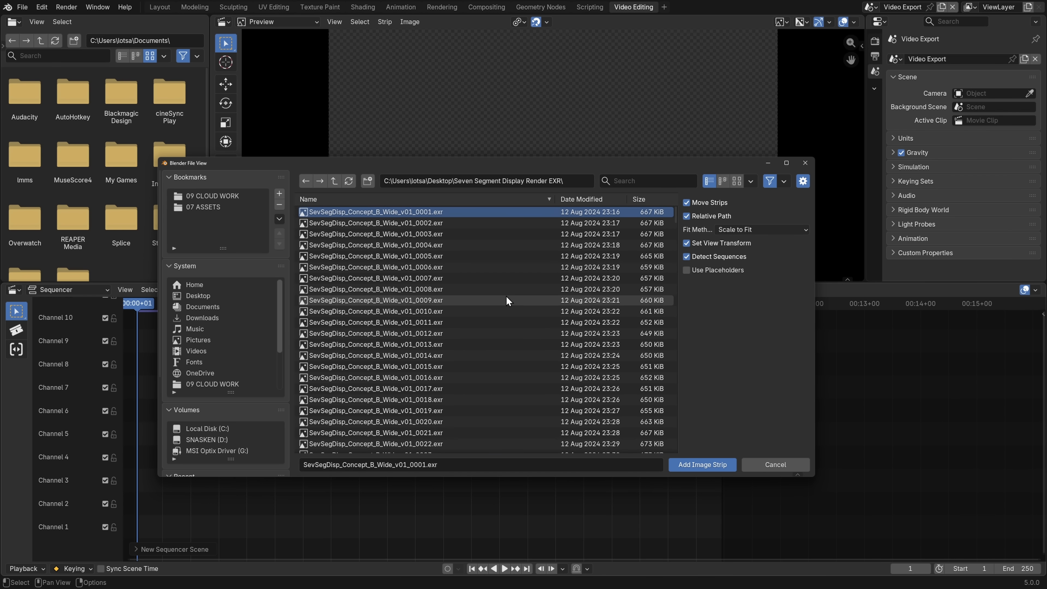
pyautogui.press('a')
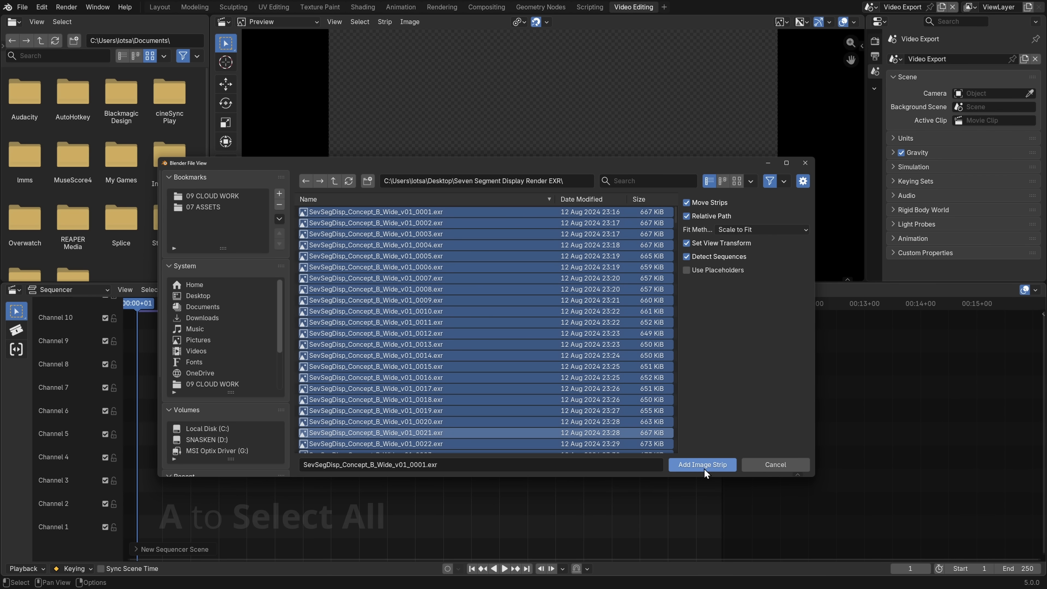
# - Place the EXR image strip on channel 3 at frame 1 and play it back in the preview
pyautogui.click(702, 464)
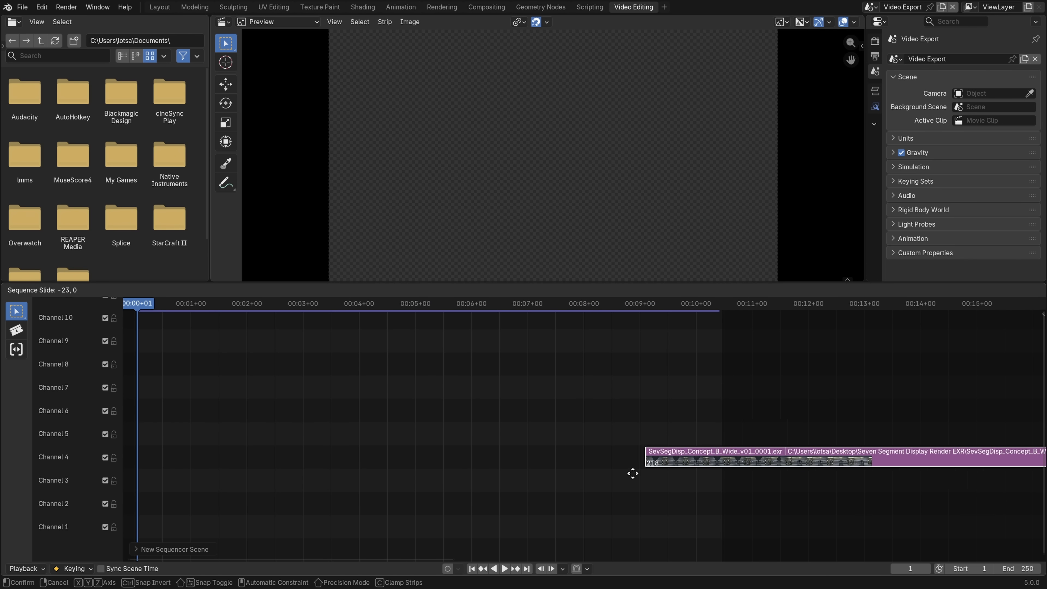
pyautogui.moveTo(633, 473); pyautogui.dragTo(475, 464)
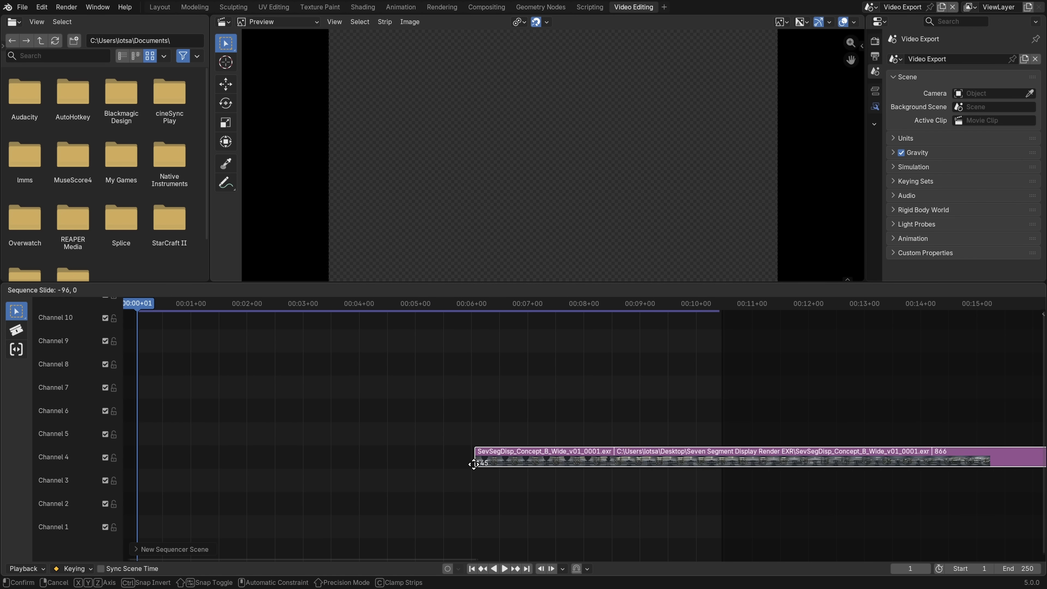
pyautogui.moveTo(475, 458); pyautogui.dragTo(164, 483)
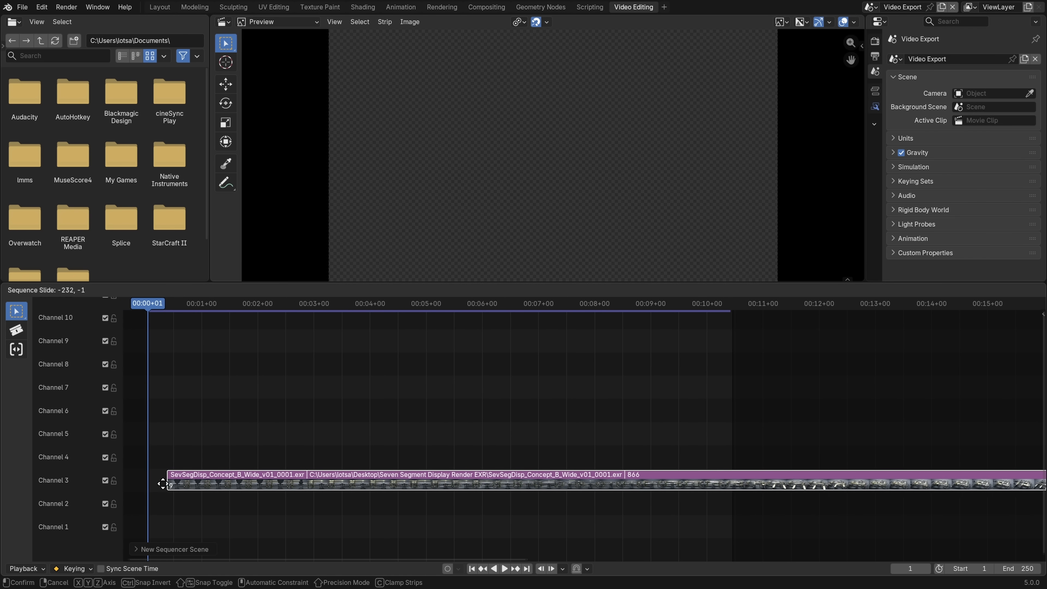
pyautogui.moveTo(157, 479); pyautogui.dragTo(170, 479)
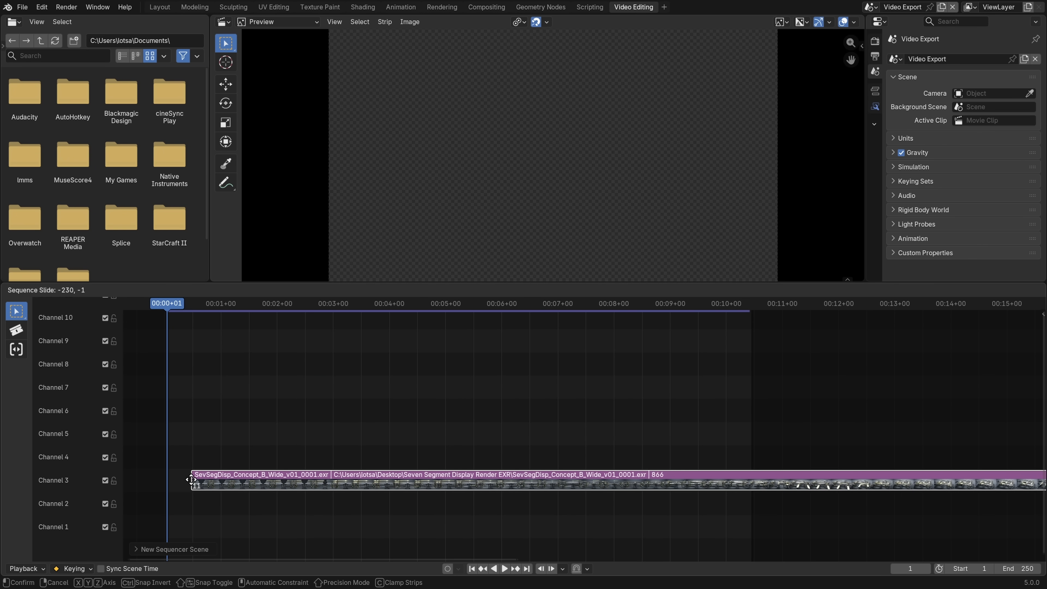
pyautogui.moveTo(194, 480); pyautogui.dragTo(189, 479)
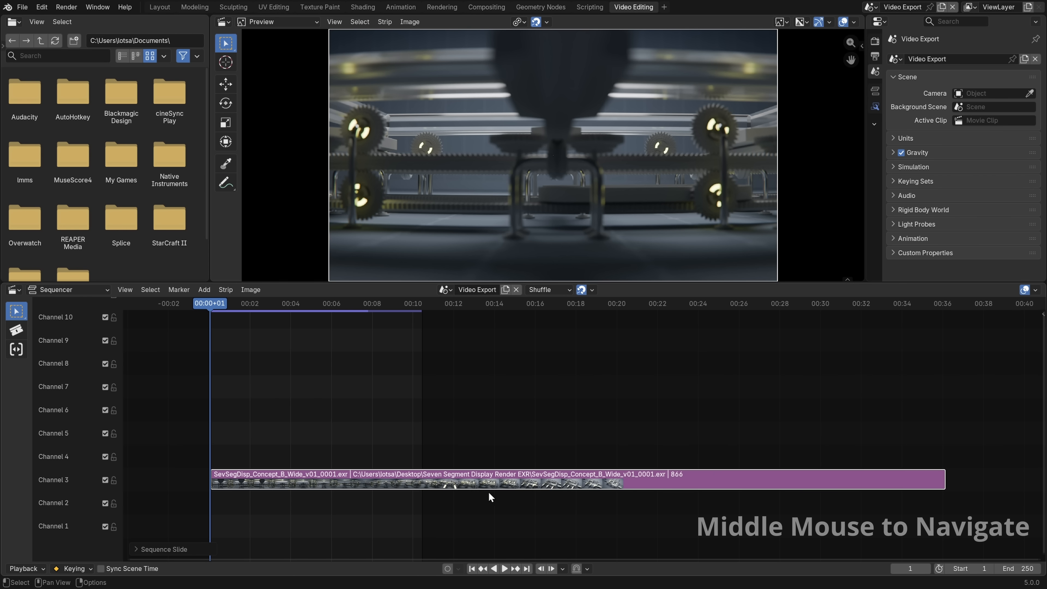
pyautogui.press('space')
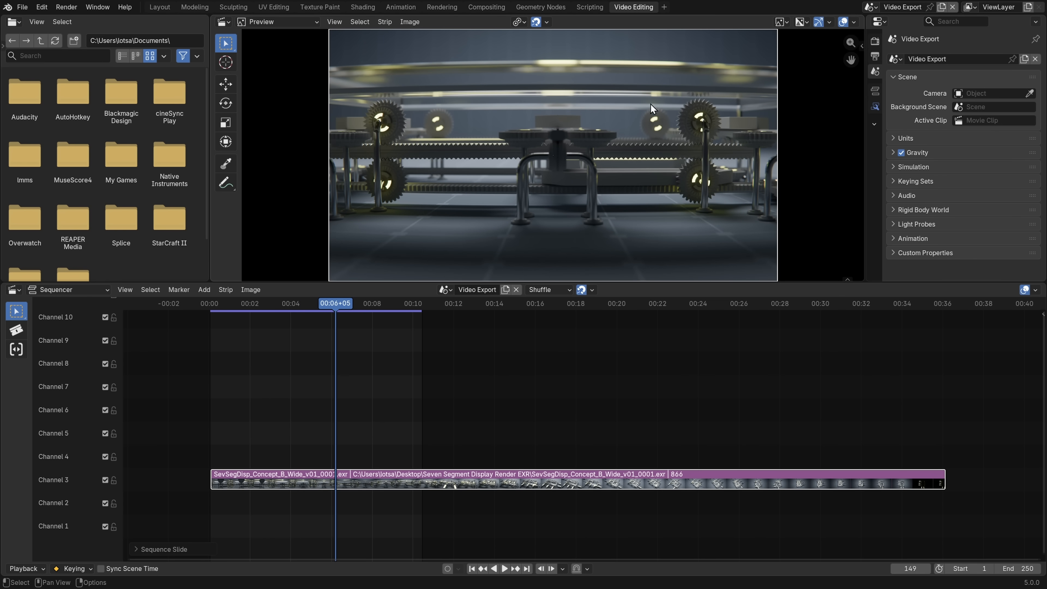
pyautogui.moveTo(628, 225)
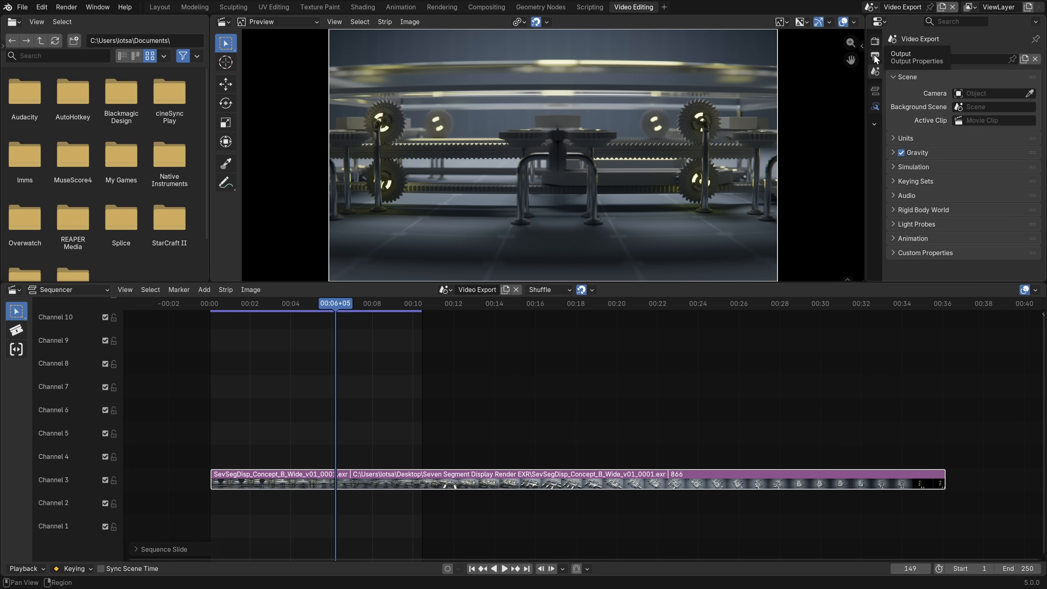
# - Set the frame rate to 30 fps and the range end to 866, then jump near the strip's end
pyautogui.click(875, 56)
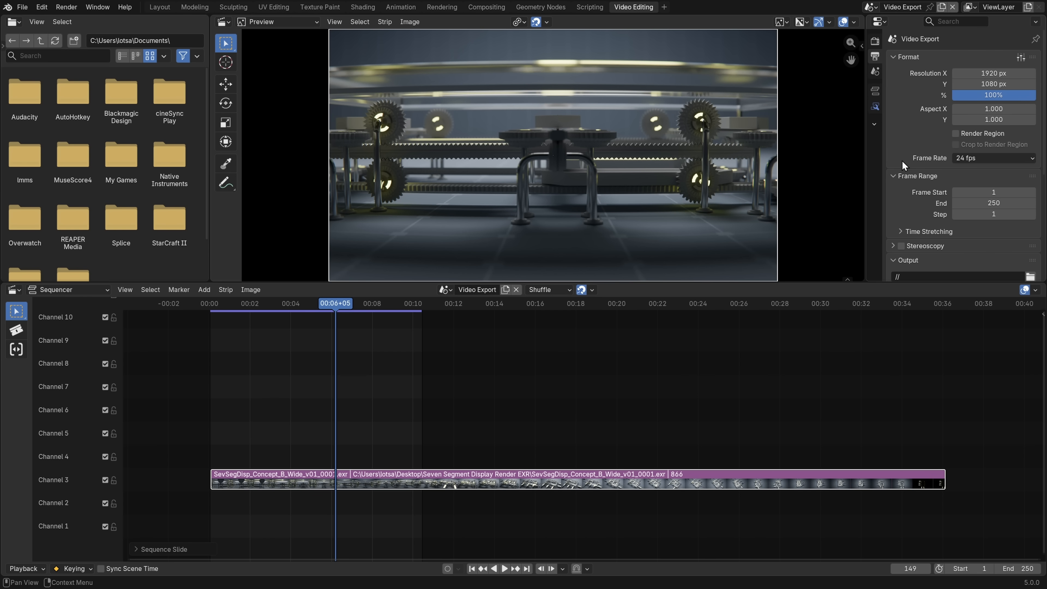
pyautogui.click(993, 158)
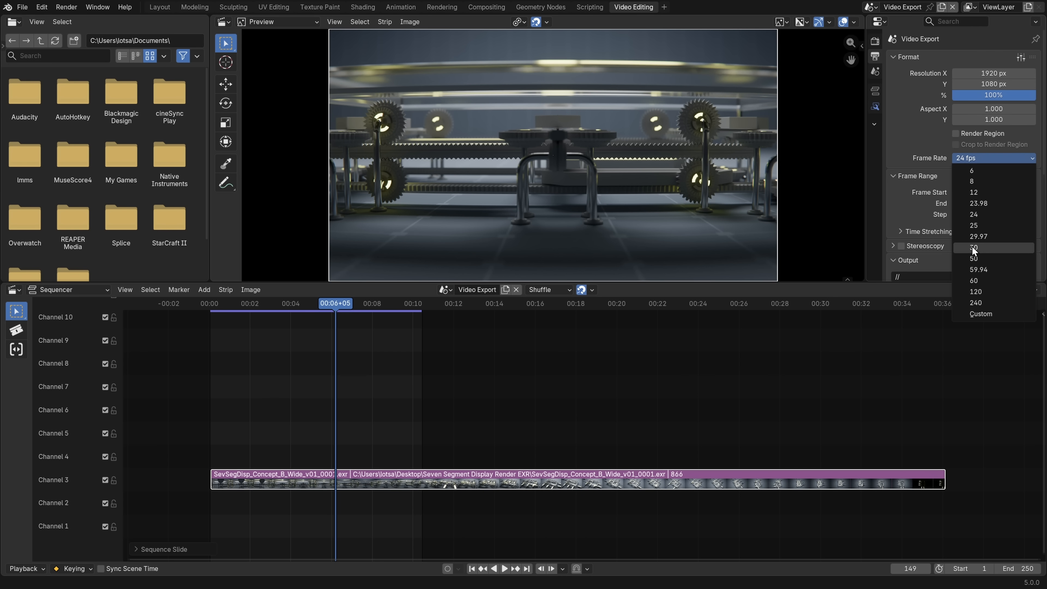
pyautogui.click(974, 247)
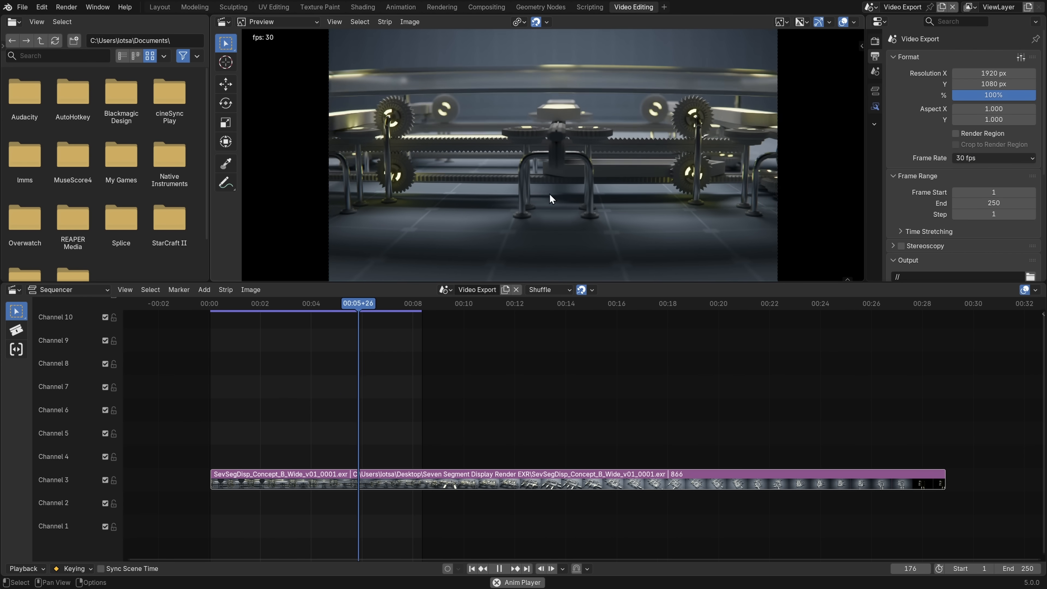
pyautogui.click(414, 304)
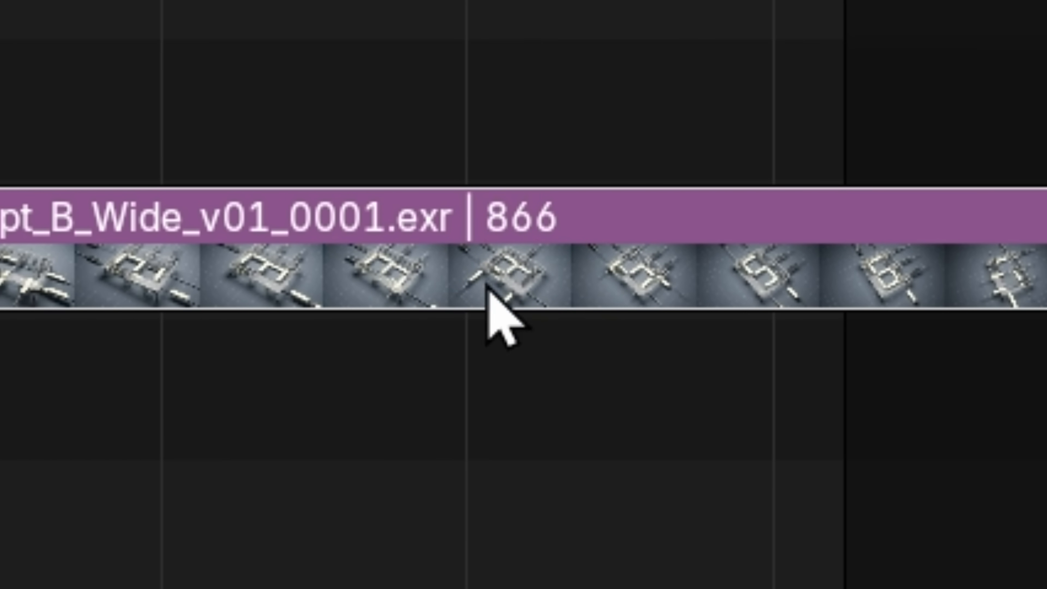
pyautogui.moveTo(508, 267)
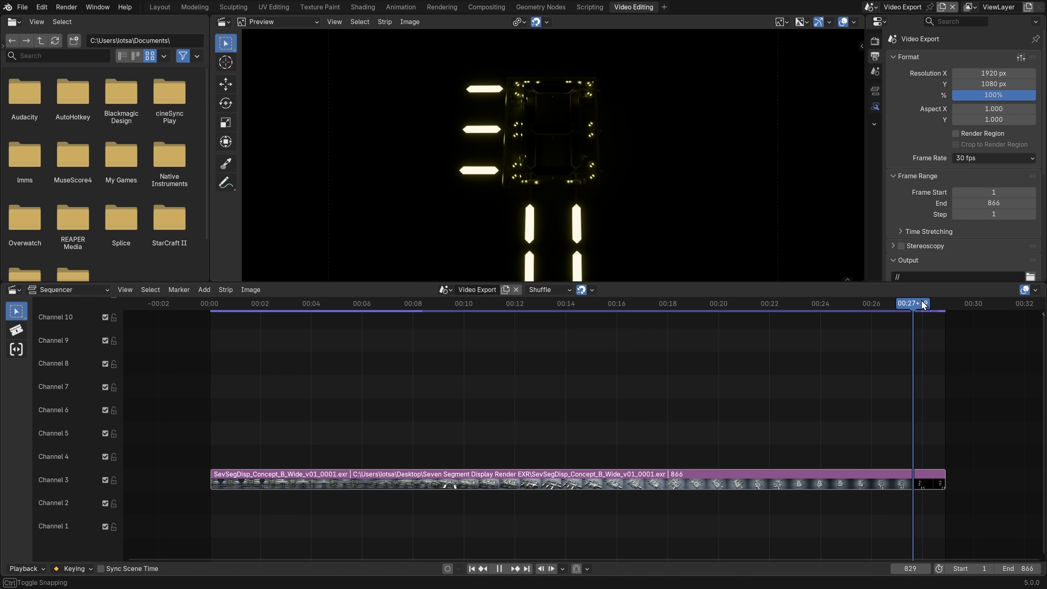
pyautogui.click(250, 304)
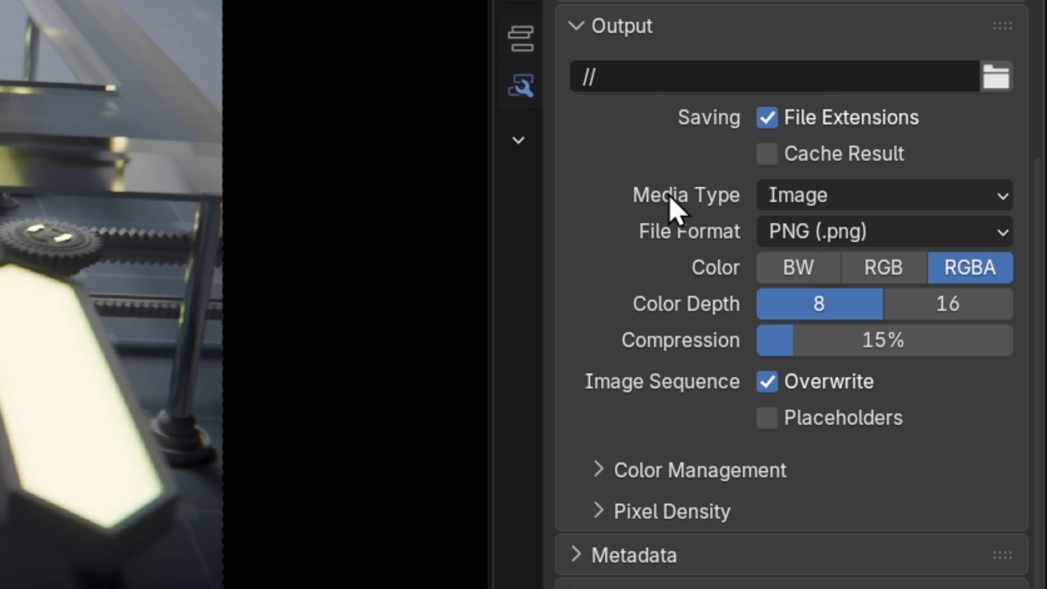
# - Set the video output's Encoding container to MPEG-4
pyautogui.click(883, 195)
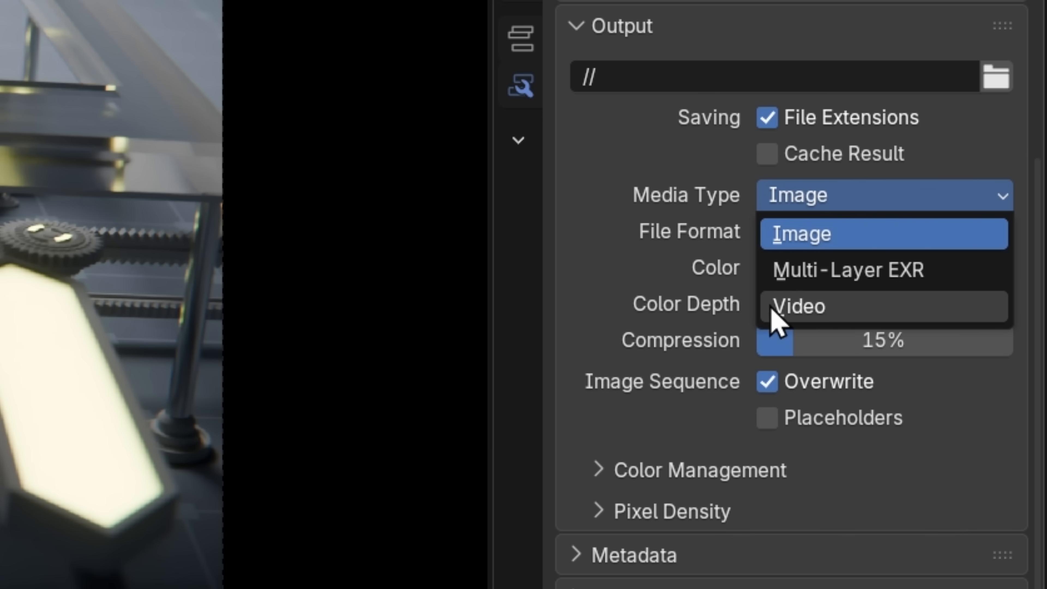
pyautogui.click(796, 307)
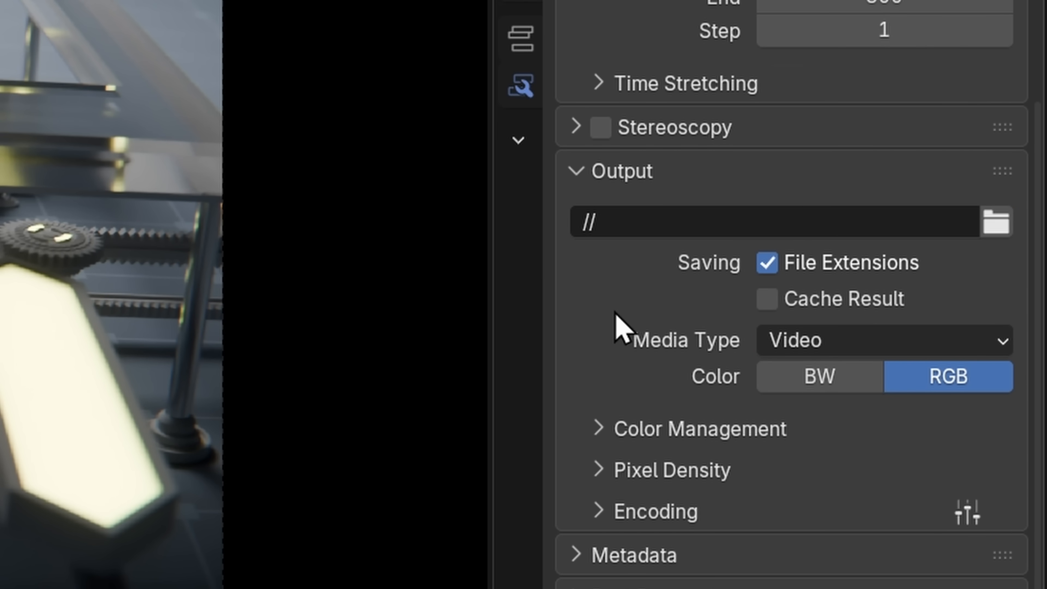
pyautogui.scroll(-3)
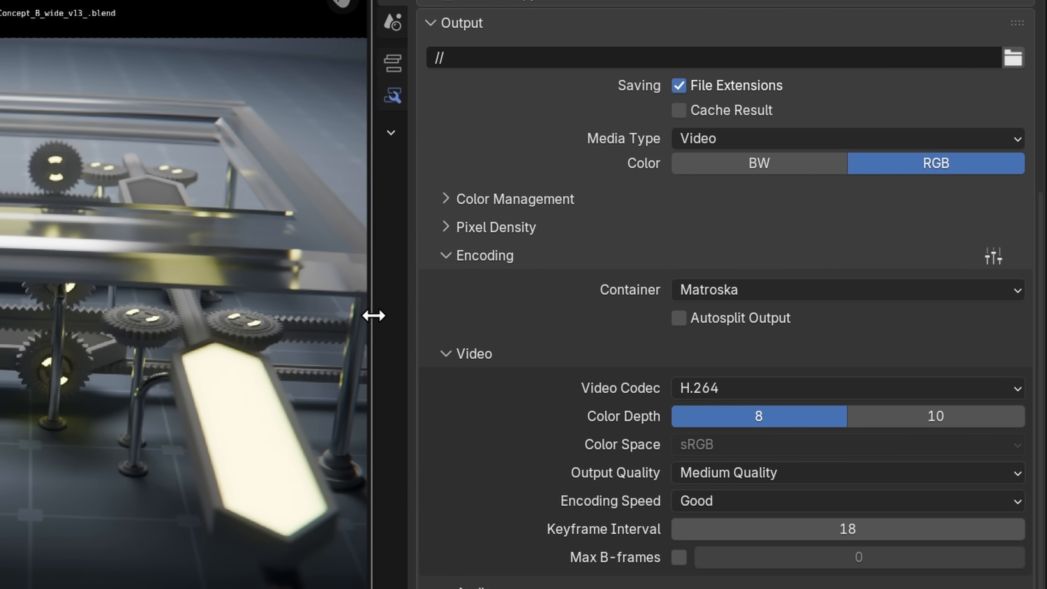
pyautogui.scroll(-3)
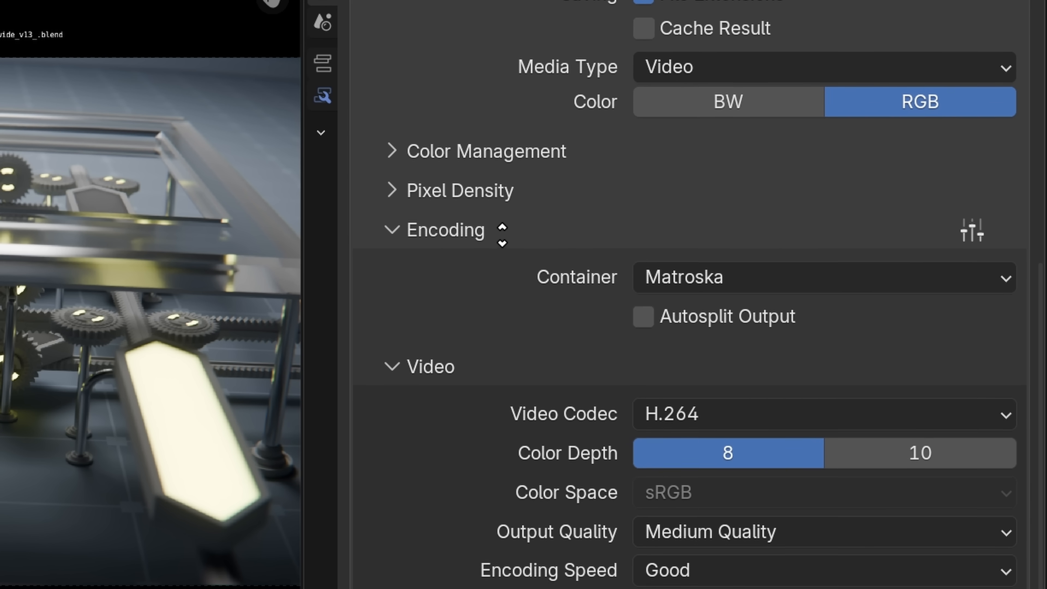
pyautogui.scroll(-3)
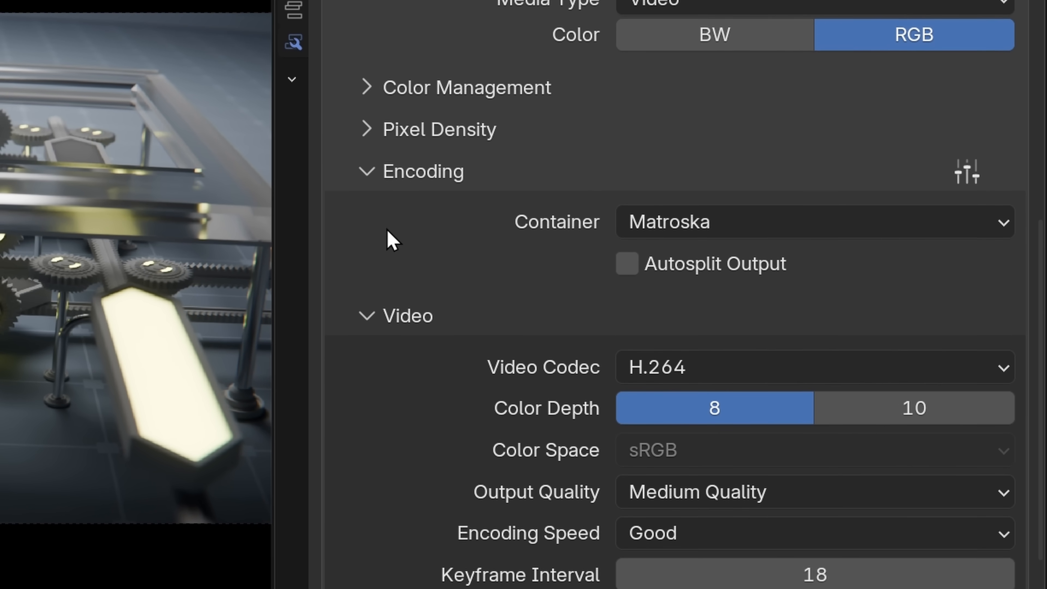
pyautogui.click(813, 222)
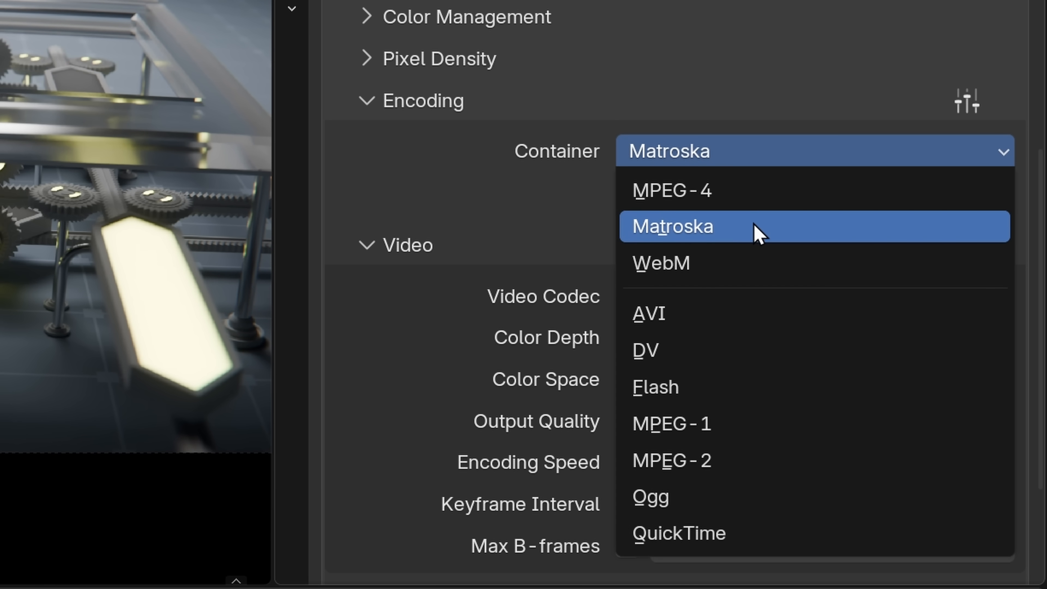
pyautogui.click(673, 191)
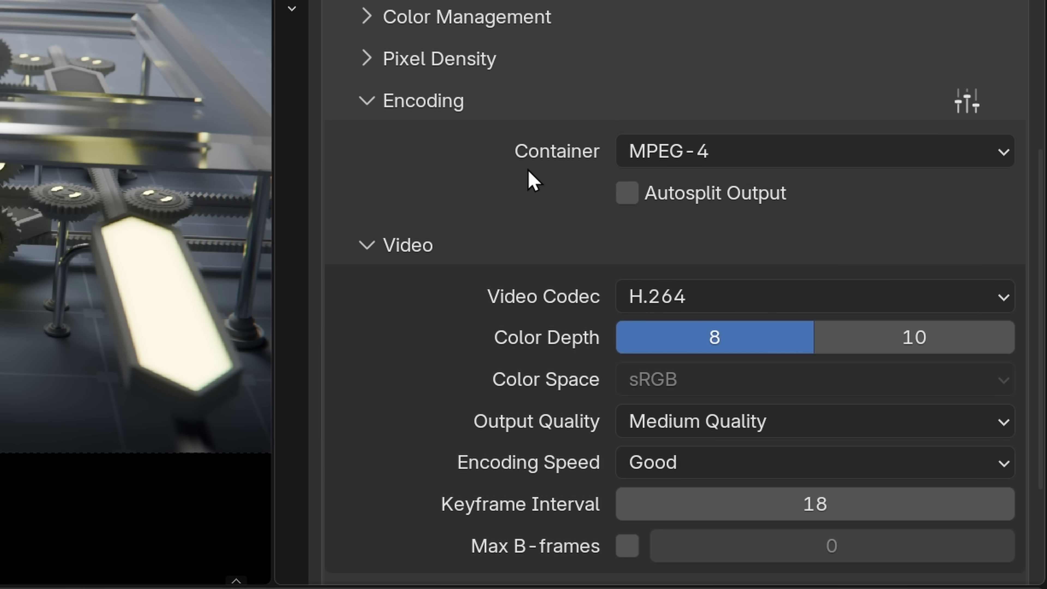
# - Set the video codec to H.265 / HEVC
pyautogui.click(813, 296)
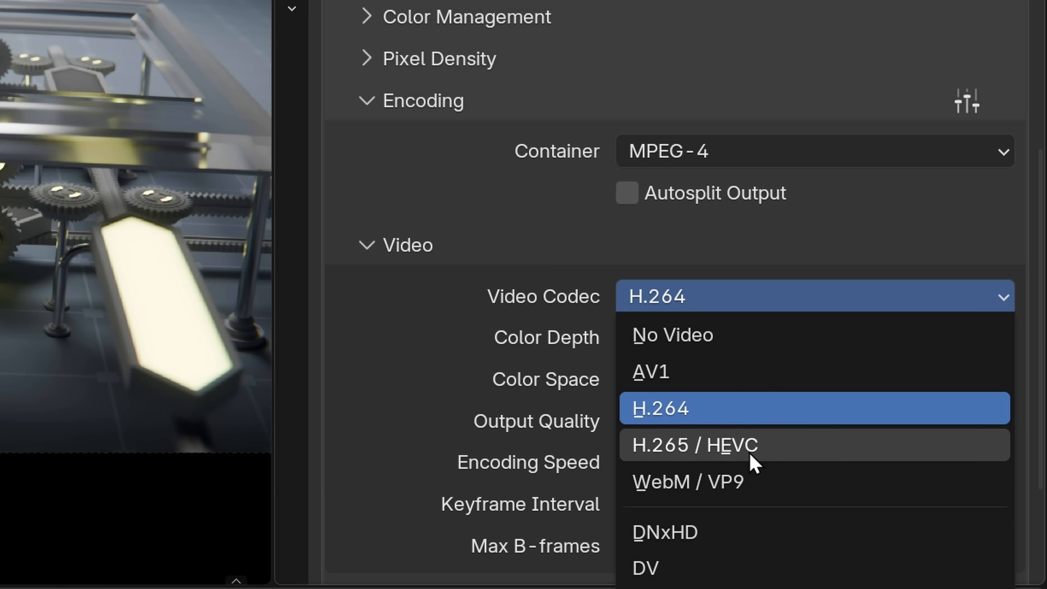
pyautogui.moveTo(755, 464)
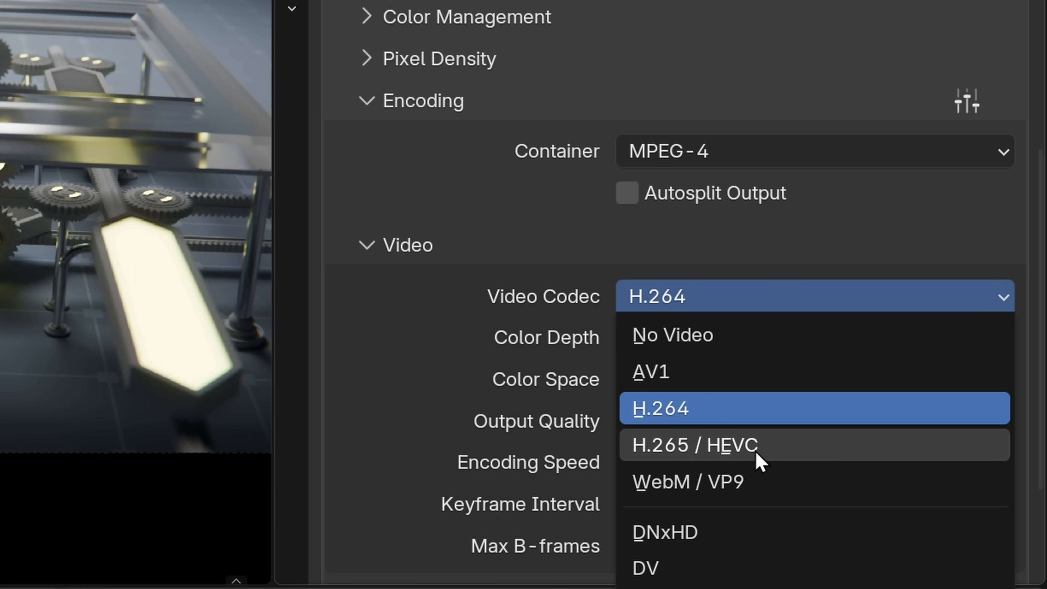
pyautogui.moveTo(761, 459)
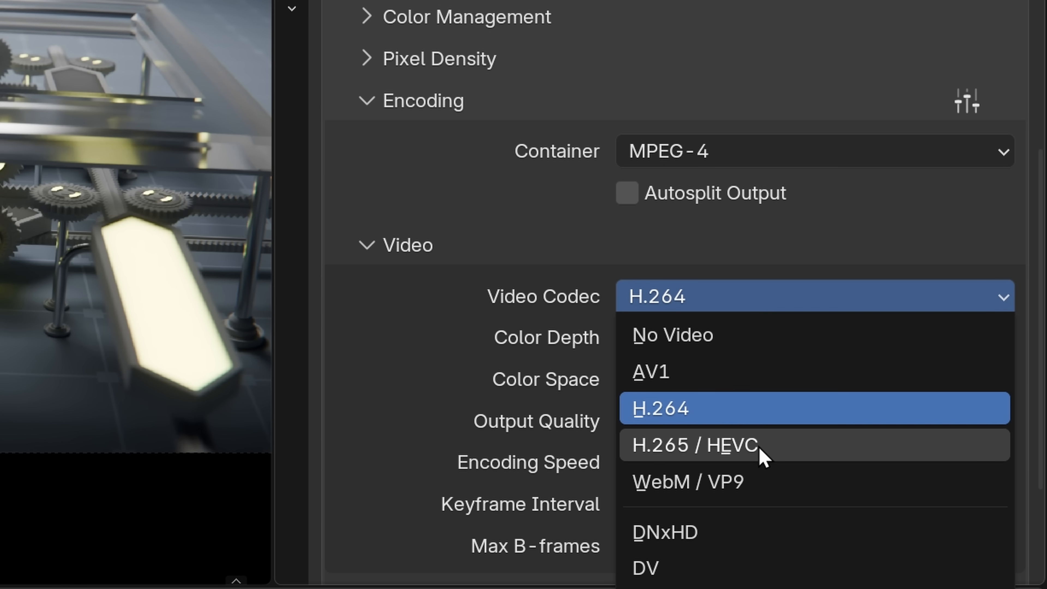
pyautogui.click(693, 446)
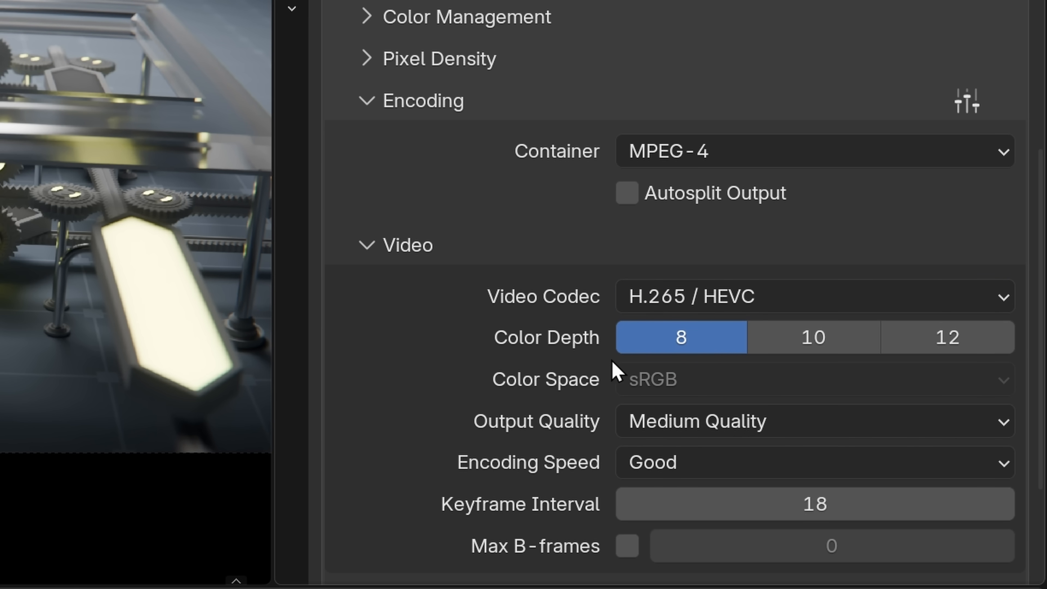
# - Use 10-bit colour depth at High Quality with AAC audio for the HEVC export
pyautogui.click(813, 337)
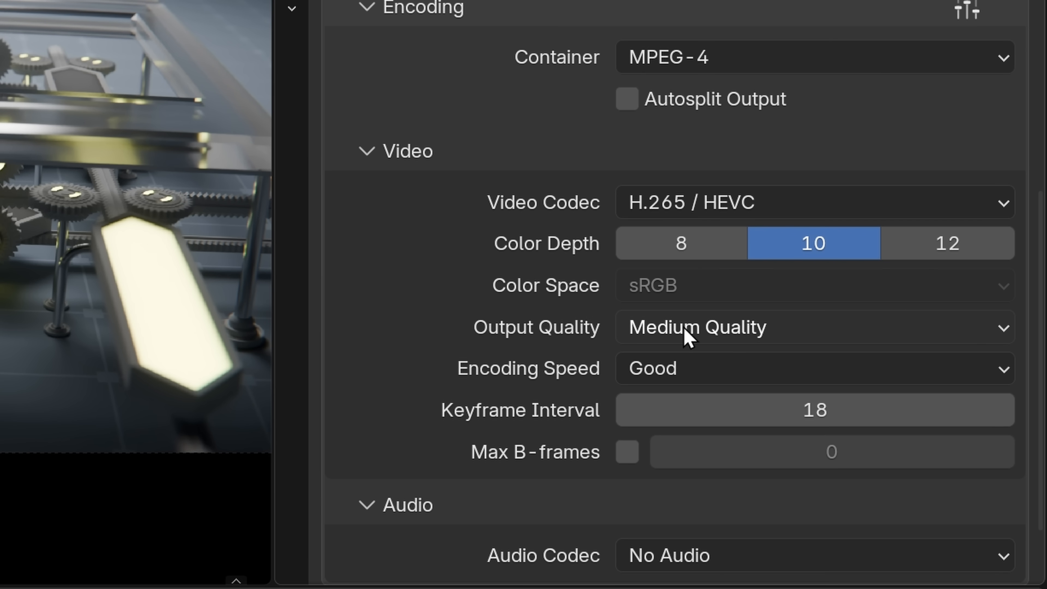
pyautogui.click(814, 328)
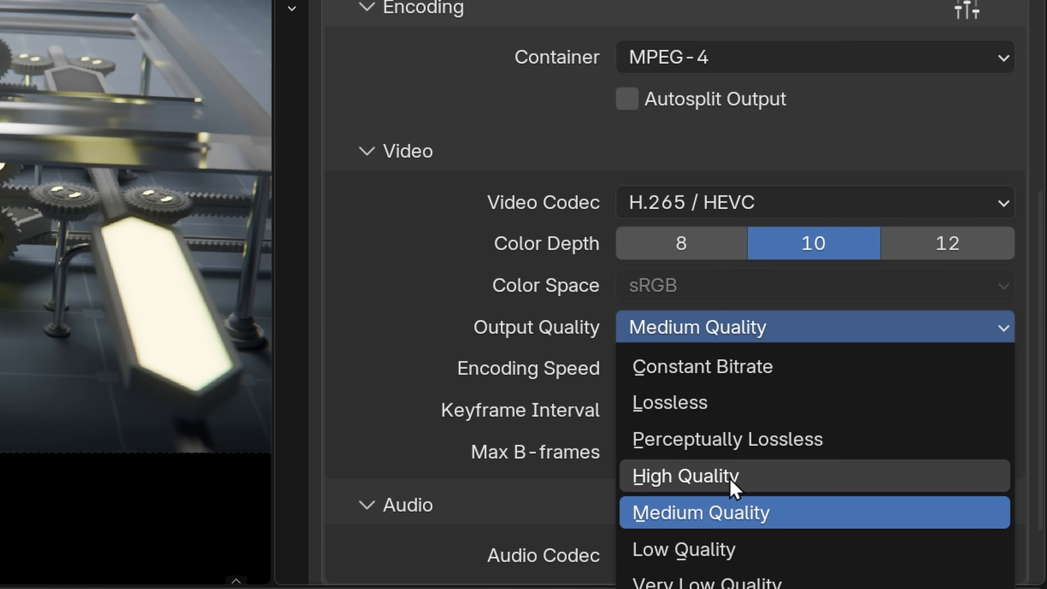
pyautogui.click(684, 476)
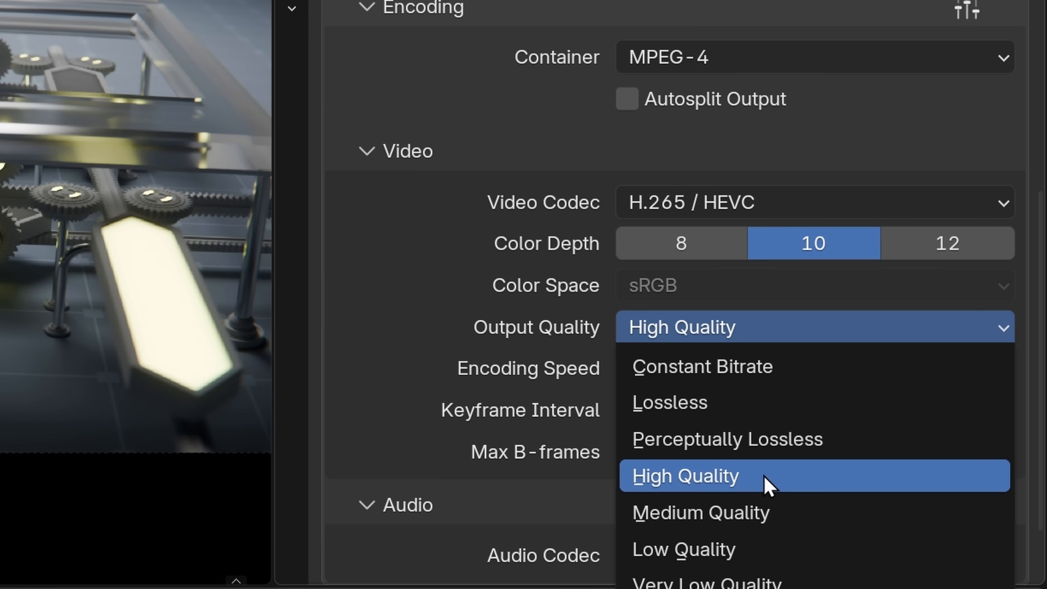
pyautogui.click(684, 476)
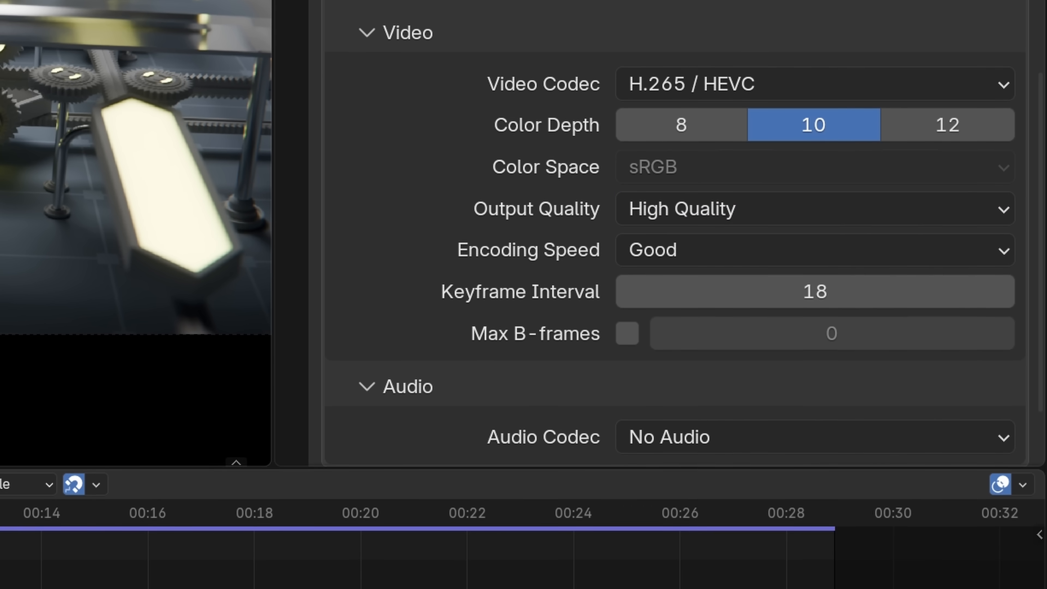
pyautogui.click(813, 437)
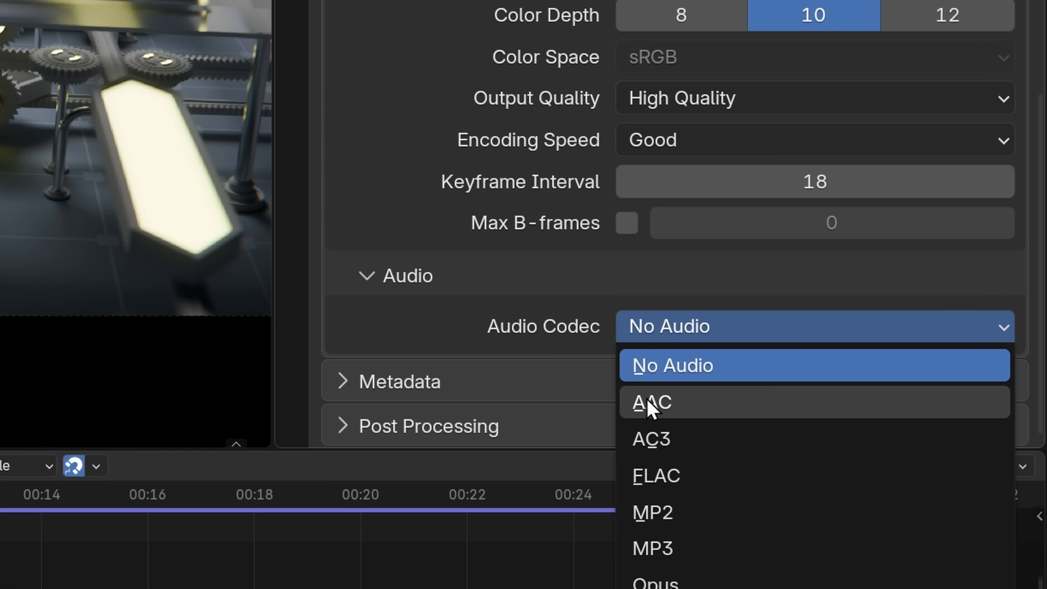
pyautogui.click(649, 402)
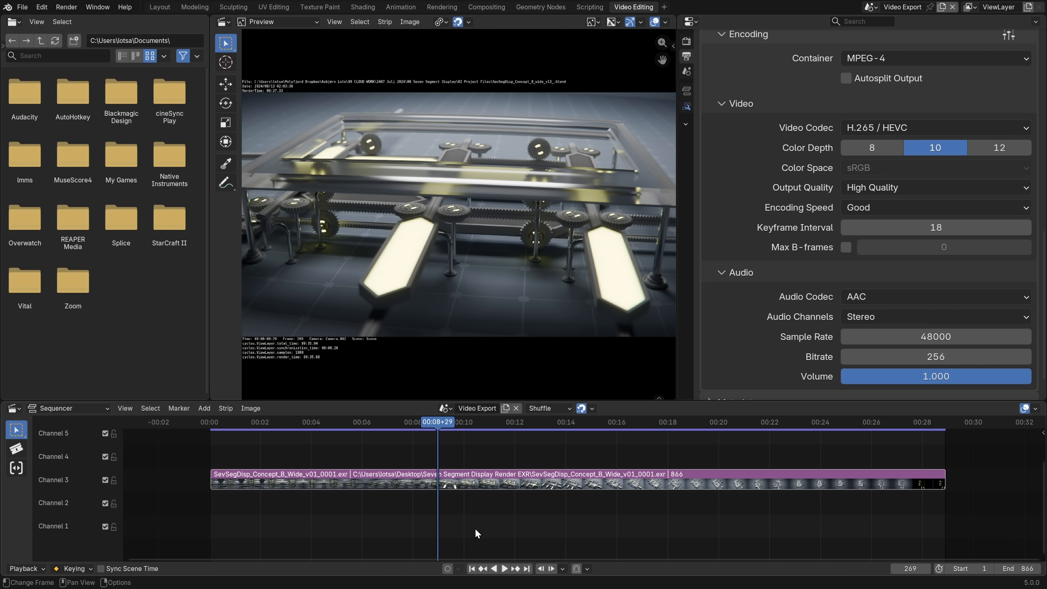
pyautogui.moveTo(550, 539)
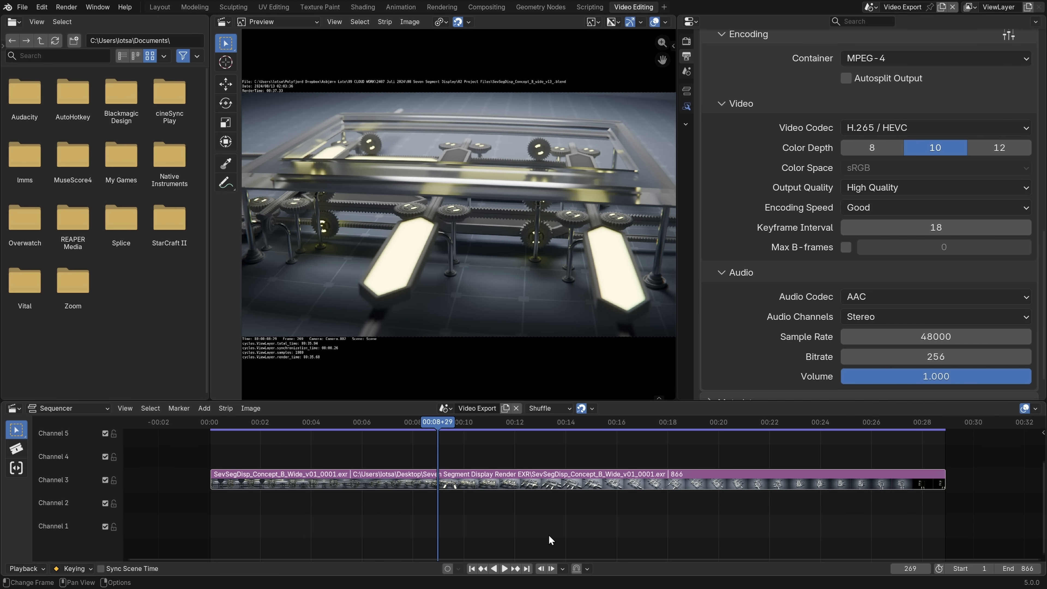
# - Add 7SegDisp_SFX_v01_.wav from the Desktop as a sound strip in the sequencer
pyautogui.click(204, 408)
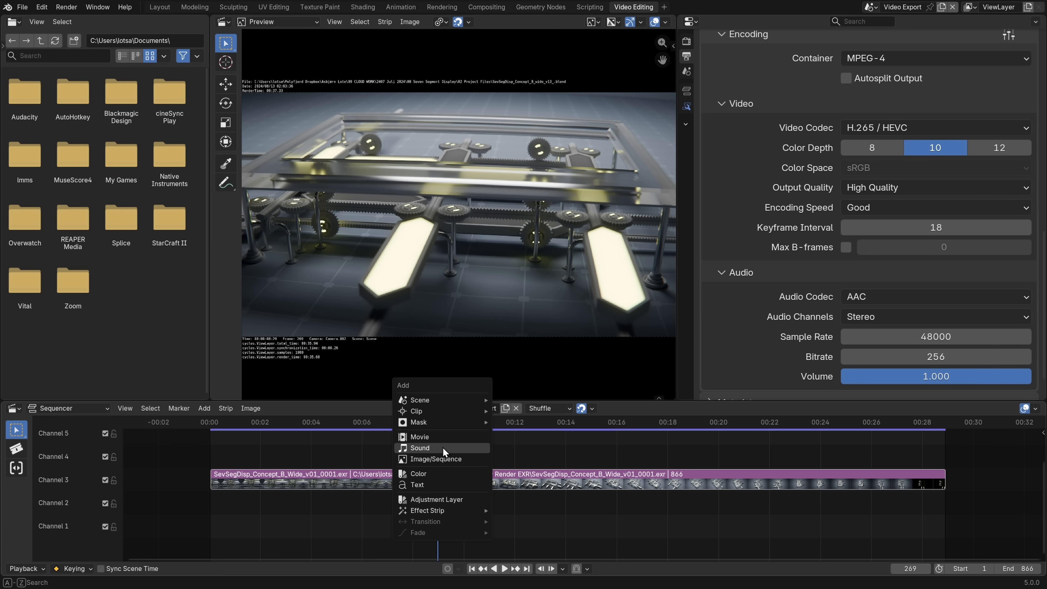
pyautogui.click(420, 448)
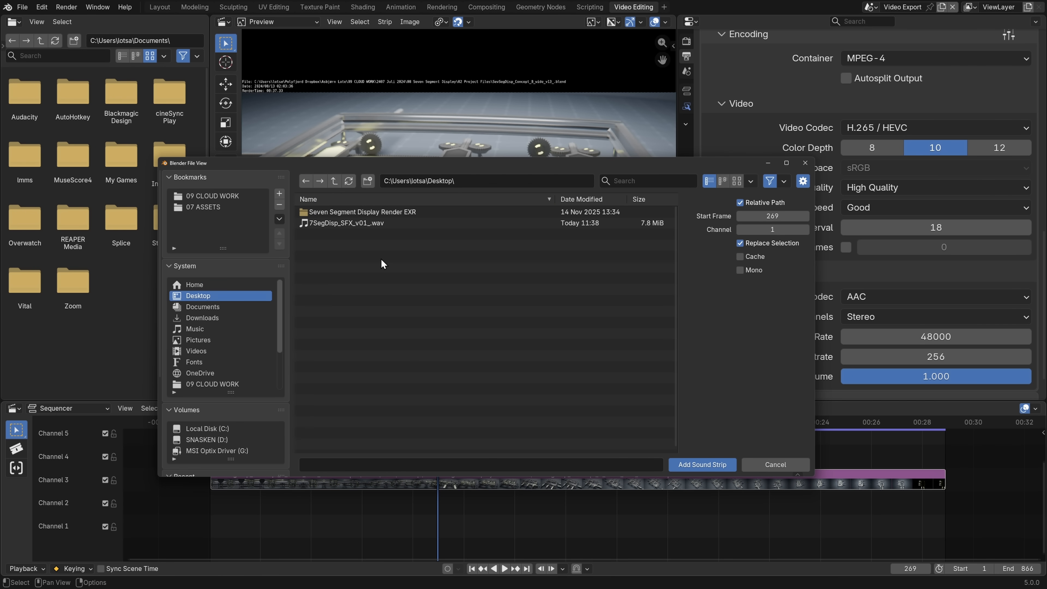
pyautogui.click(346, 222)
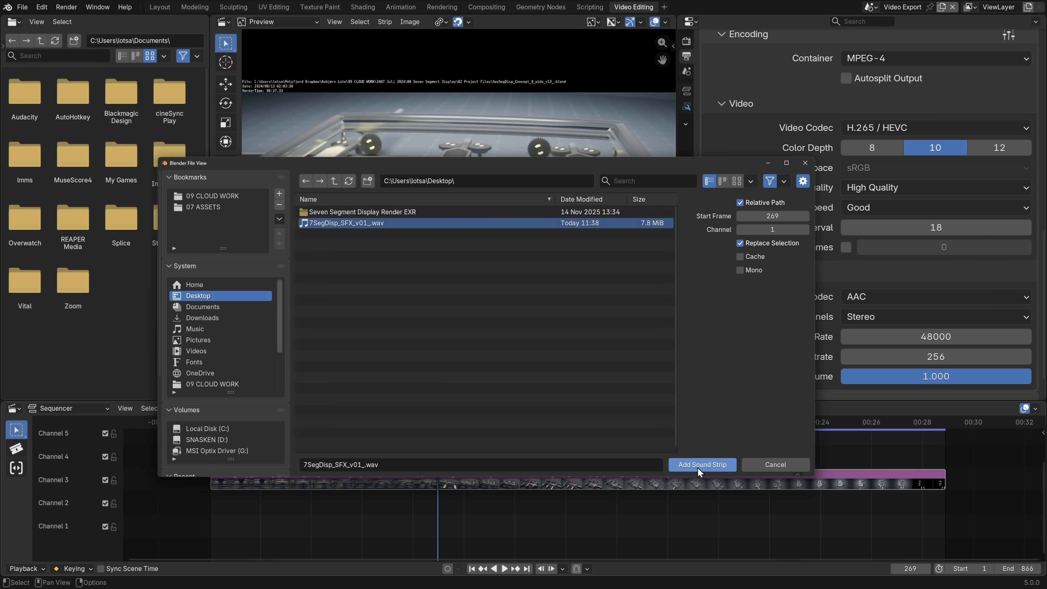
pyautogui.click(702, 464)
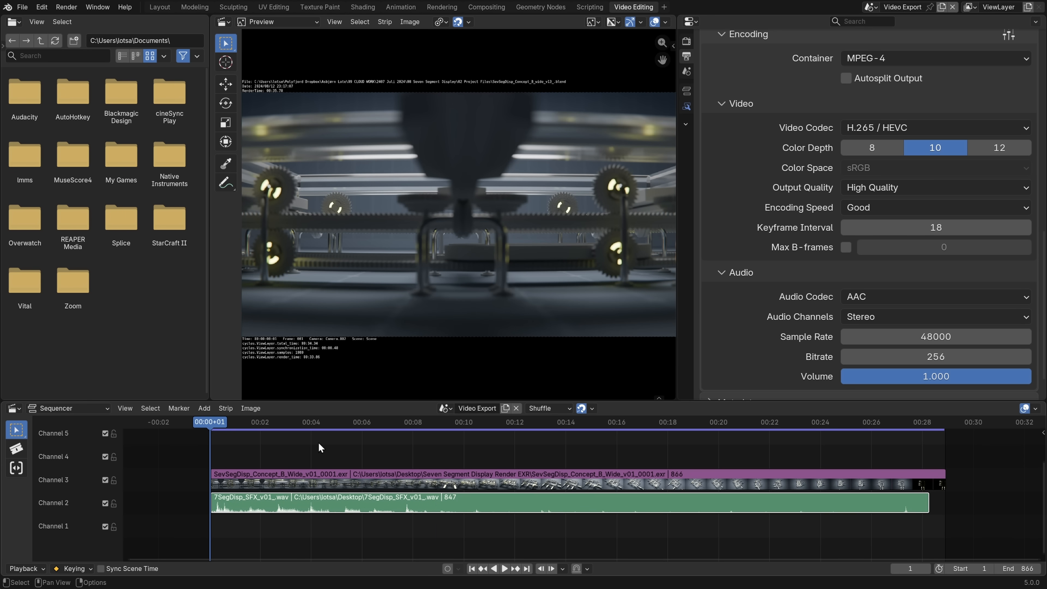
pyautogui.click(504, 568)
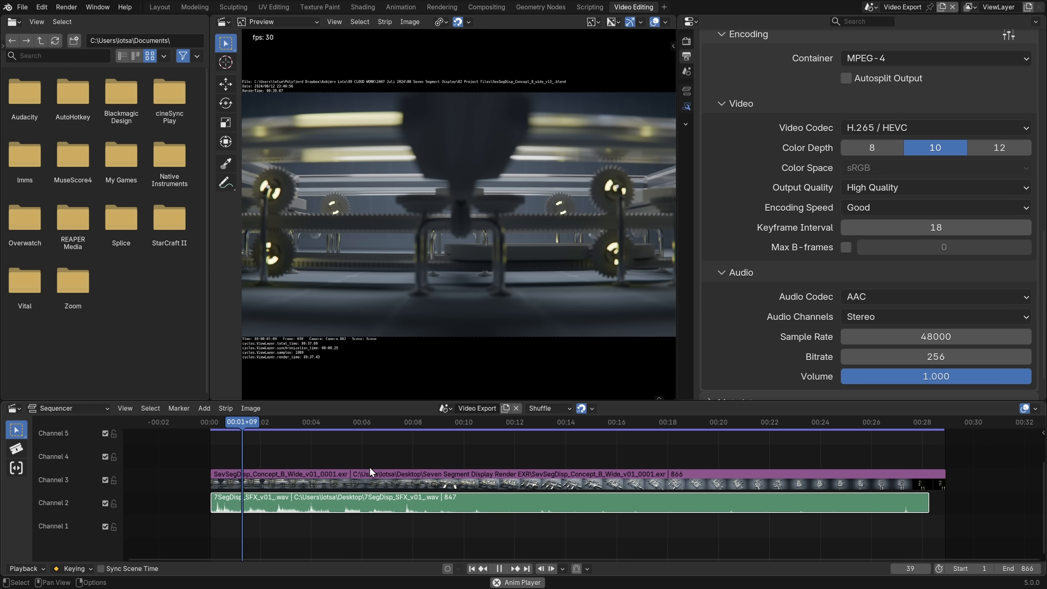
pyautogui.click(863, 421)
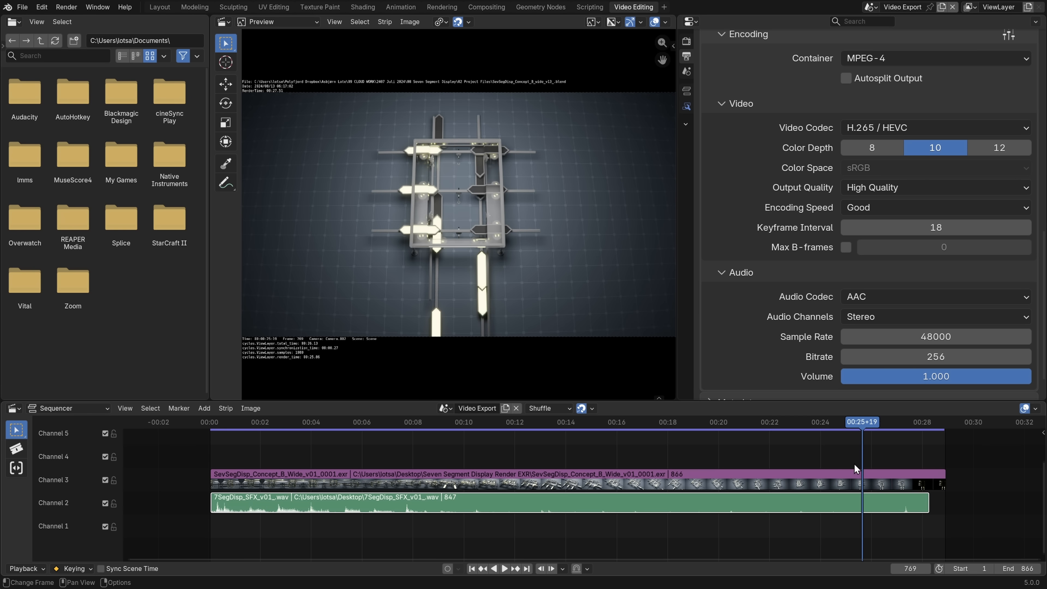
pyautogui.click(504, 569)
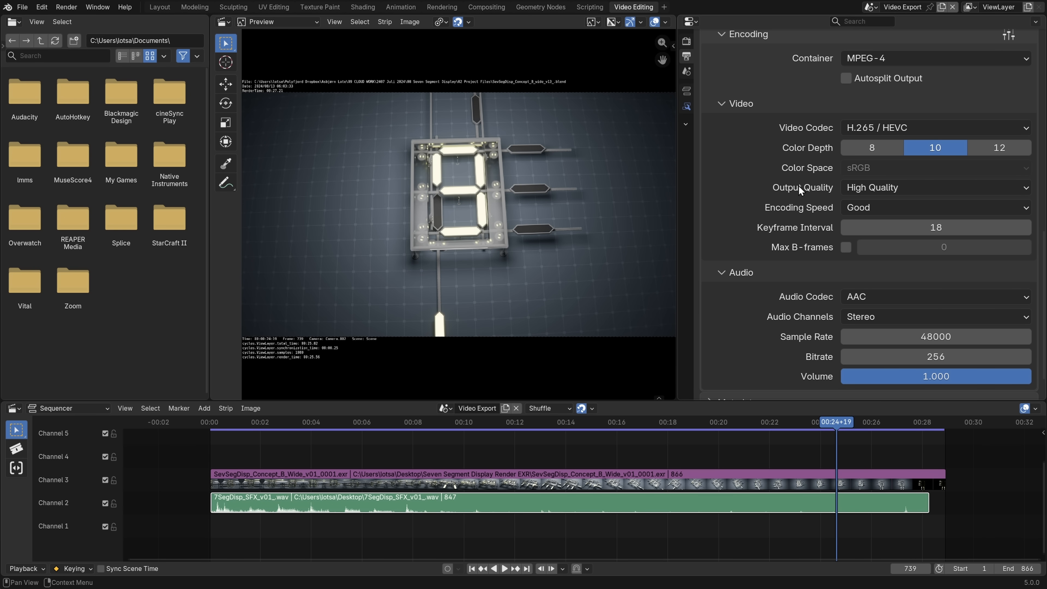
pyautogui.moveTo(935, 161)
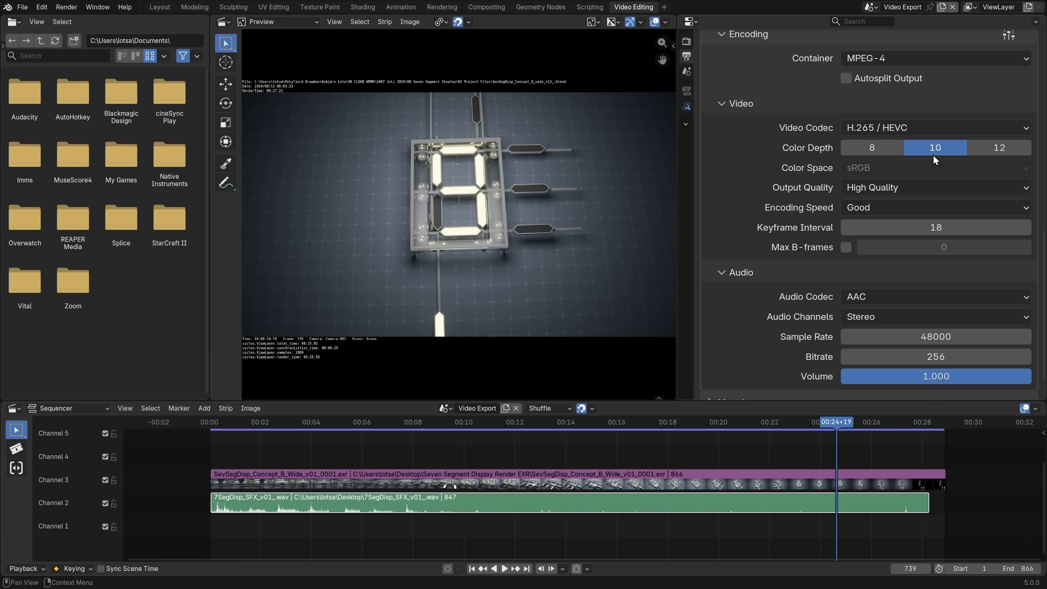
pyautogui.moveTo(868, 128)
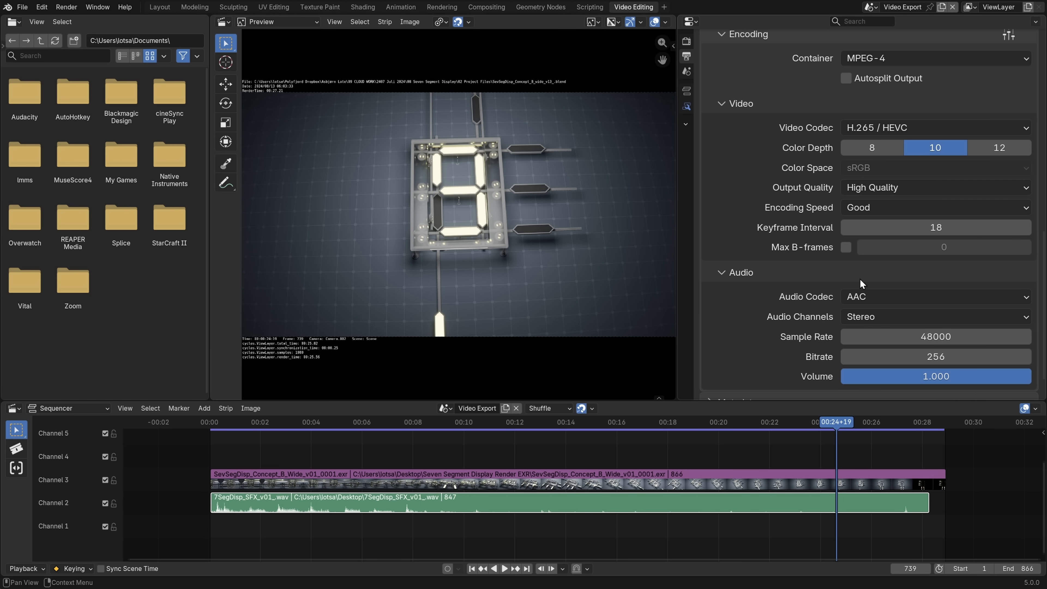
pyautogui.moveTo(752, 190)
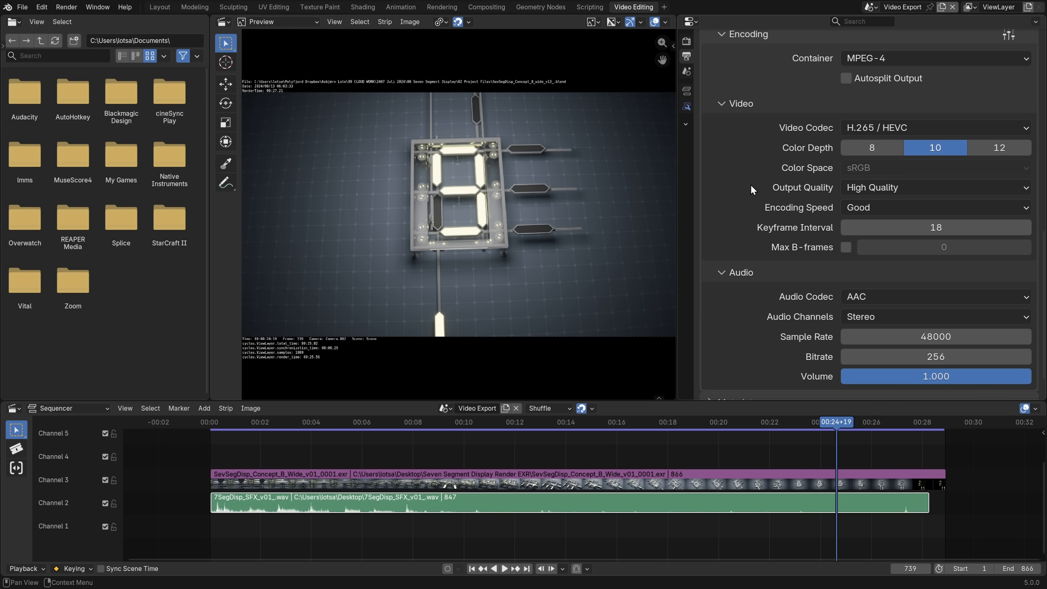
pyautogui.moveTo(753, 200)
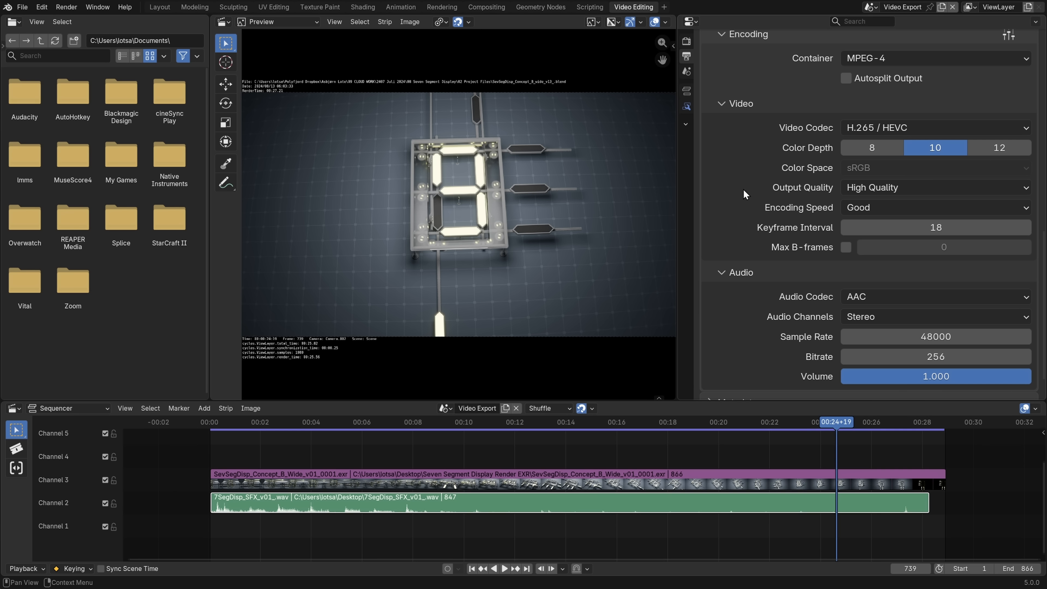
pyautogui.moveTo(450, 244)
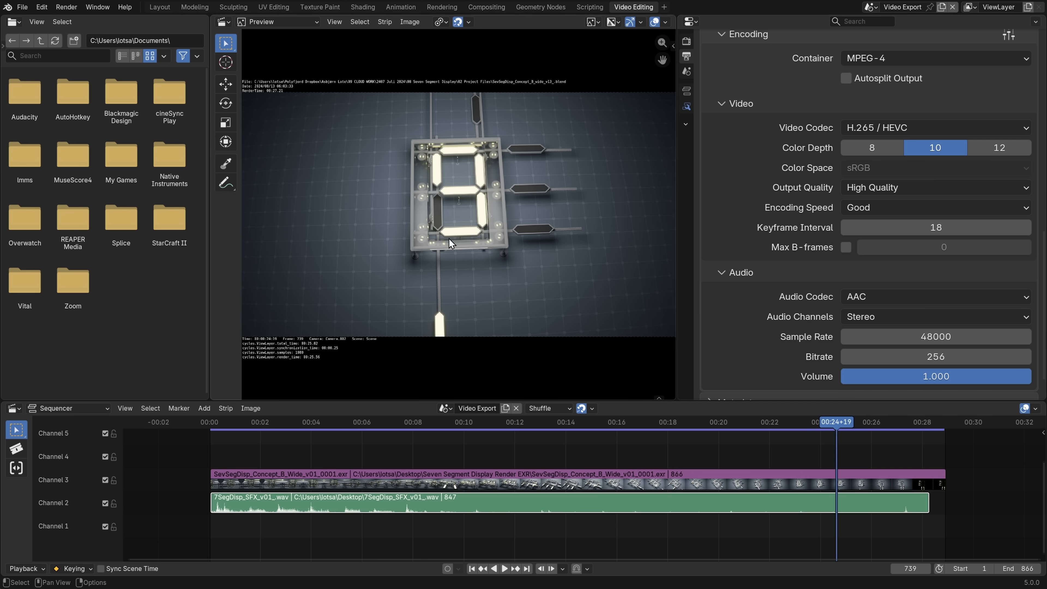
# - Collapse the Metadata panel and review the MPEG-4 H.265 10-bit encoding settings
pyautogui.scroll(-3)
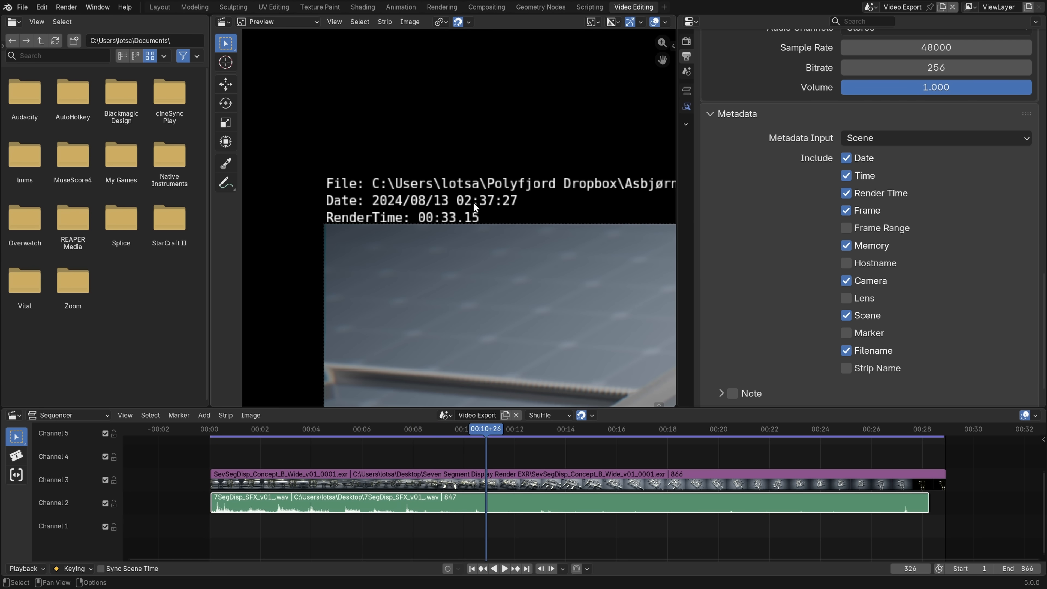
pyautogui.click(506, 568)
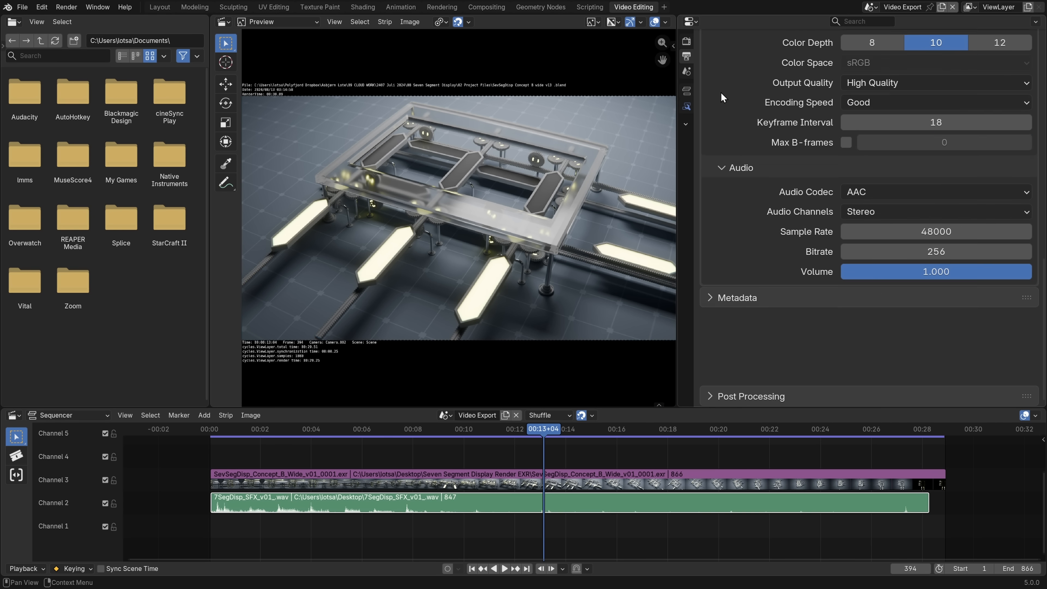
pyautogui.scroll(-3)
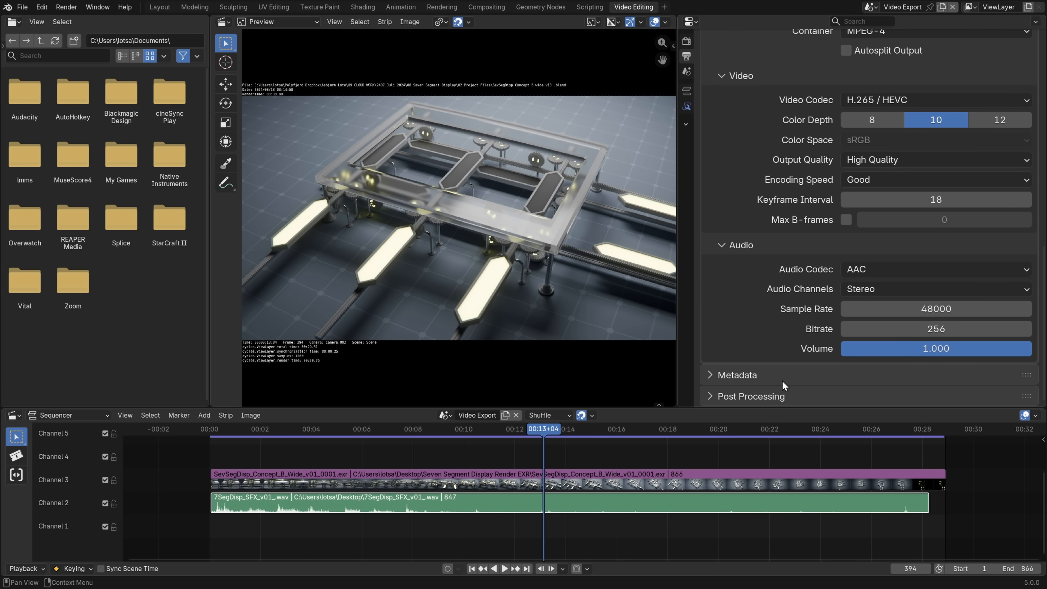
pyautogui.scroll(-3)
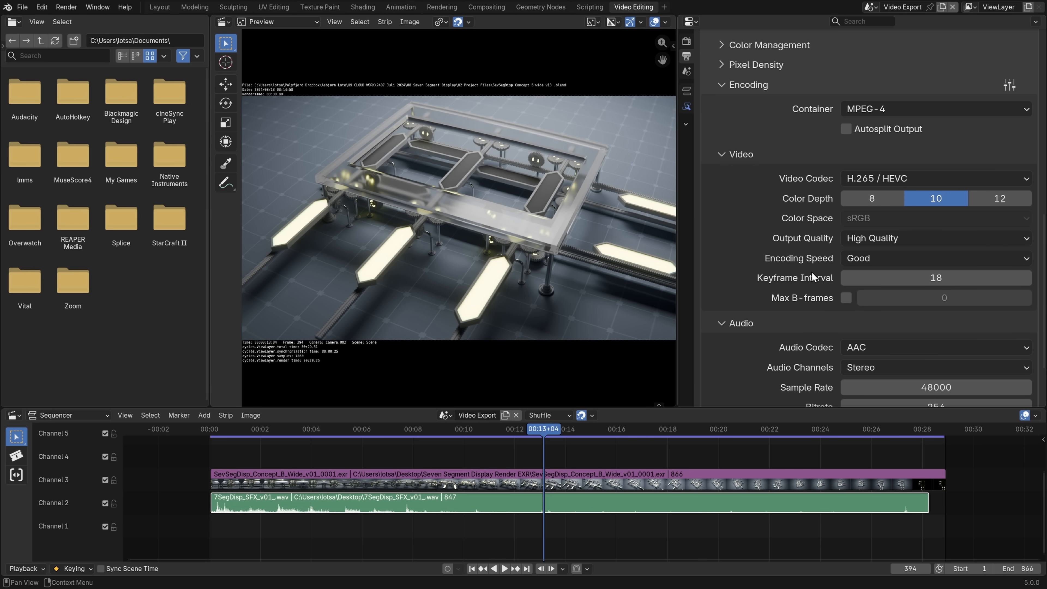
pyautogui.moveTo(756, 237)
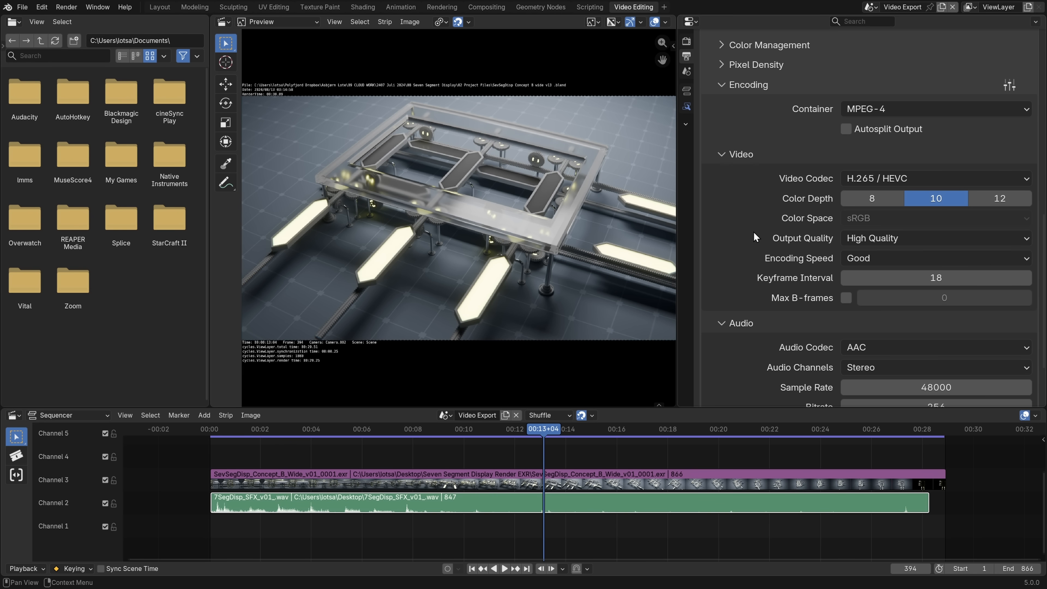
pyautogui.moveTo(686, 42)
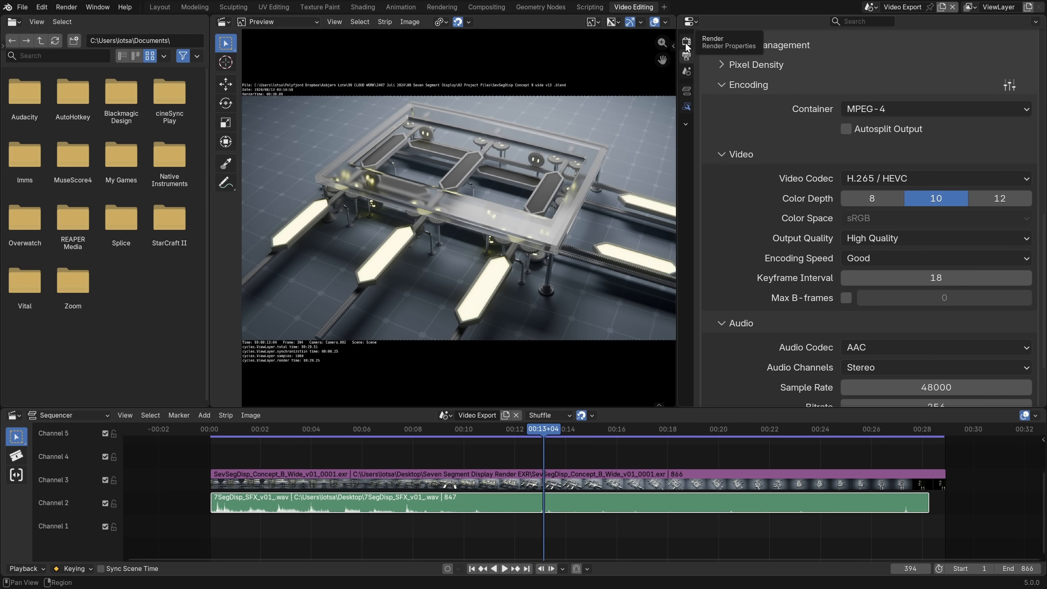
# - Set the Color Management display device to Rec.2100-HLG in Render Properties
pyautogui.click(685, 41)
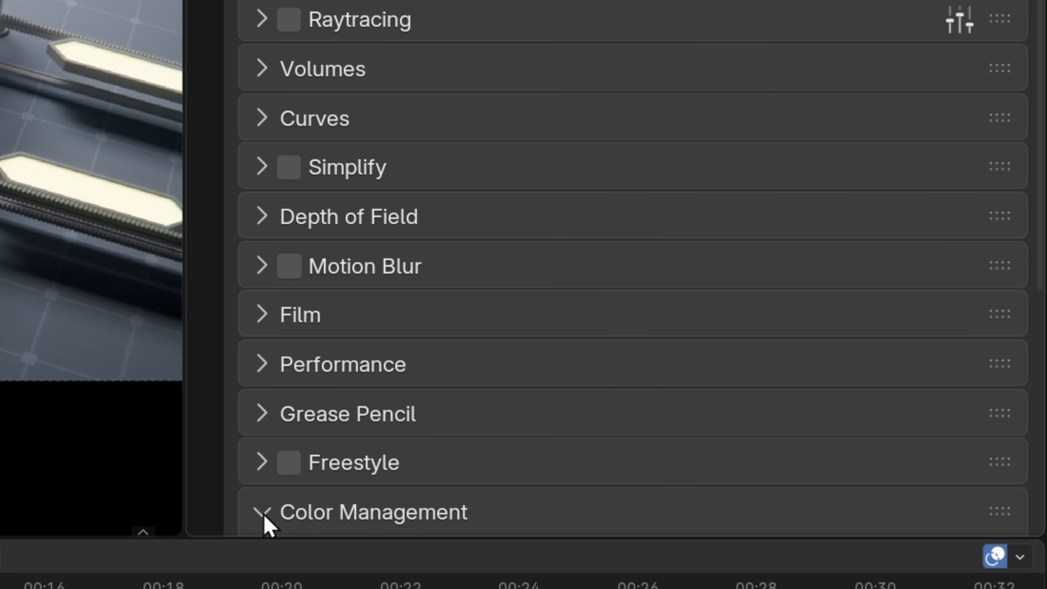
pyautogui.click(268, 512)
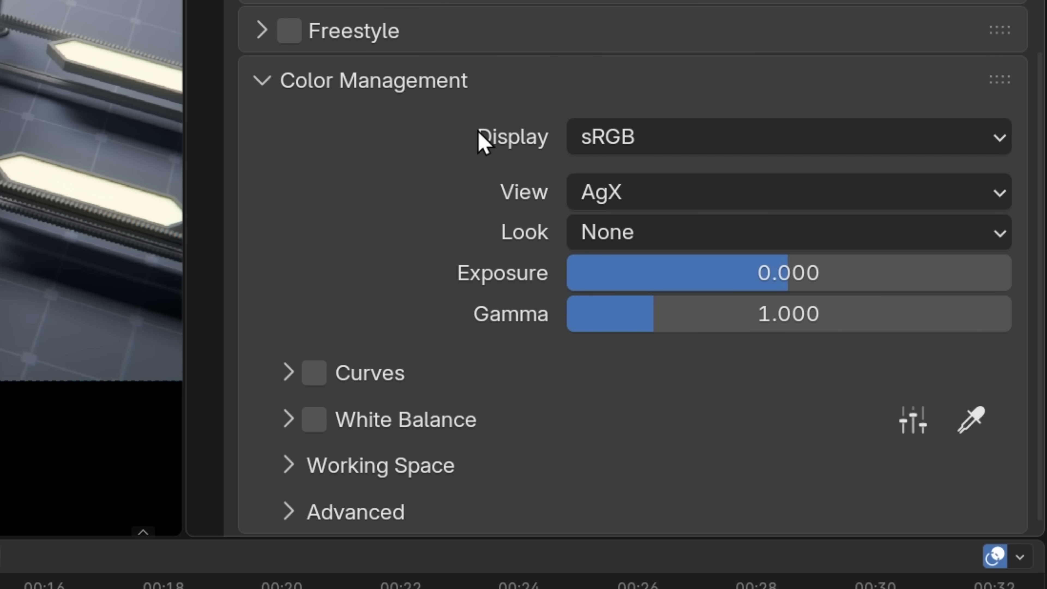
pyautogui.moveTo(657, 138)
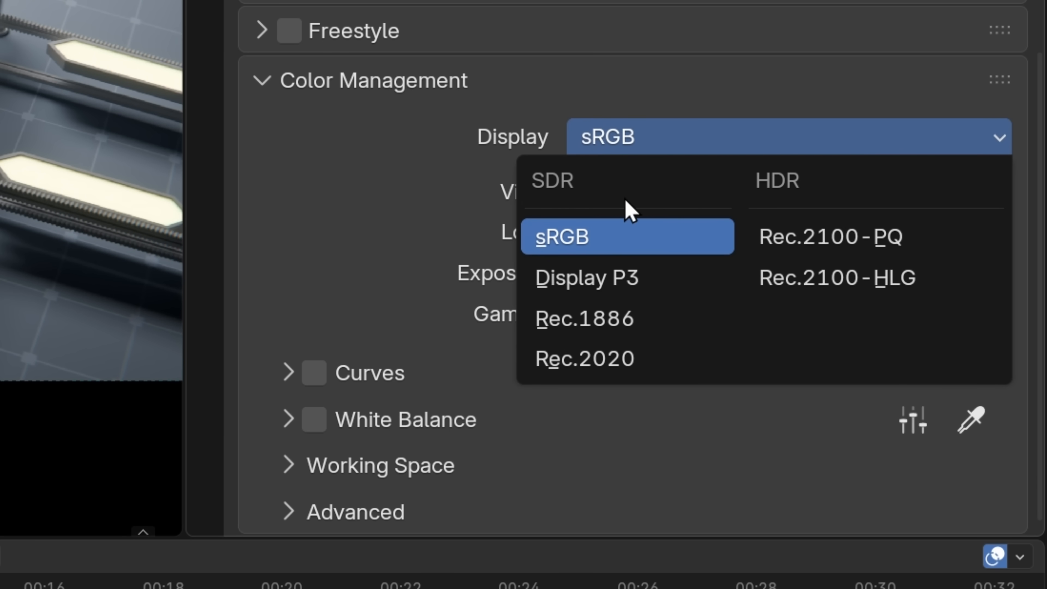
pyautogui.moveTo(798, 200)
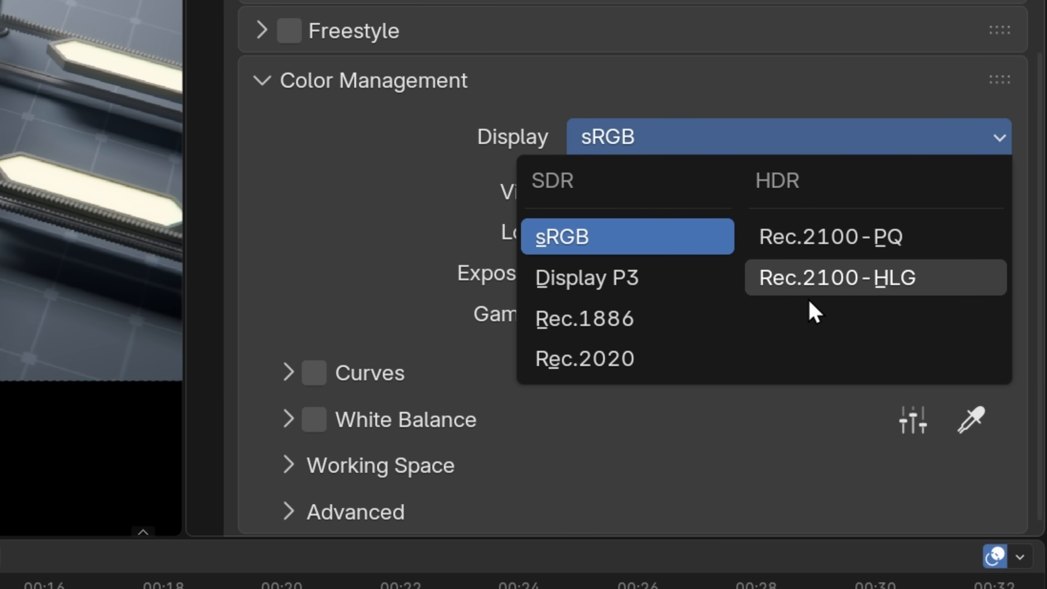
pyautogui.moveTo(908, 297)
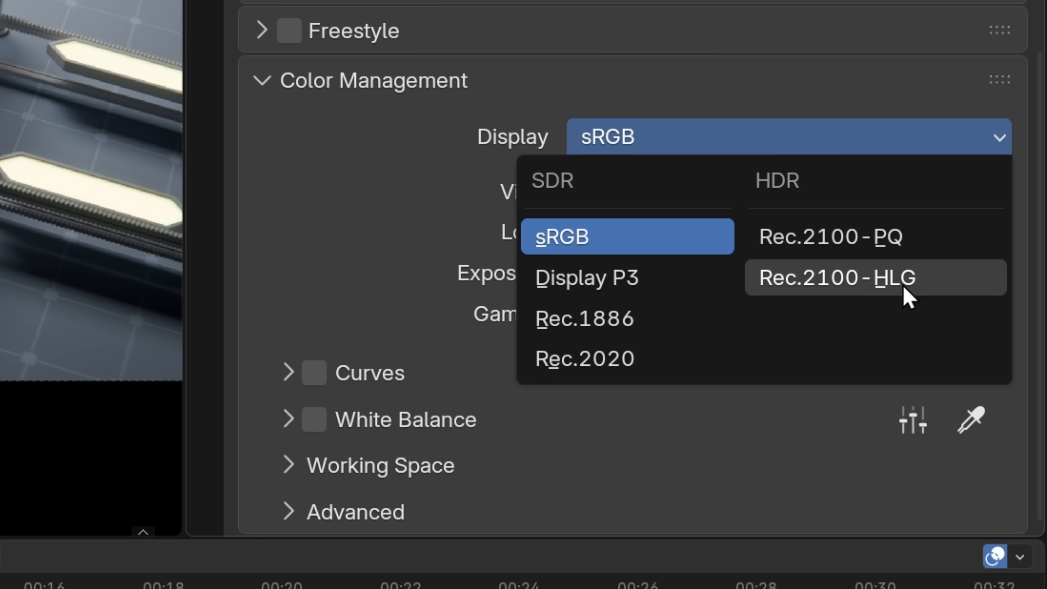
pyautogui.moveTo(851, 300)
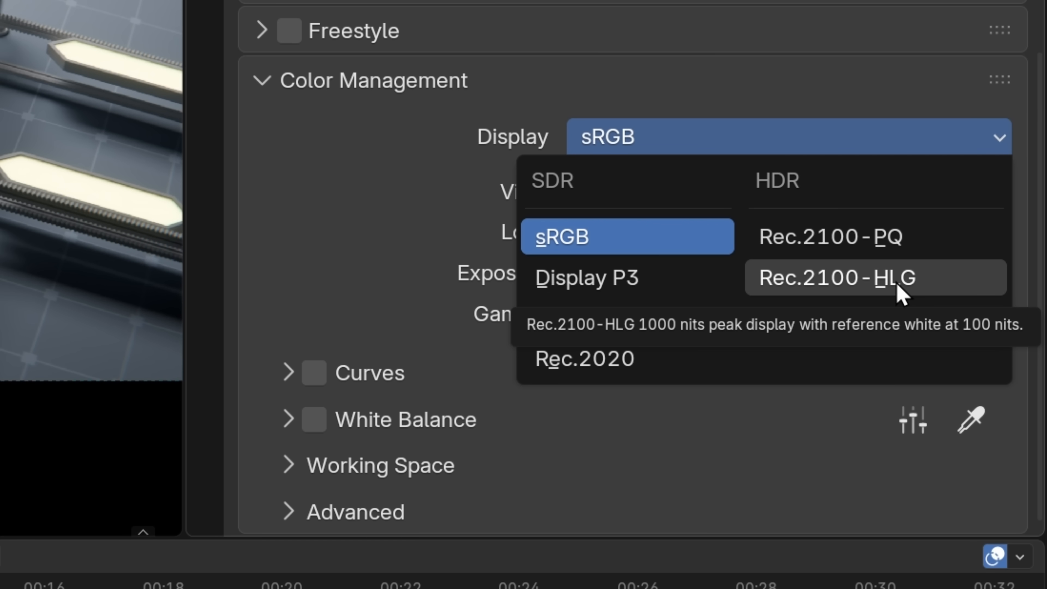
pyautogui.moveTo(942, 284)
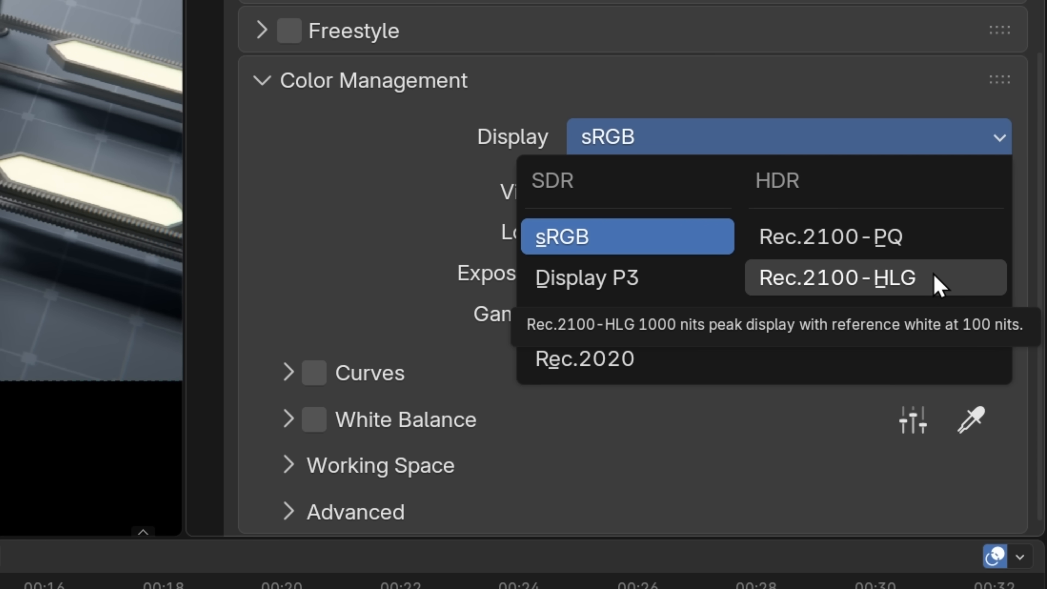
pyautogui.click(836, 278)
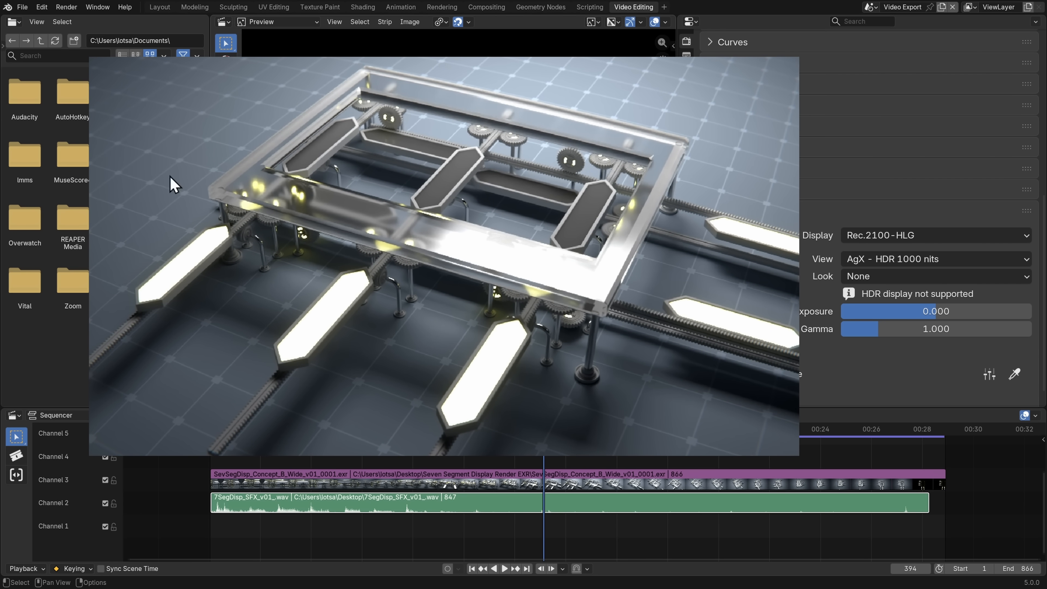
pyautogui.click(504, 568)
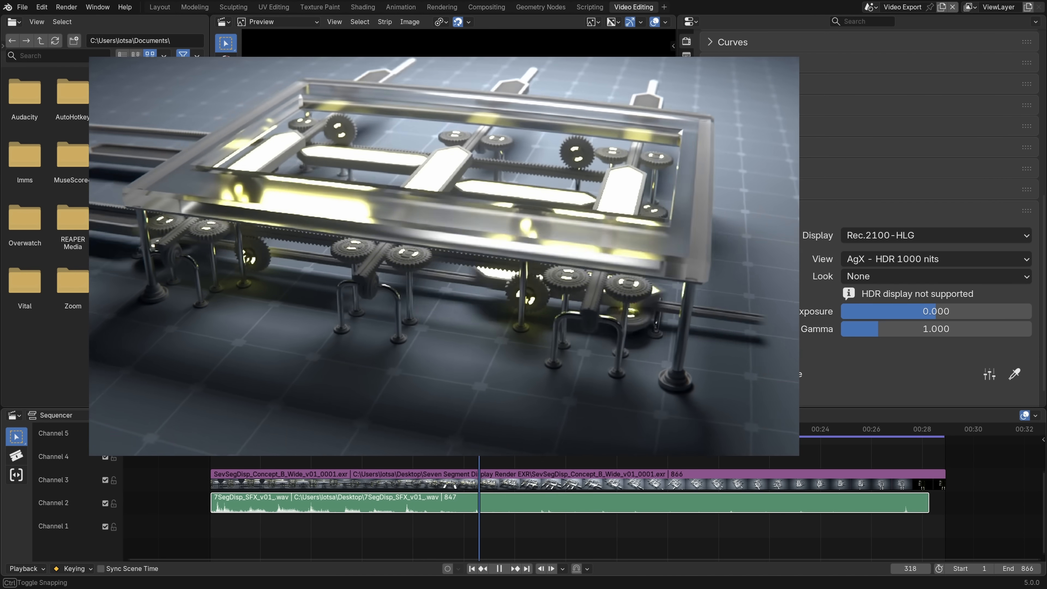
pyautogui.click(504, 569)
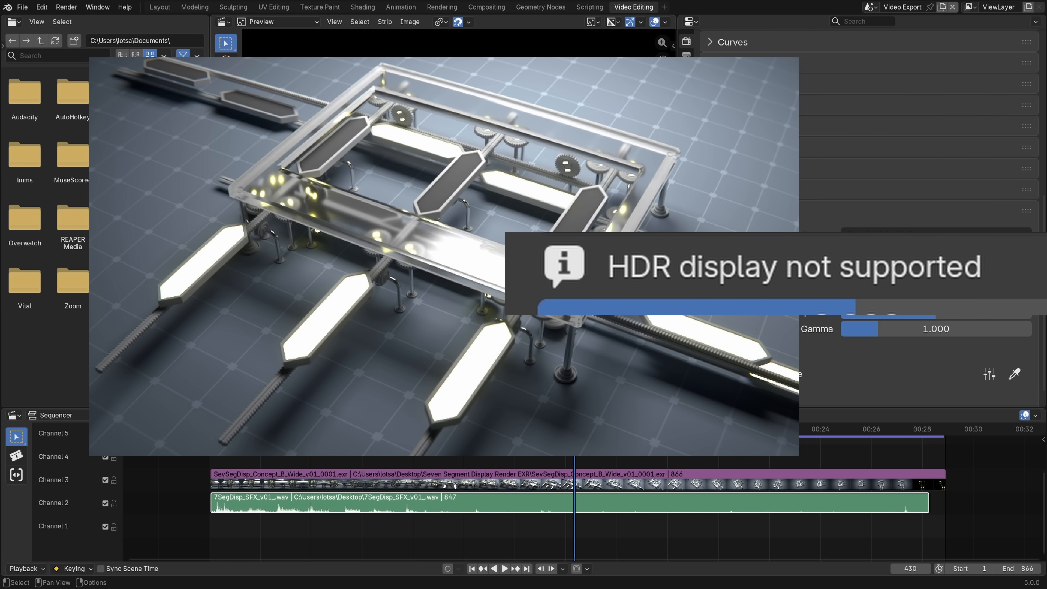
pyautogui.moveTo(481, 392)
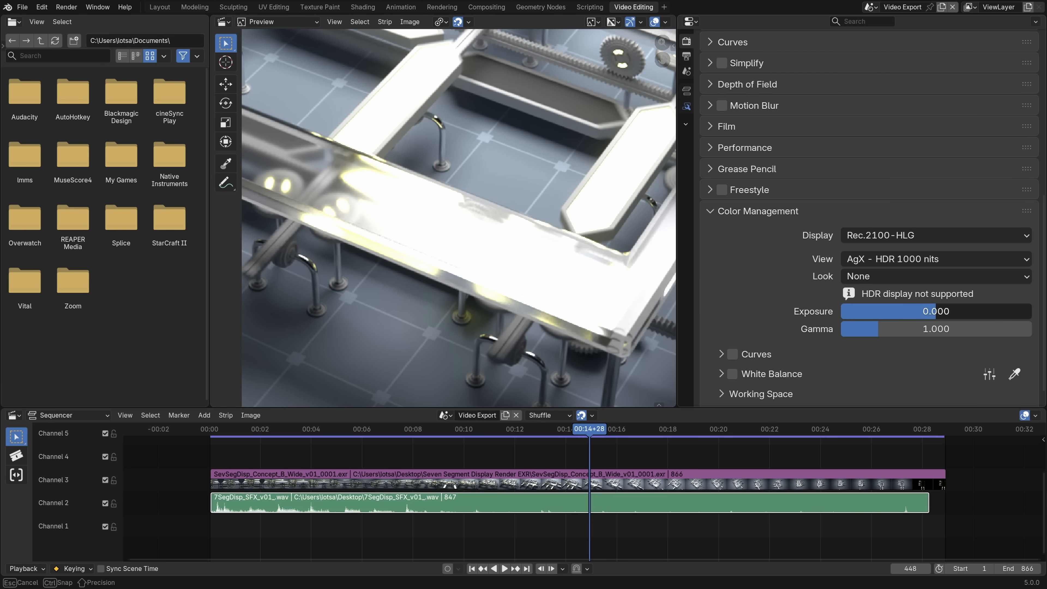
pyautogui.moveTo(935, 312); pyautogui.dragTo(875, 311)
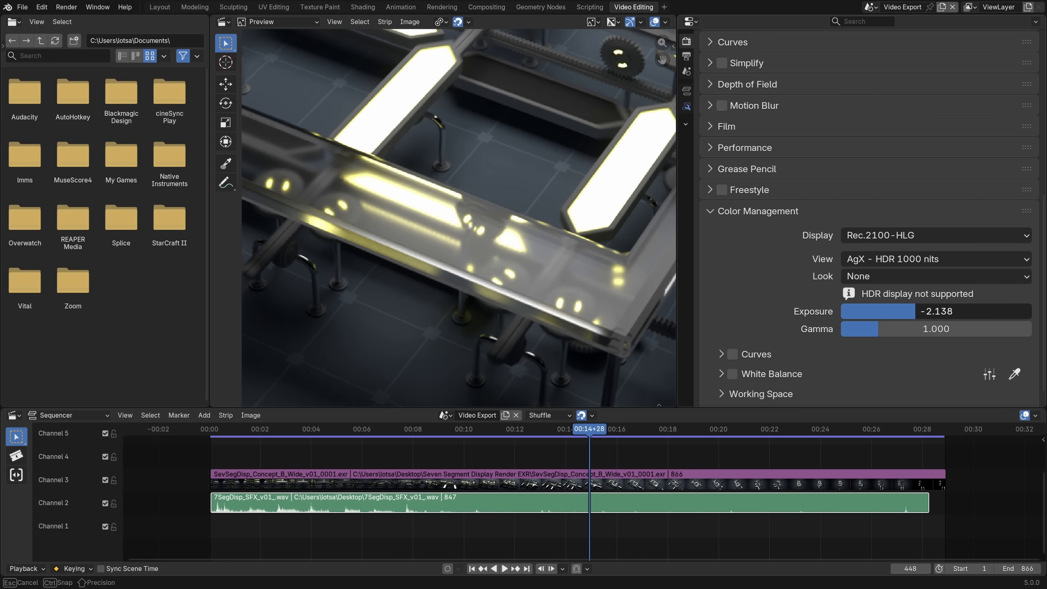
pyautogui.moveTo(902, 310); pyautogui.dragTo(873, 311)
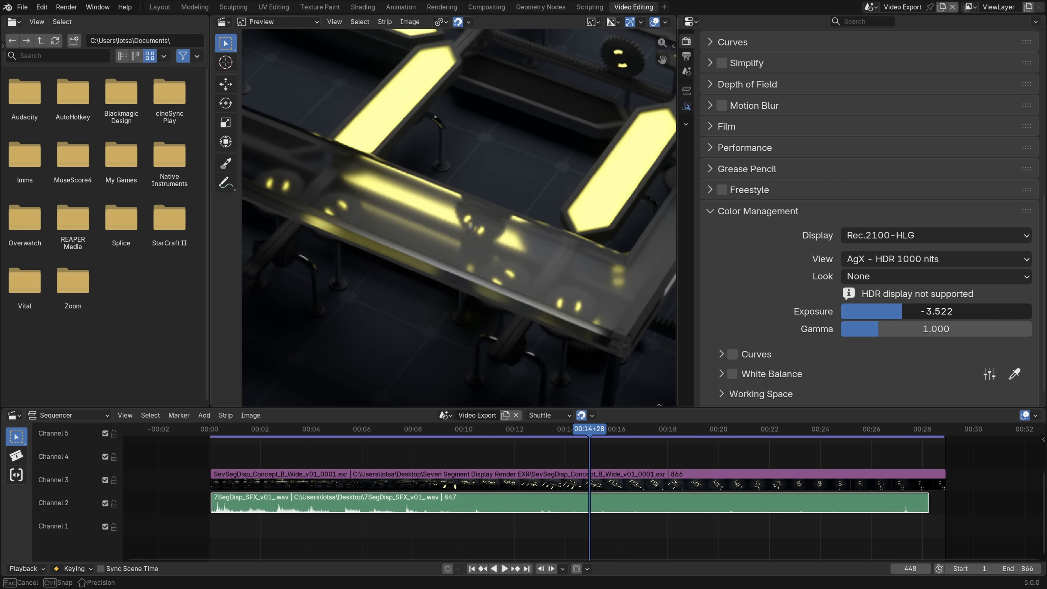
pyautogui.moveTo(871, 311); pyautogui.dragTo(935, 310)
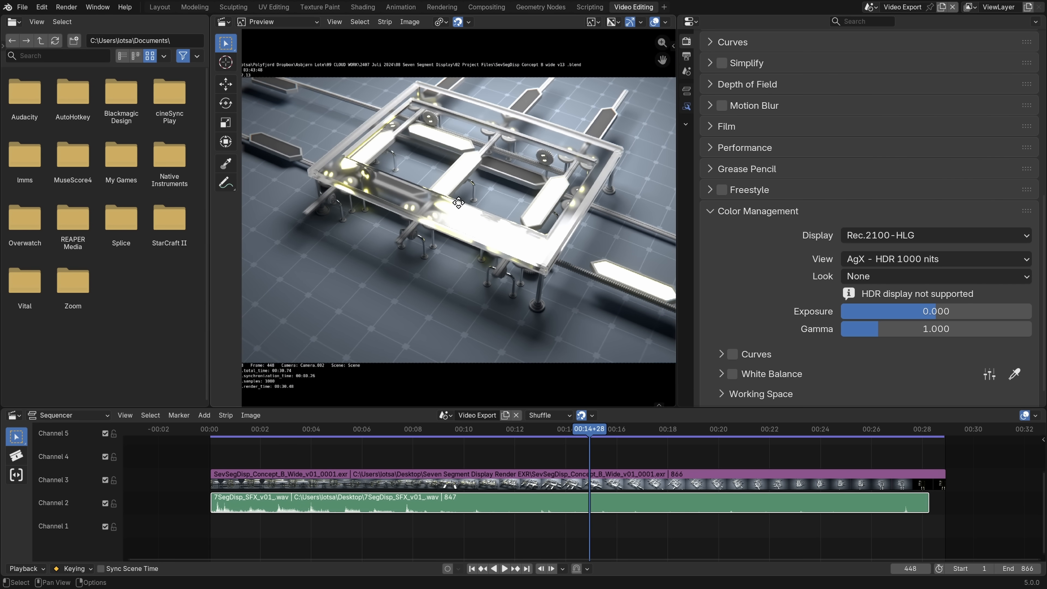
pyautogui.moveTo(511, 264)
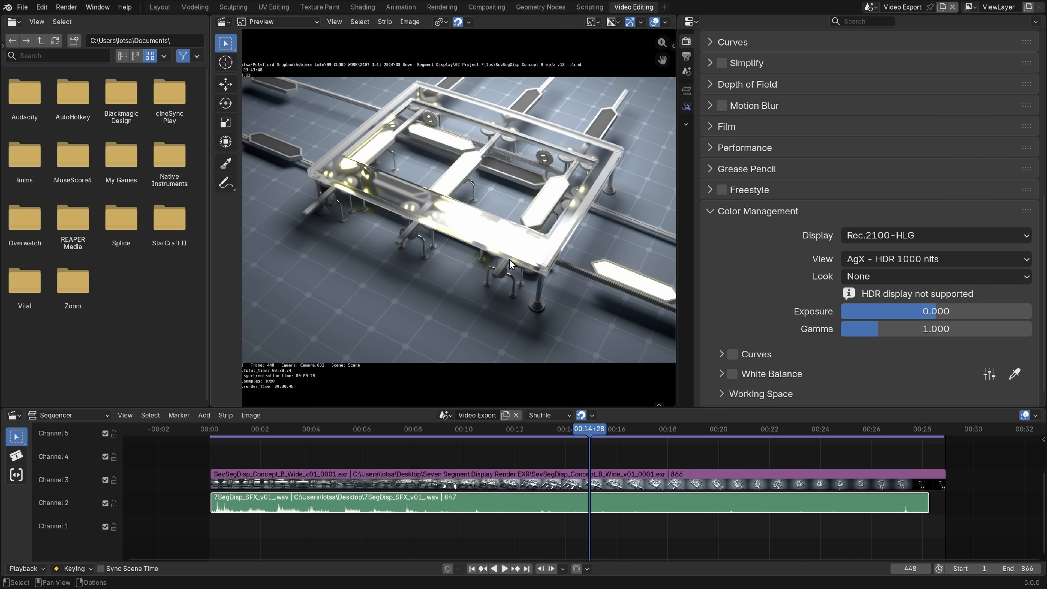
pyautogui.scroll(-3)
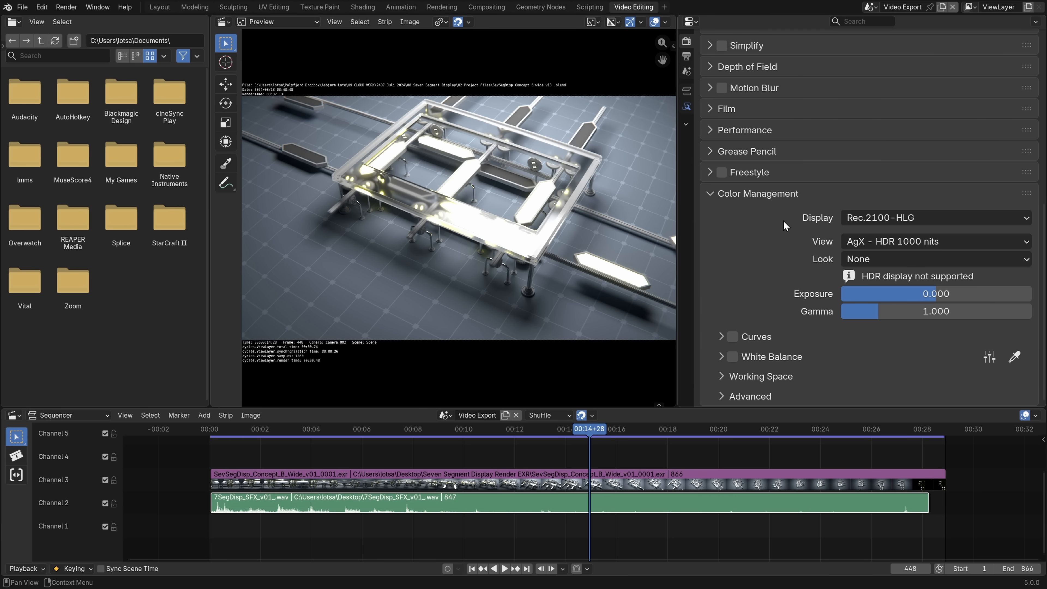
pyautogui.click(935, 217)
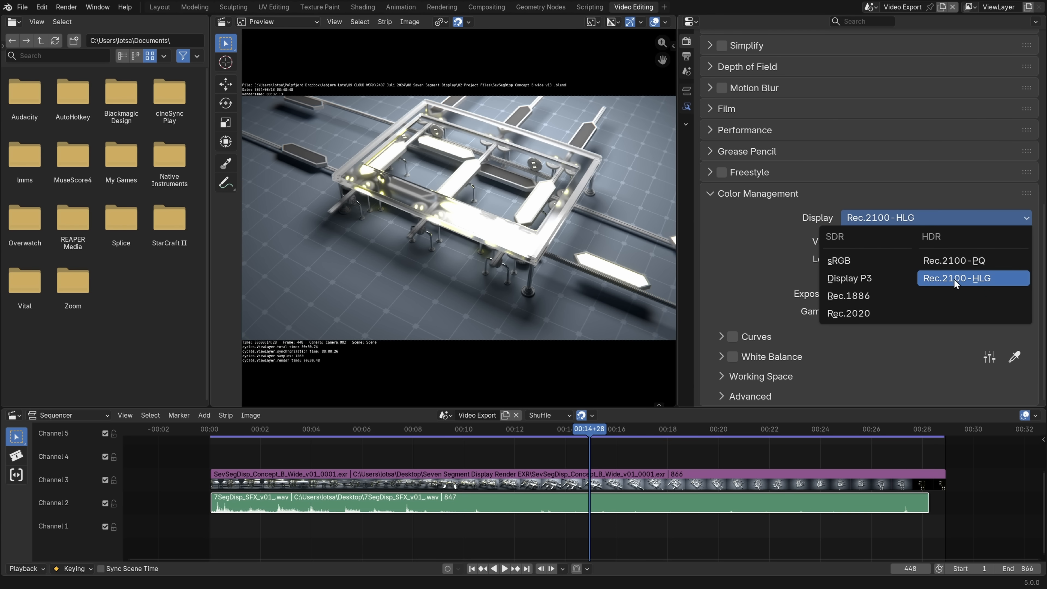
pyautogui.click(973, 278)
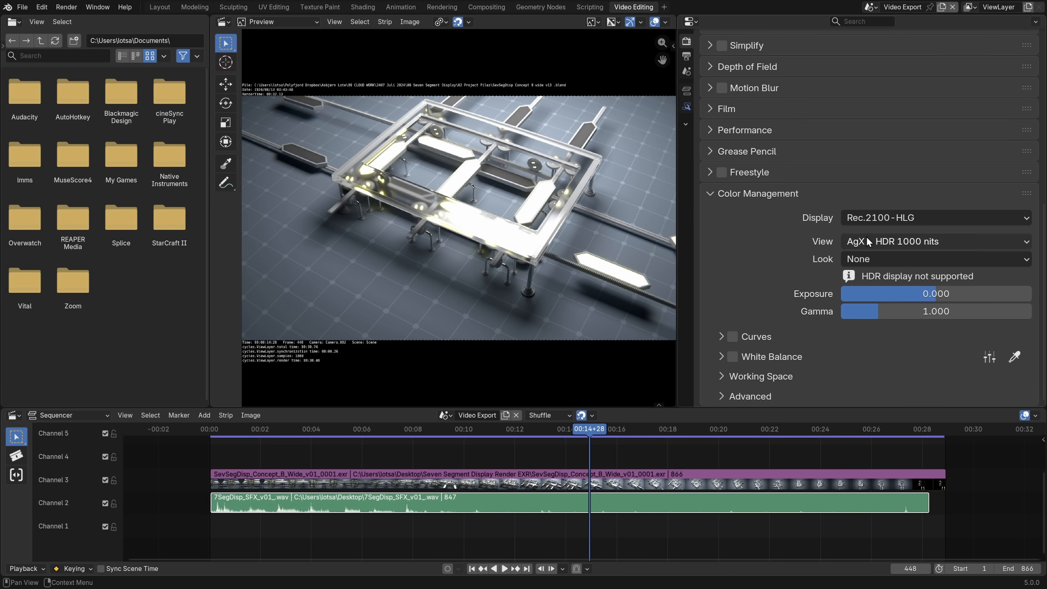
pyautogui.click(934, 241)
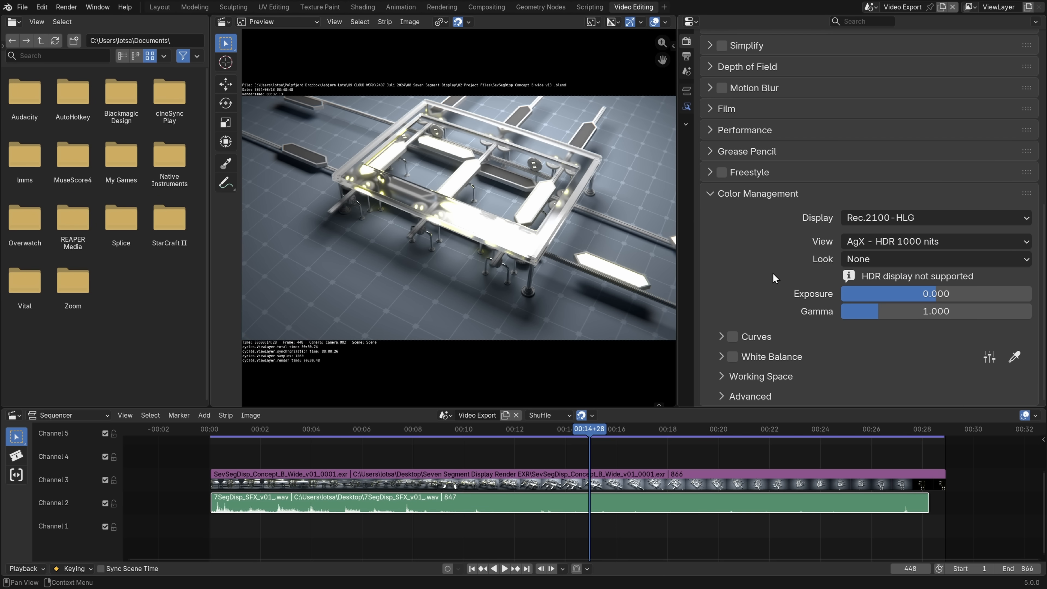
# - Set the render output path to 7SegDisp_HDR_v01_ on the Desktop
pyautogui.click(686, 56)
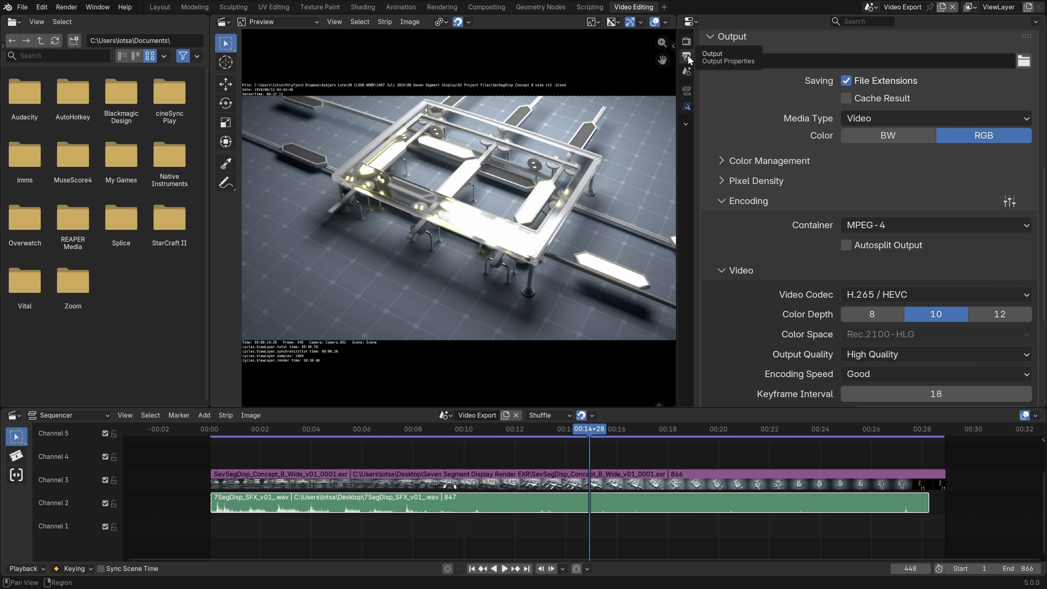
pyautogui.scroll(-3)
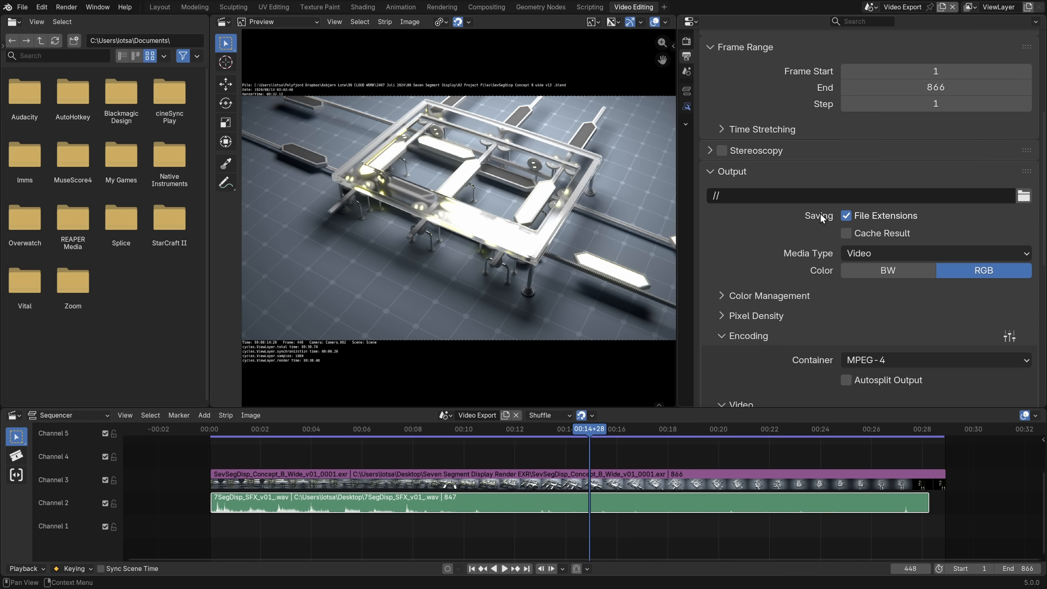
pyautogui.click(1024, 195)
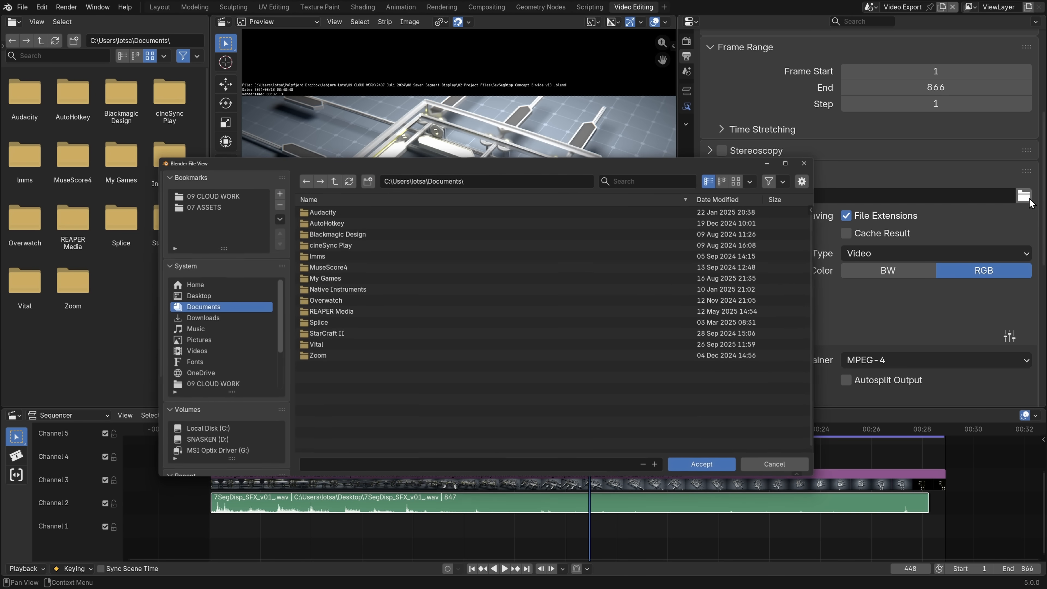
pyautogui.click(199, 296)
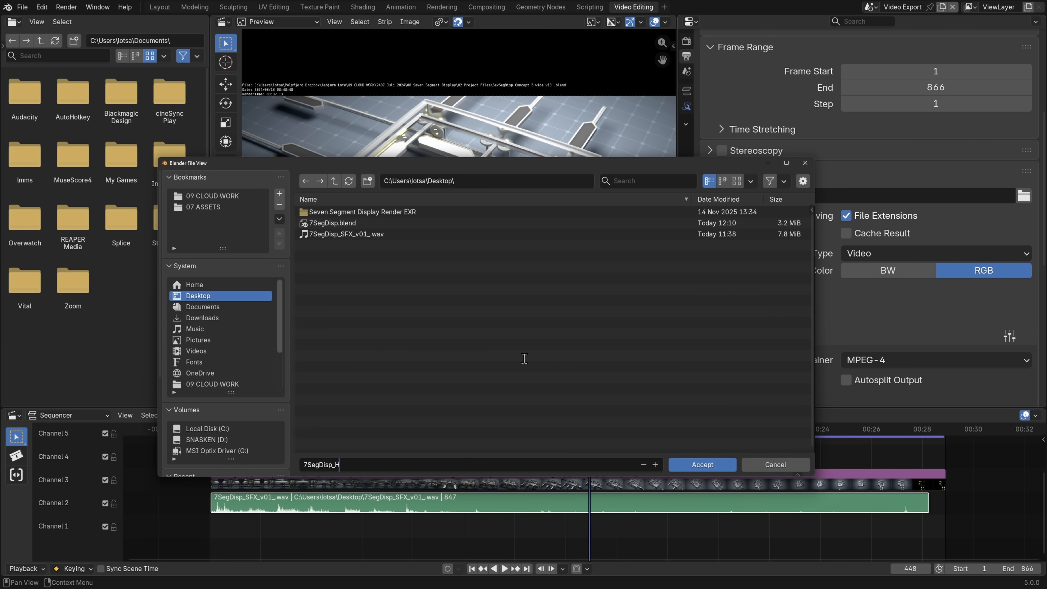
pyautogui.write('DR_v01_')
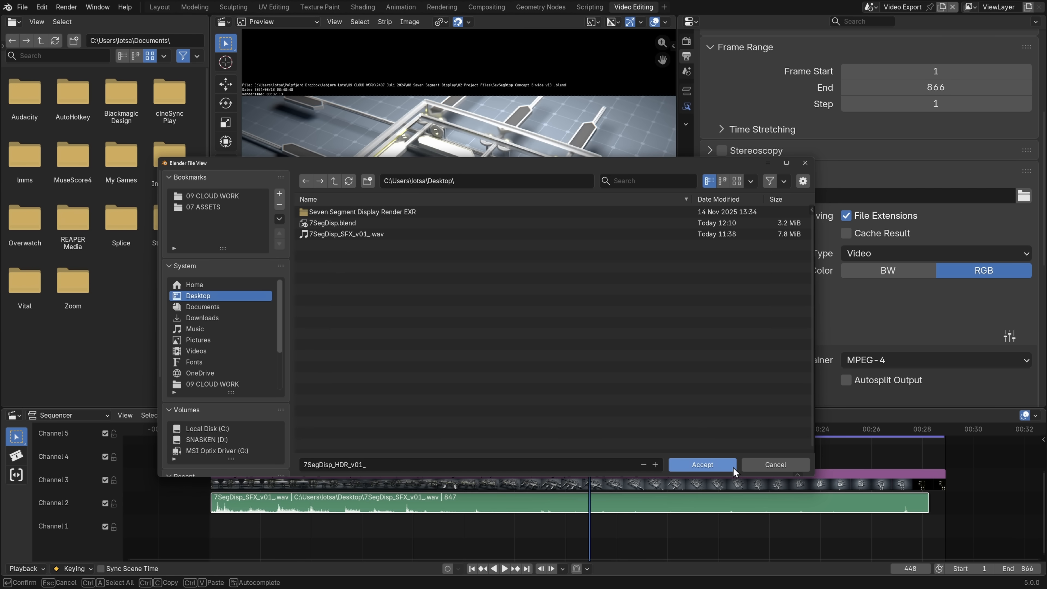
pyautogui.click(701, 465)
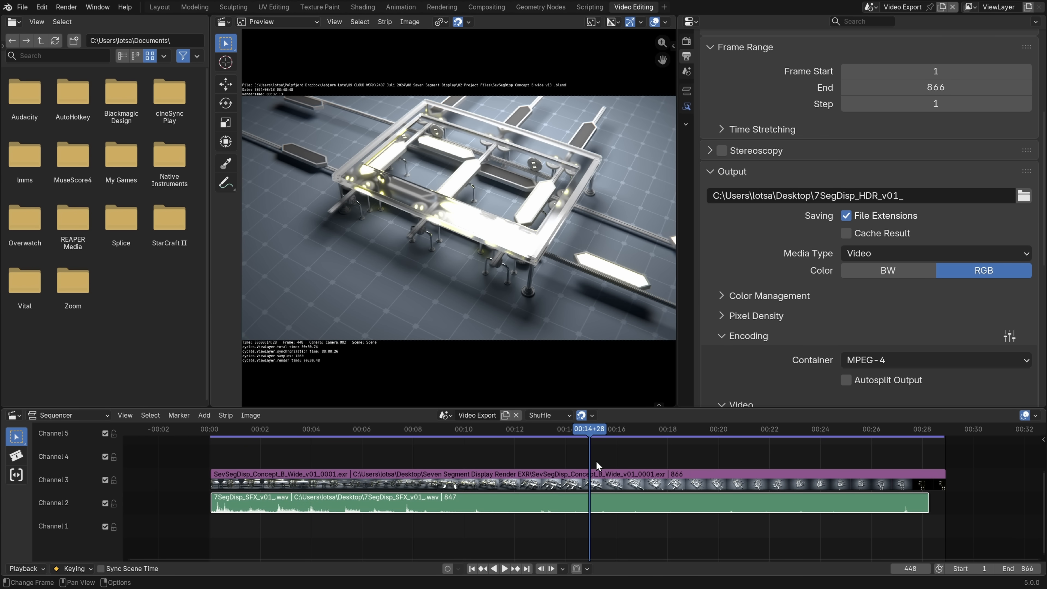
# - Start Render Animation to export the HDR MPEG-4 file
pyautogui.click(66, 7)
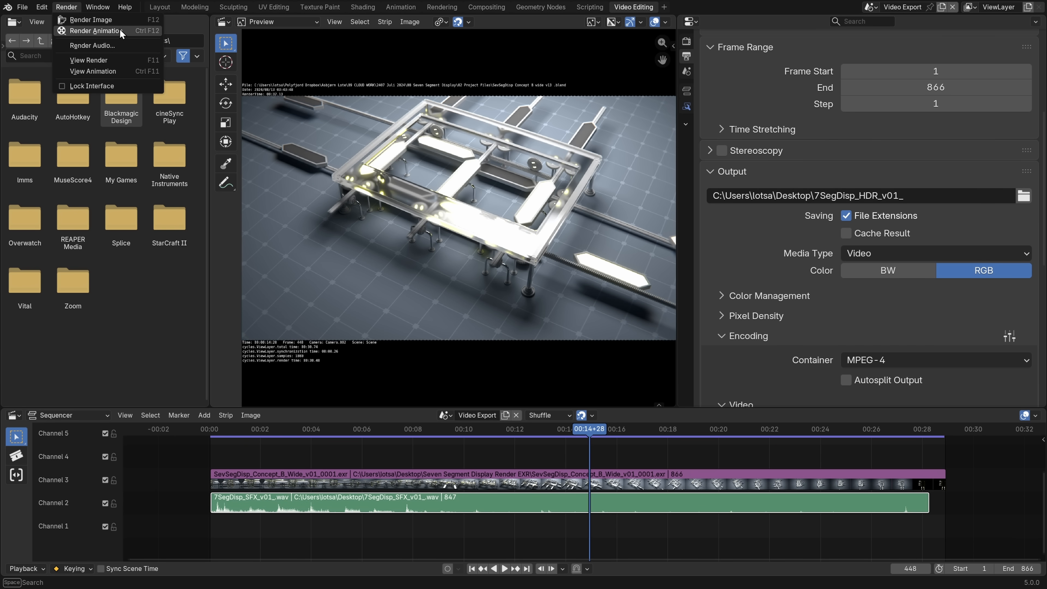
pyautogui.click(95, 31)
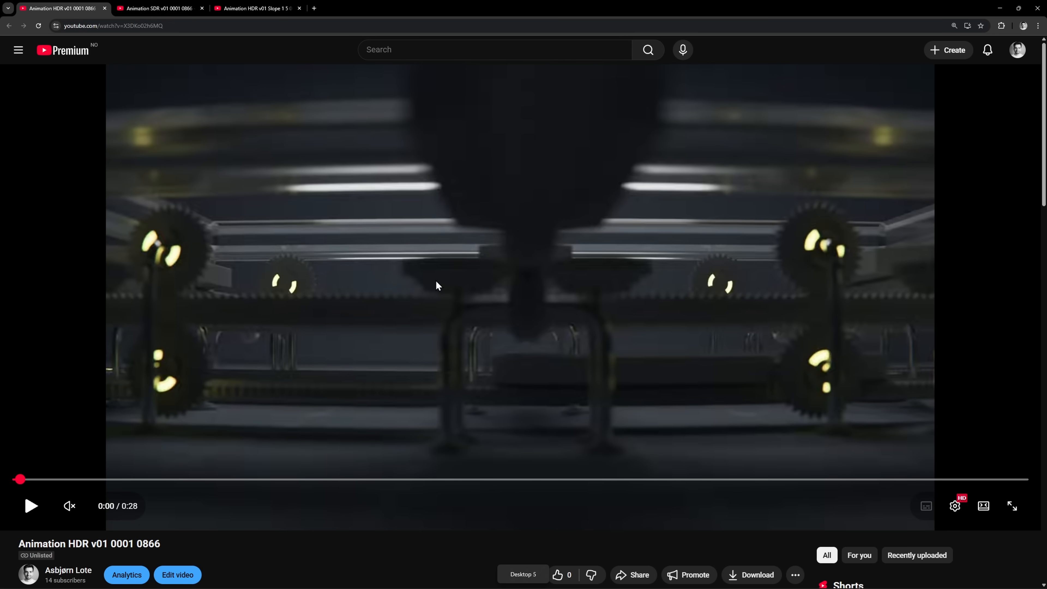
# - Play the uploaded Animation HDR v01 video on YouTube and pause it partway
pyautogui.click(30, 506)
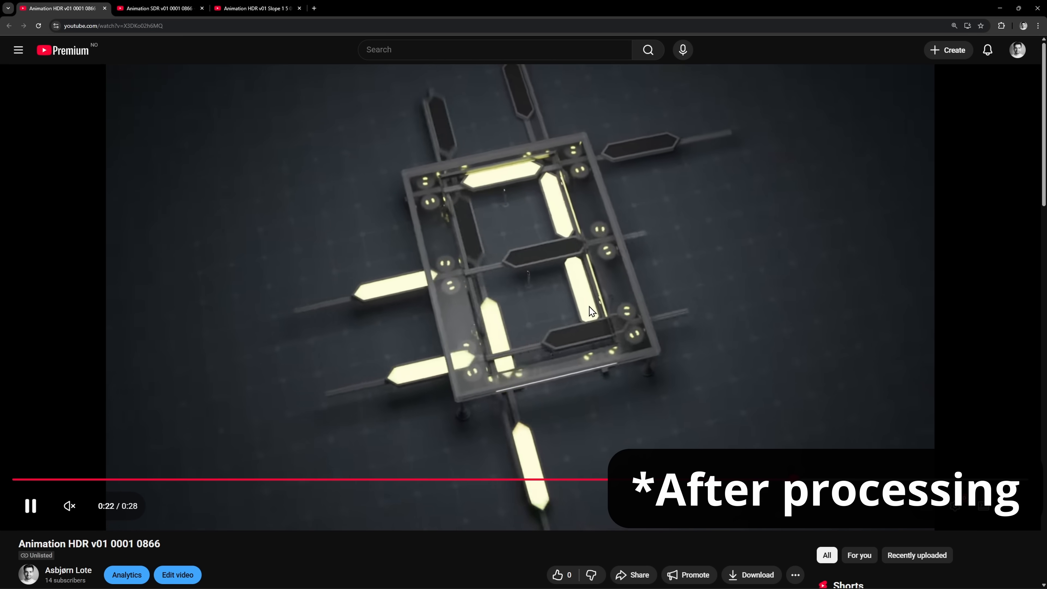
pyautogui.click(218, 478)
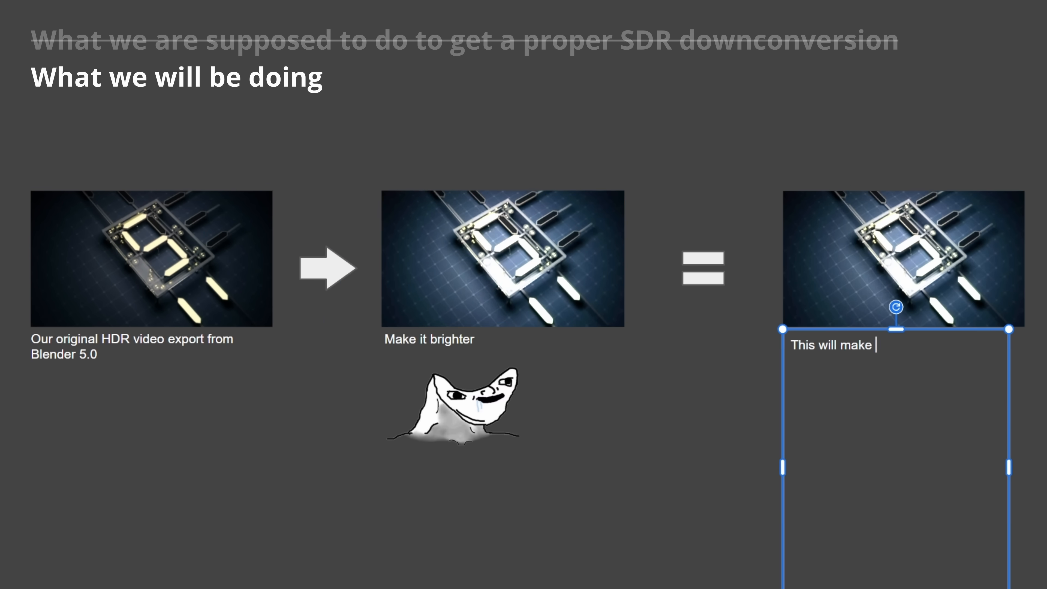
# - Caption the brightened result: SDR downconversion brighter at the cost of a slightly brighter HDR
pyautogui.write('the SDR downconversion brighter, at the cost of a slightly brighter HDR version too. But hear me out!! I think this is okay')
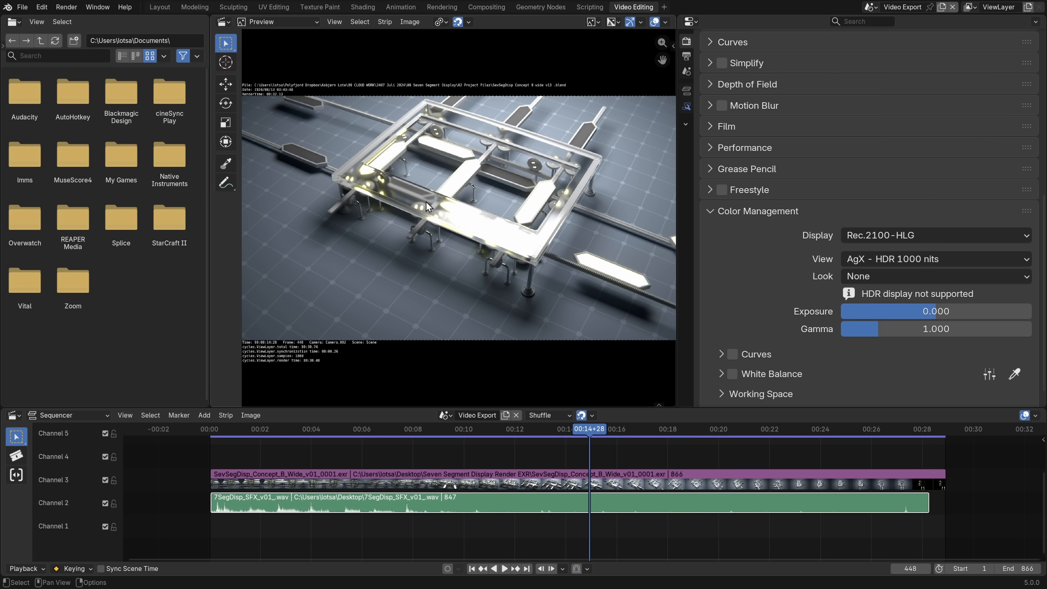
# - Jump near 9 s and show the image strip's Modifiers in the left Properties editor
pyautogui.click(457, 429)
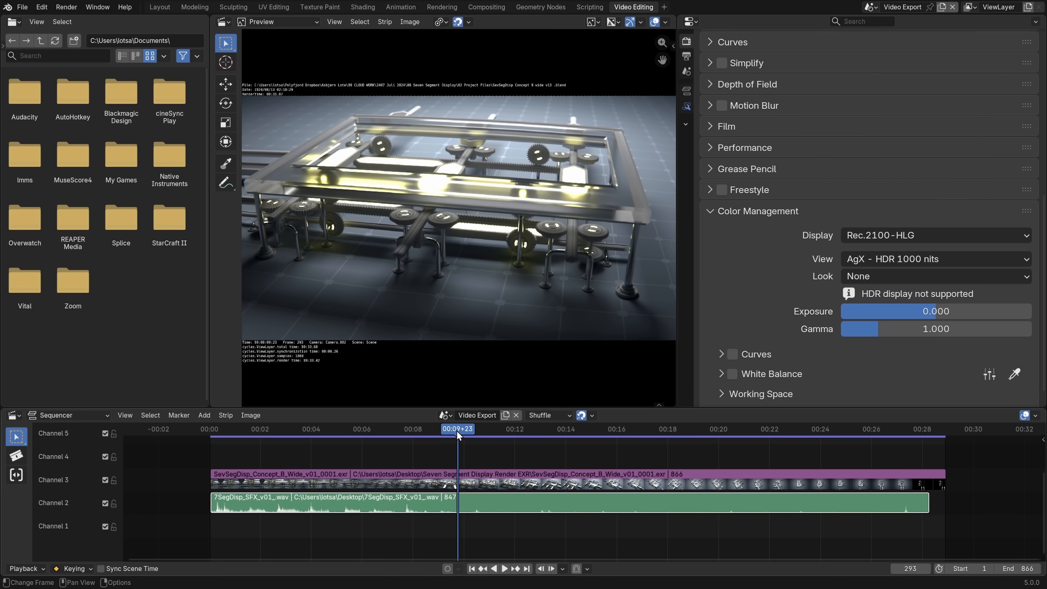
pyautogui.click(13, 21)
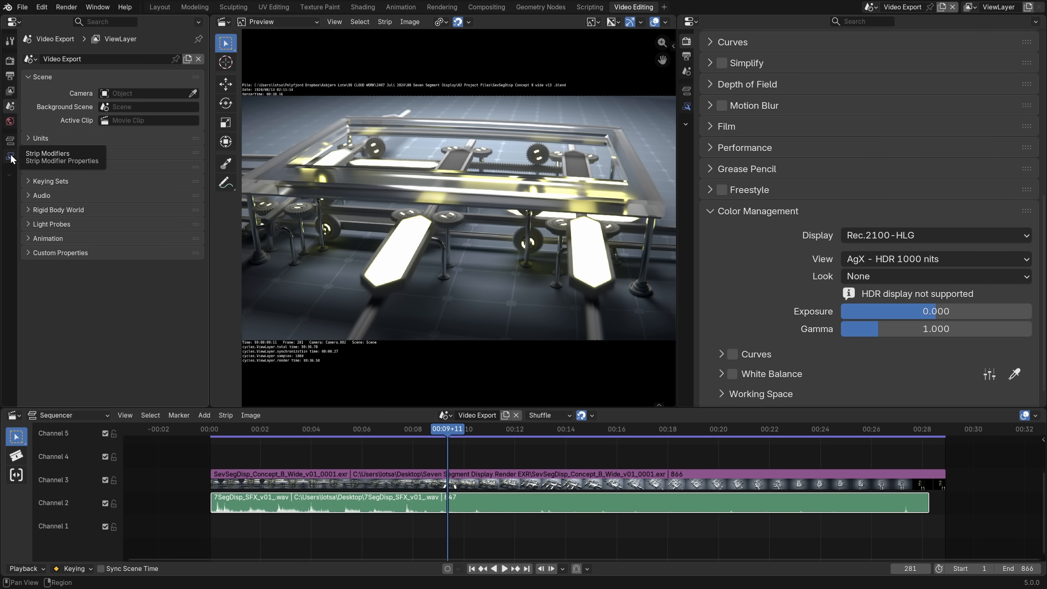
pyautogui.click(11, 158)
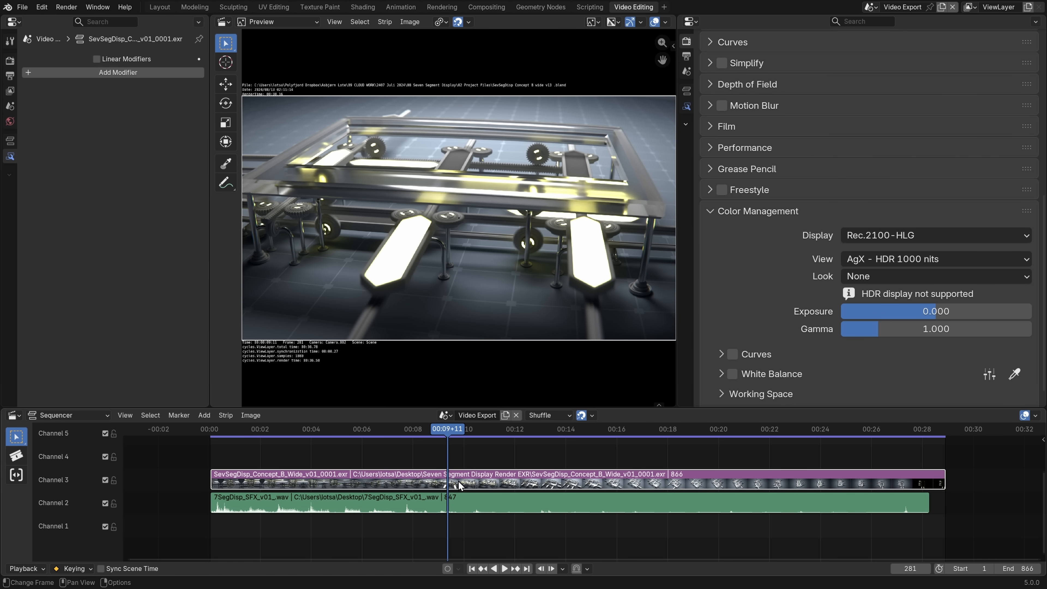
# - Add a Color Balance modifier to the EXR strip set to the Offset/Power/Slope (ASC-CDL) method
pyautogui.click(119, 72)
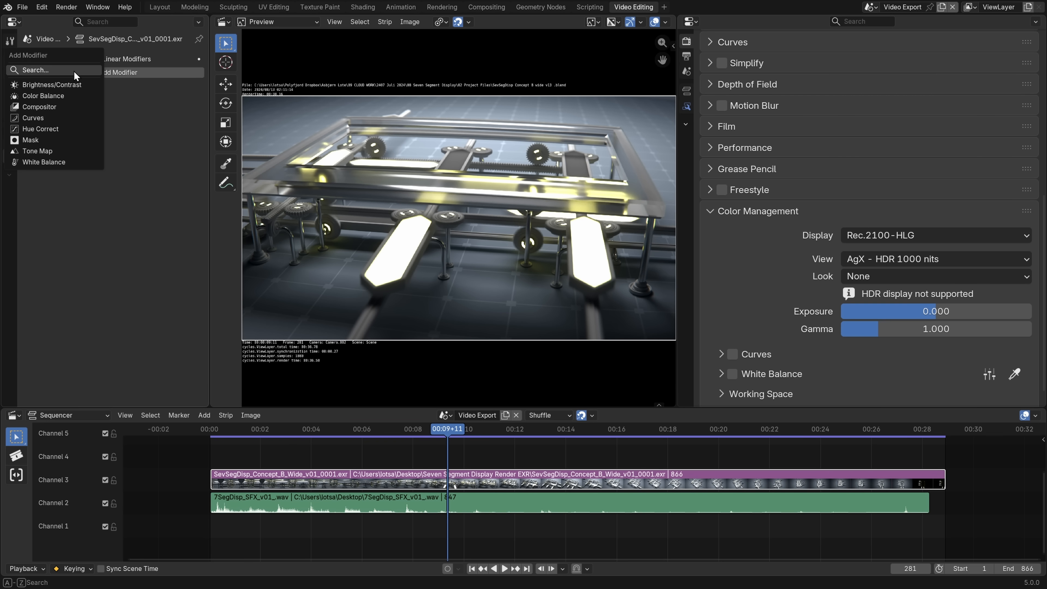
pyautogui.click(43, 96)
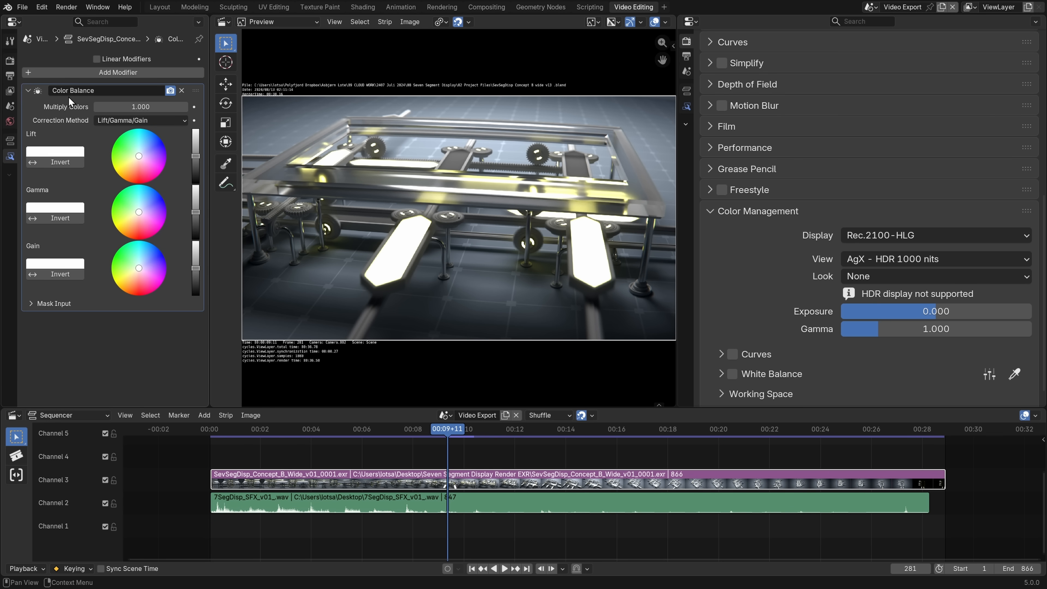
pyautogui.click(140, 120)
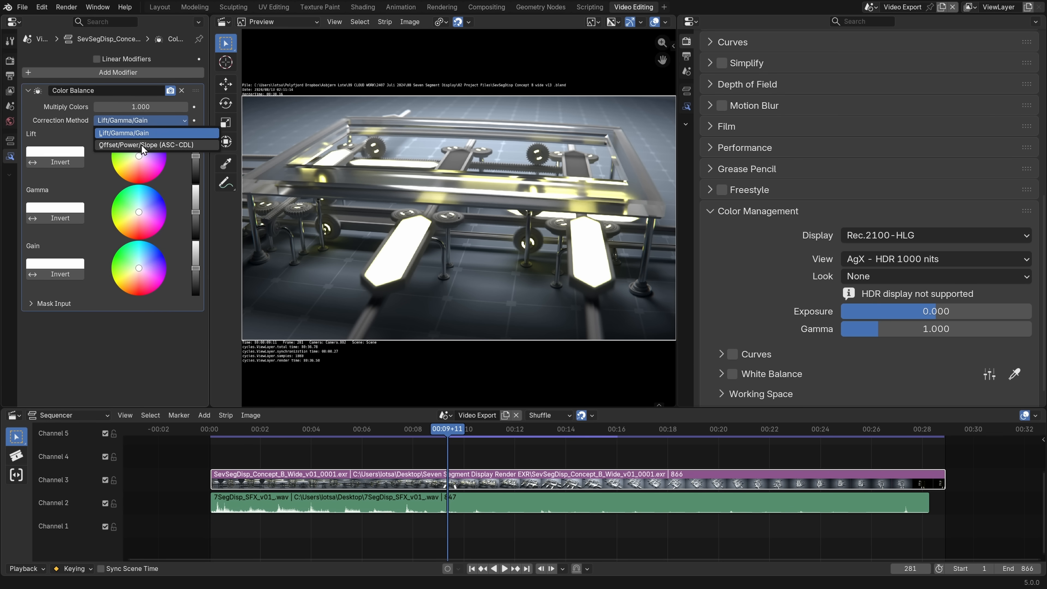
pyautogui.click(146, 145)
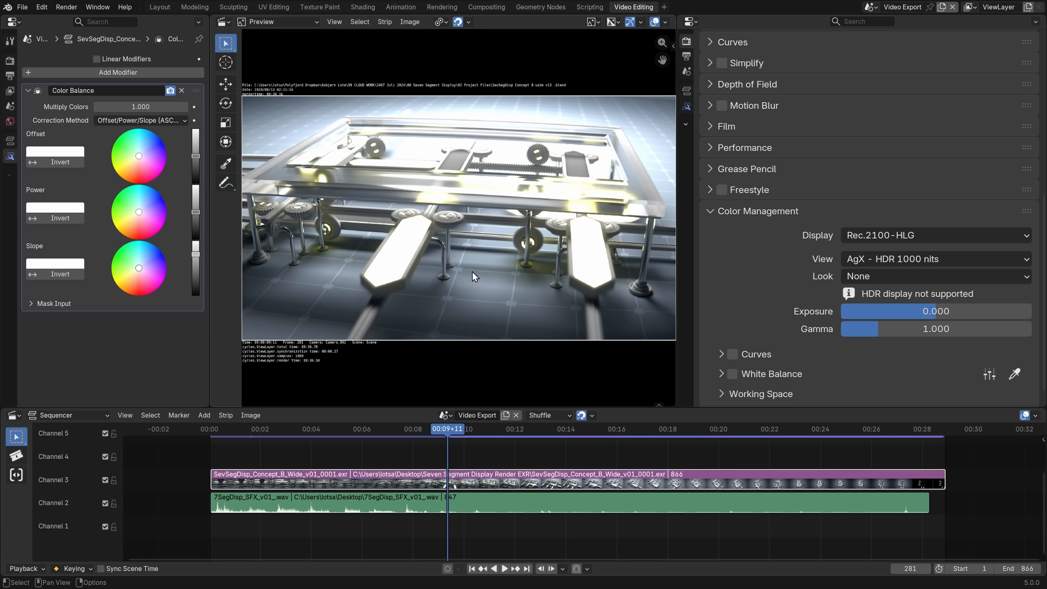
pyautogui.scroll(-3)
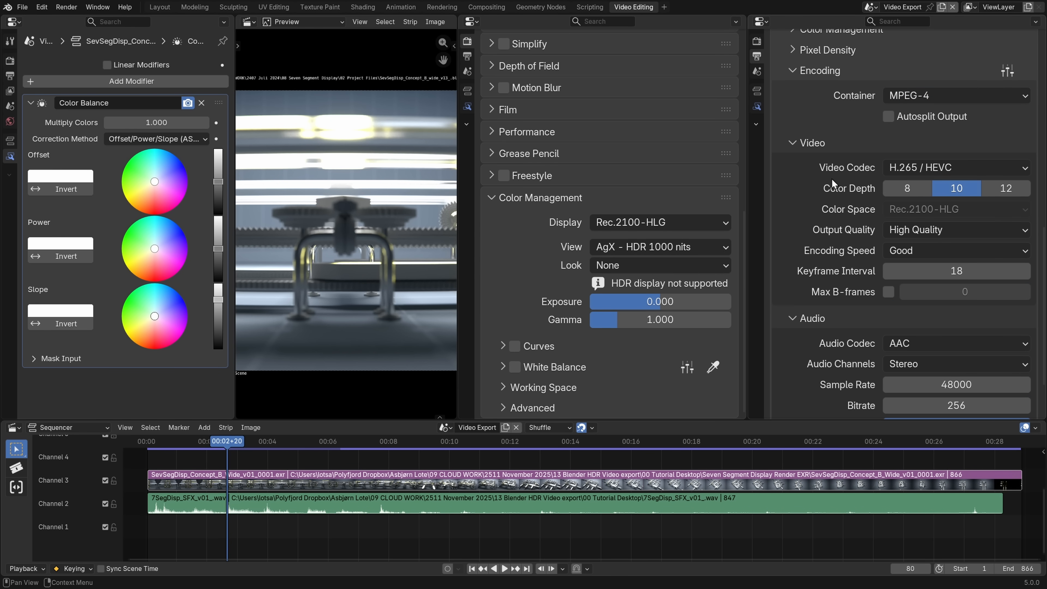
pyautogui.moveTo(817, 227)
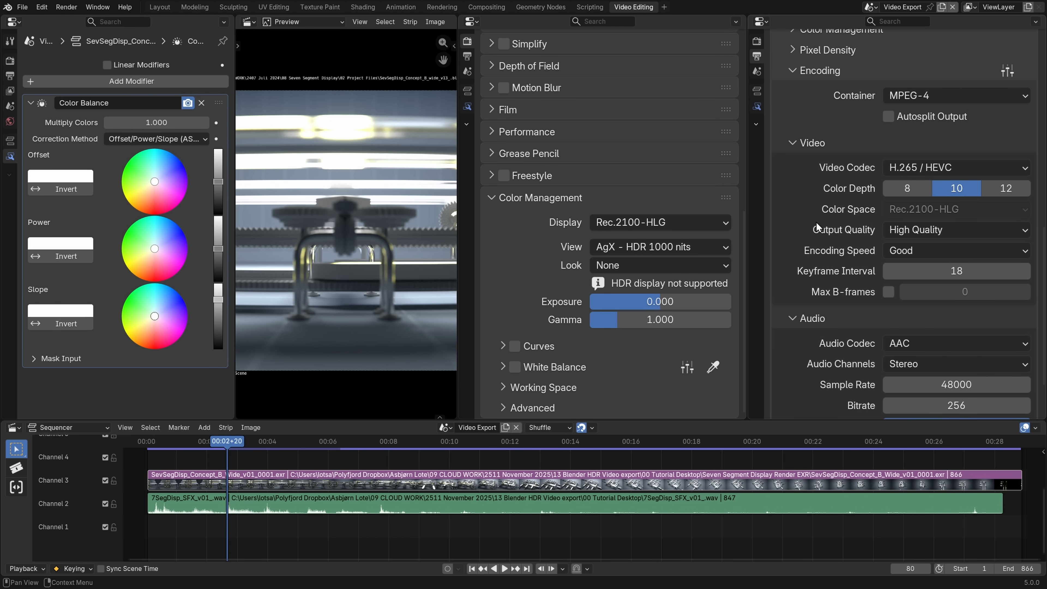
pyautogui.moveTo(795, 276)
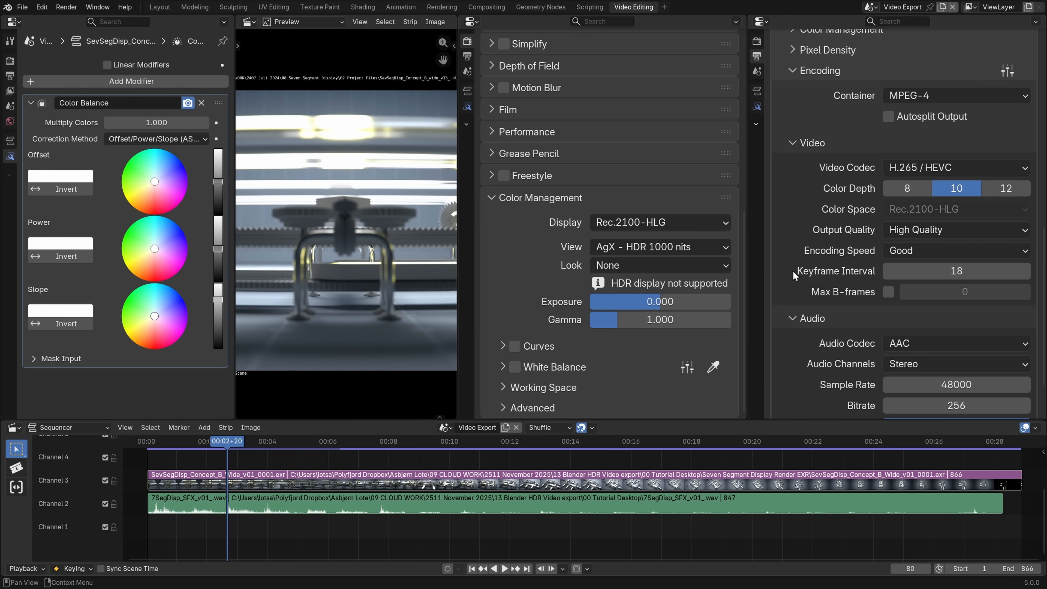
pyautogui.moveTo(777, 137)
pyautogui.write('1.5')
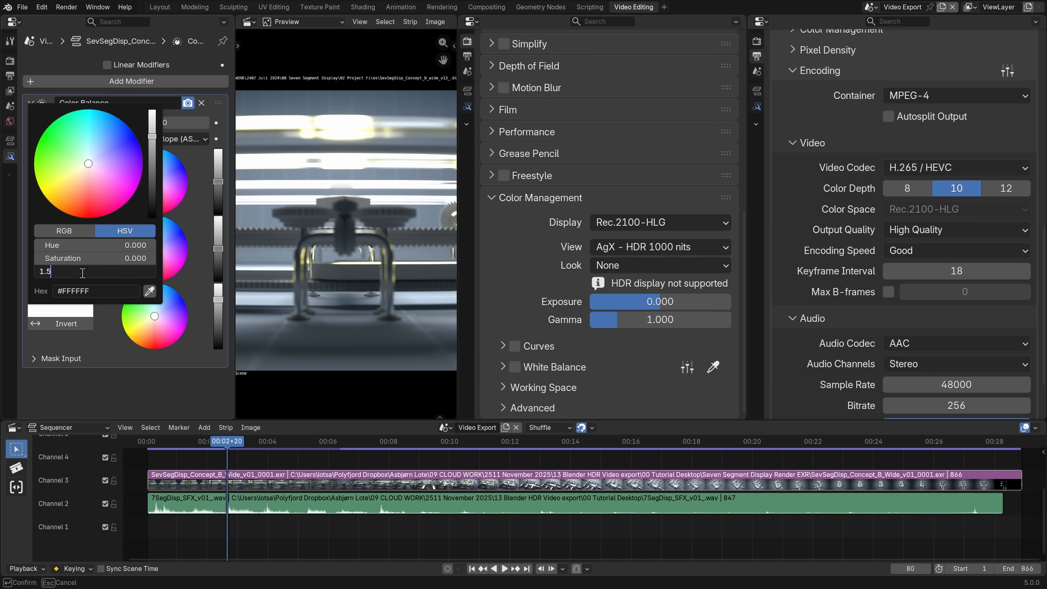
# - Raise the Color Balance Slope value to brighten the strip (1.3 entered)
pyautogui.write('1.3')
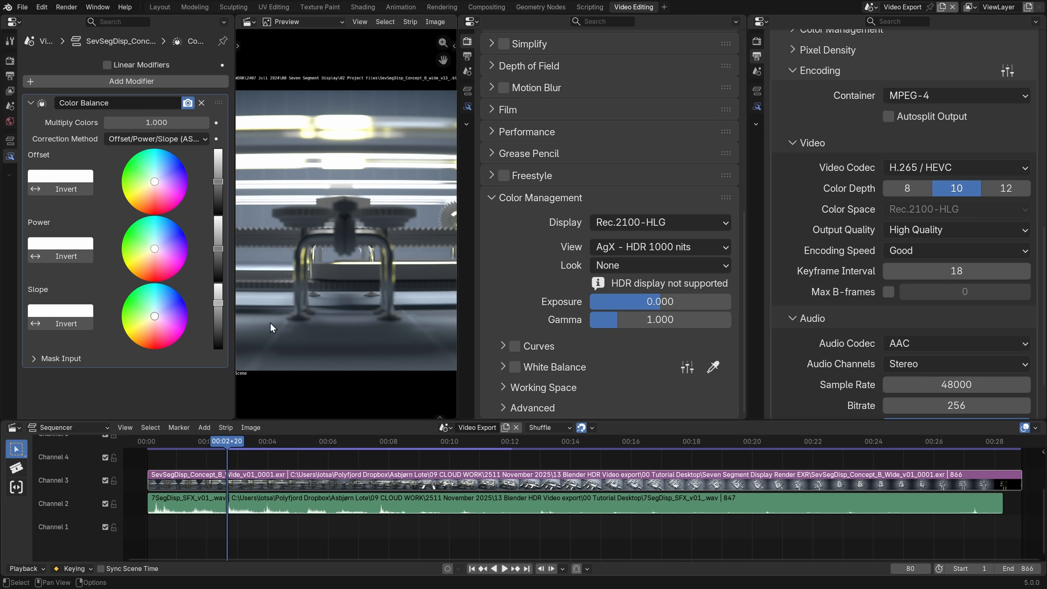
pyautogui.moveTo(149, 374)
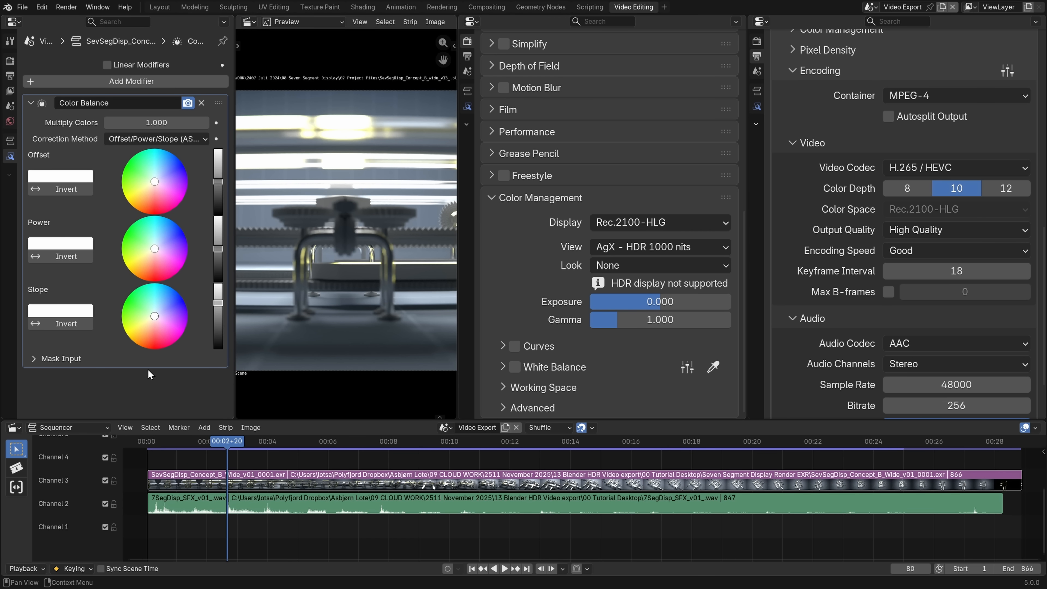
pyautogui.moveTo(140, 379)
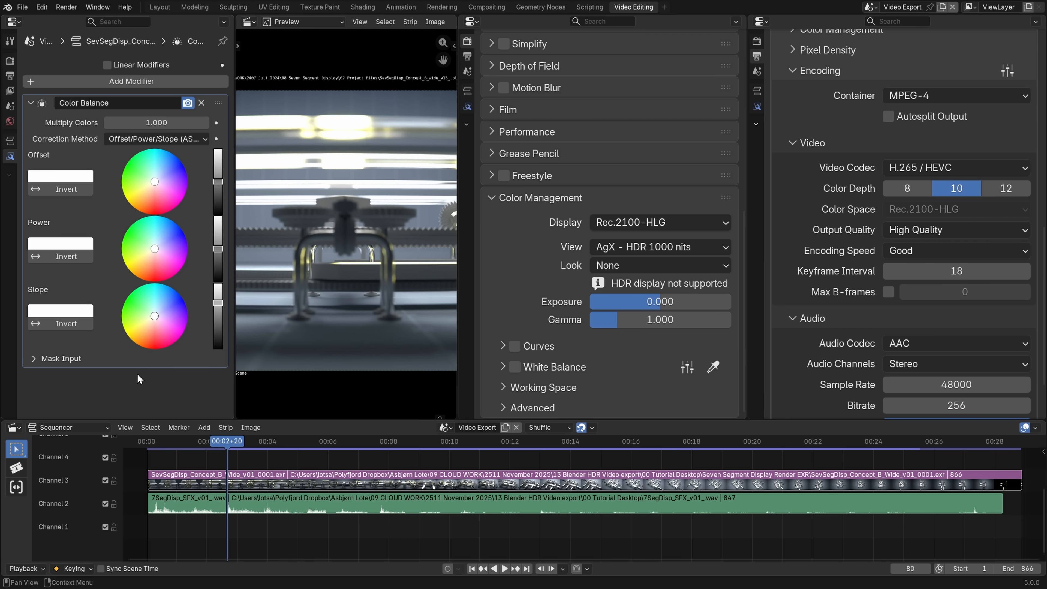
pyautogui.click(202, 102)
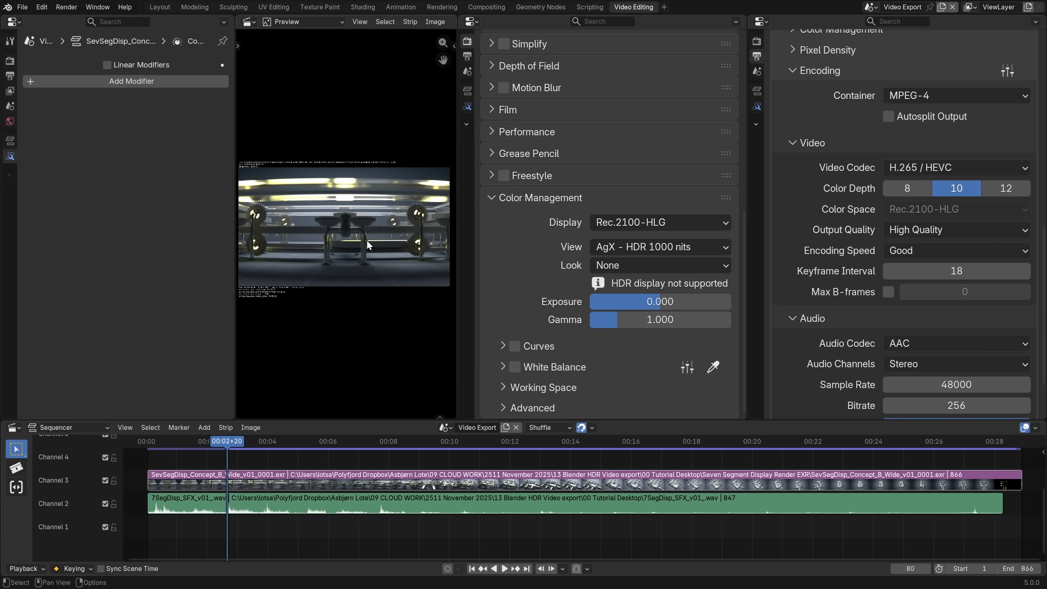
pyautogui.moveTo(304, 295)
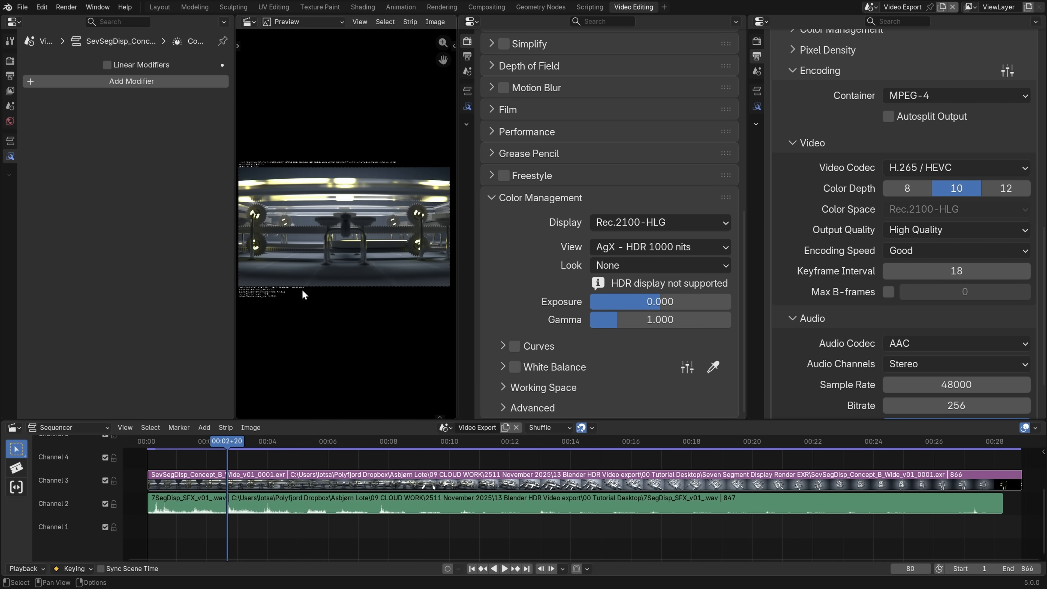
pyautogui.moveTo(679, 127)
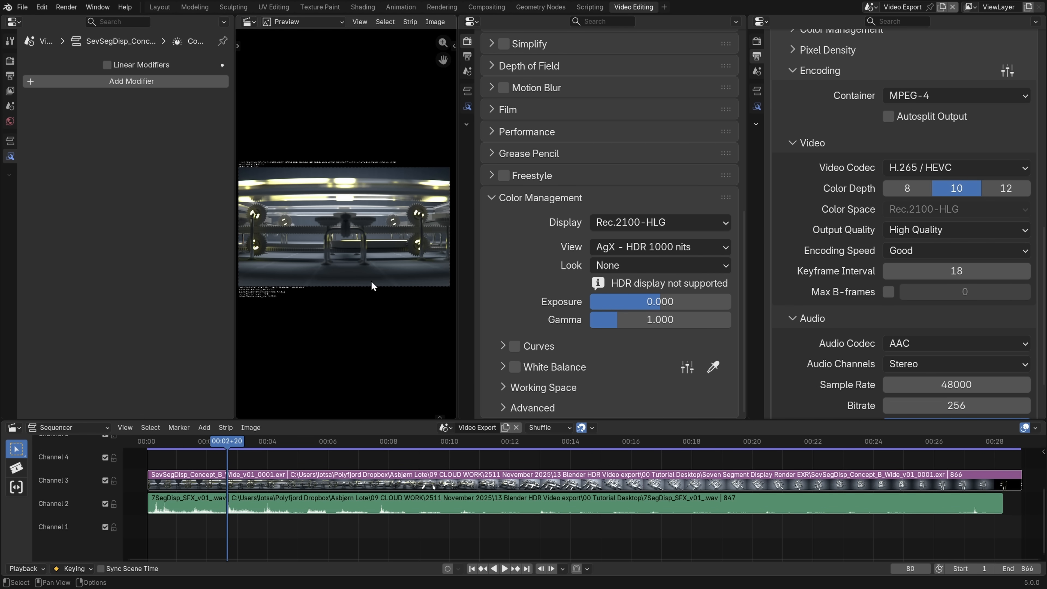
pyautogui.moveTo(323, 236)
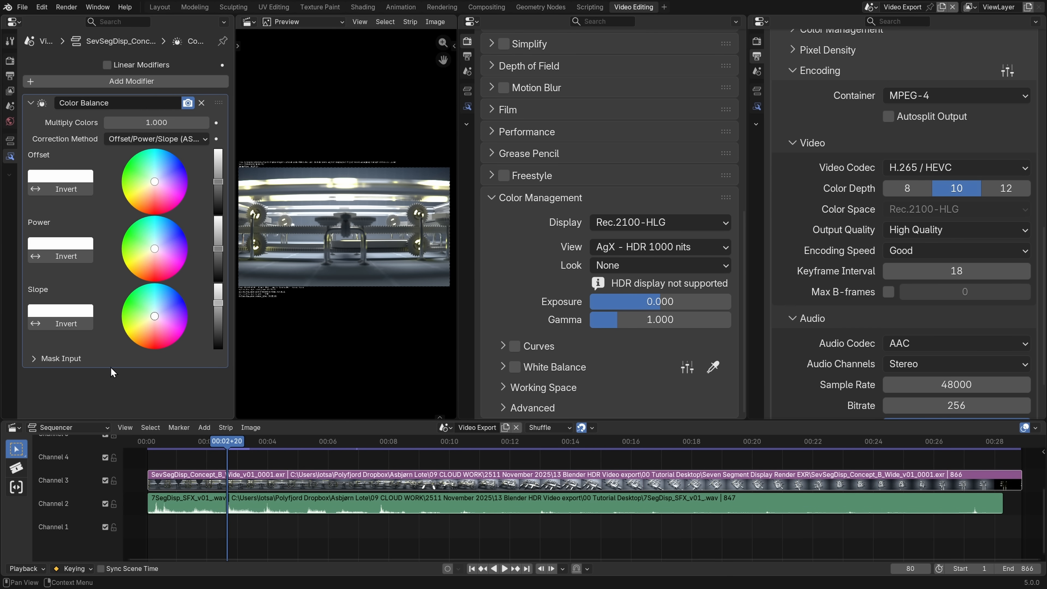
pyautogui.moveTo(403, 305)
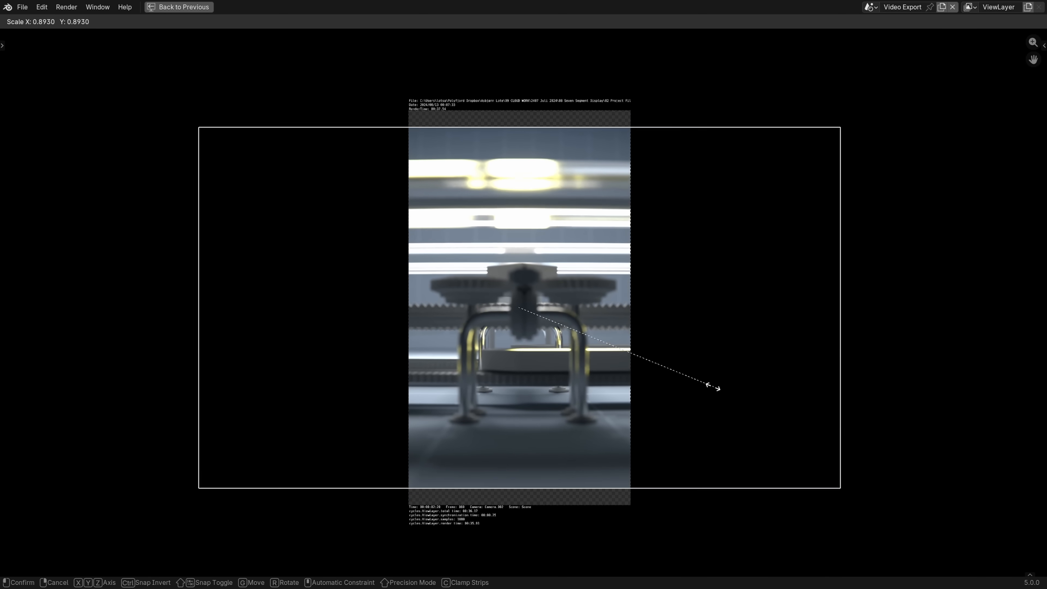
# - Scale the strip image down to about 0.89 in the maximised preview
pyautogui.moveTo(712, 387); pyautogui.dragTo(646, 371)
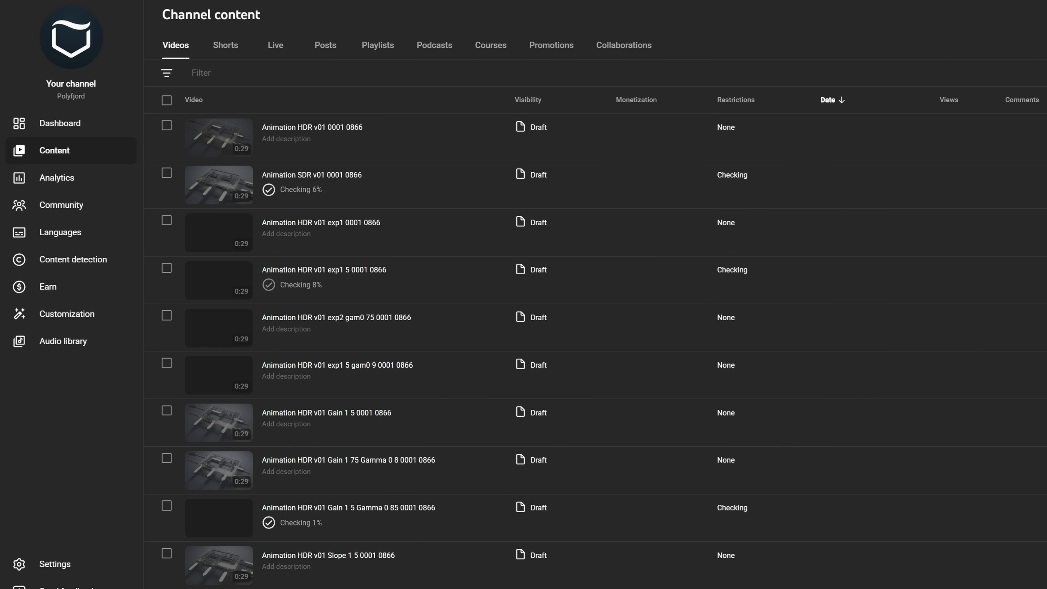
pyautogui.moveTo(488, 242)
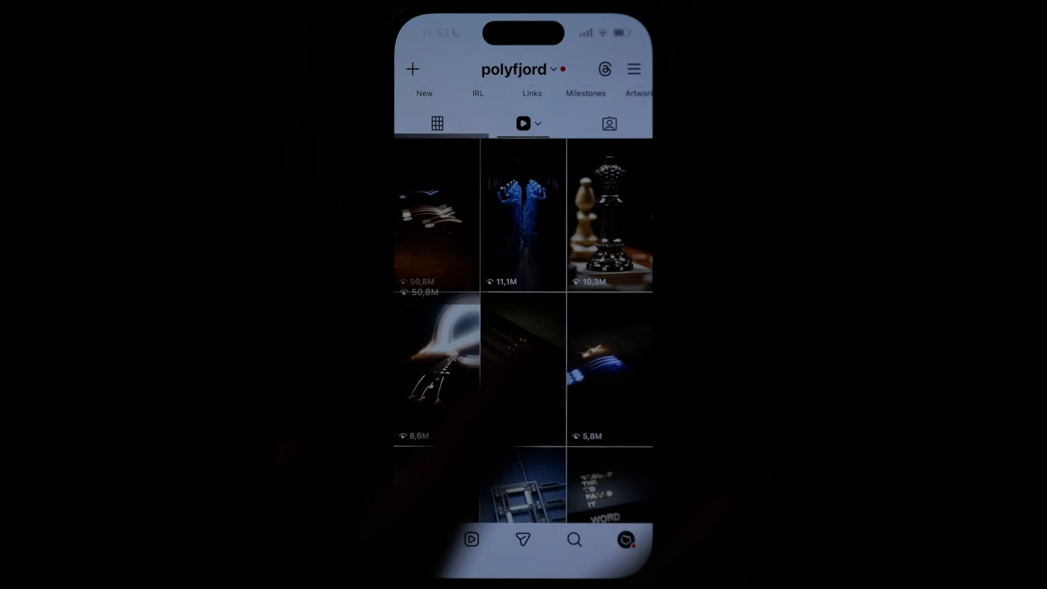
# - View the Tetris theme reel with 50.8M views full screen from the Reels grid
pyautogui.click(438, 217)
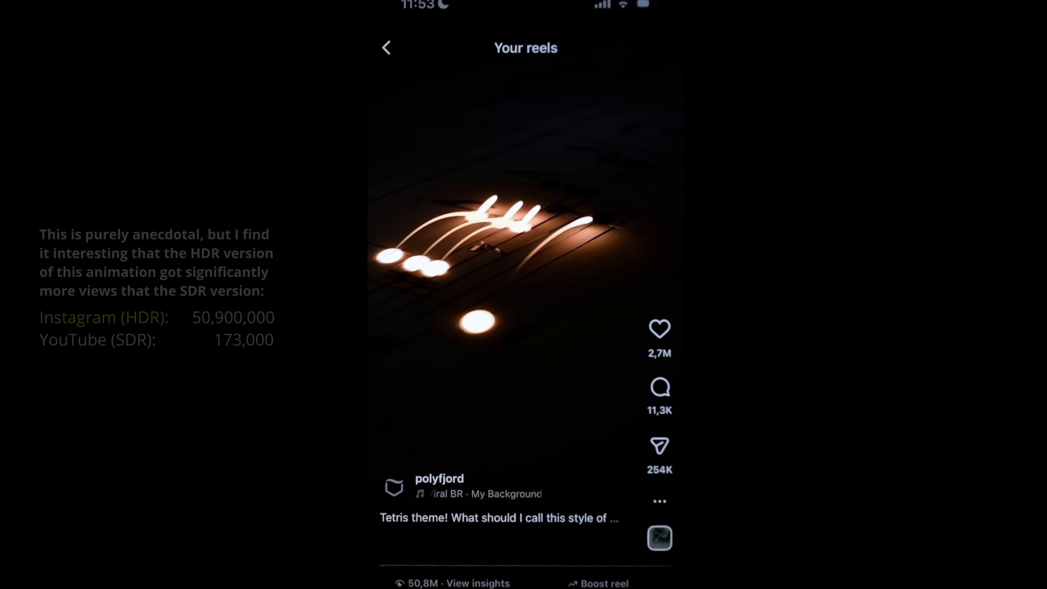